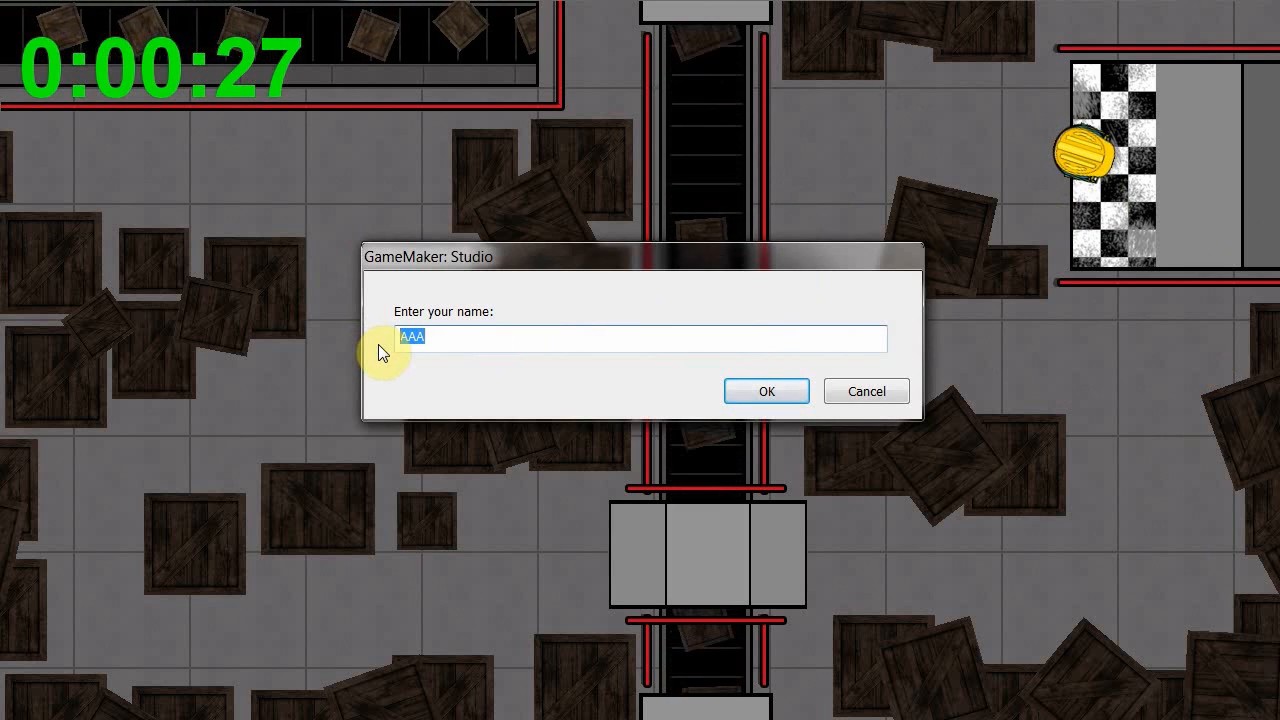
Step: Enter the player name 'Tom' and confirm it so the 0:00:27.13 time lands in High Scores
text(Tom)
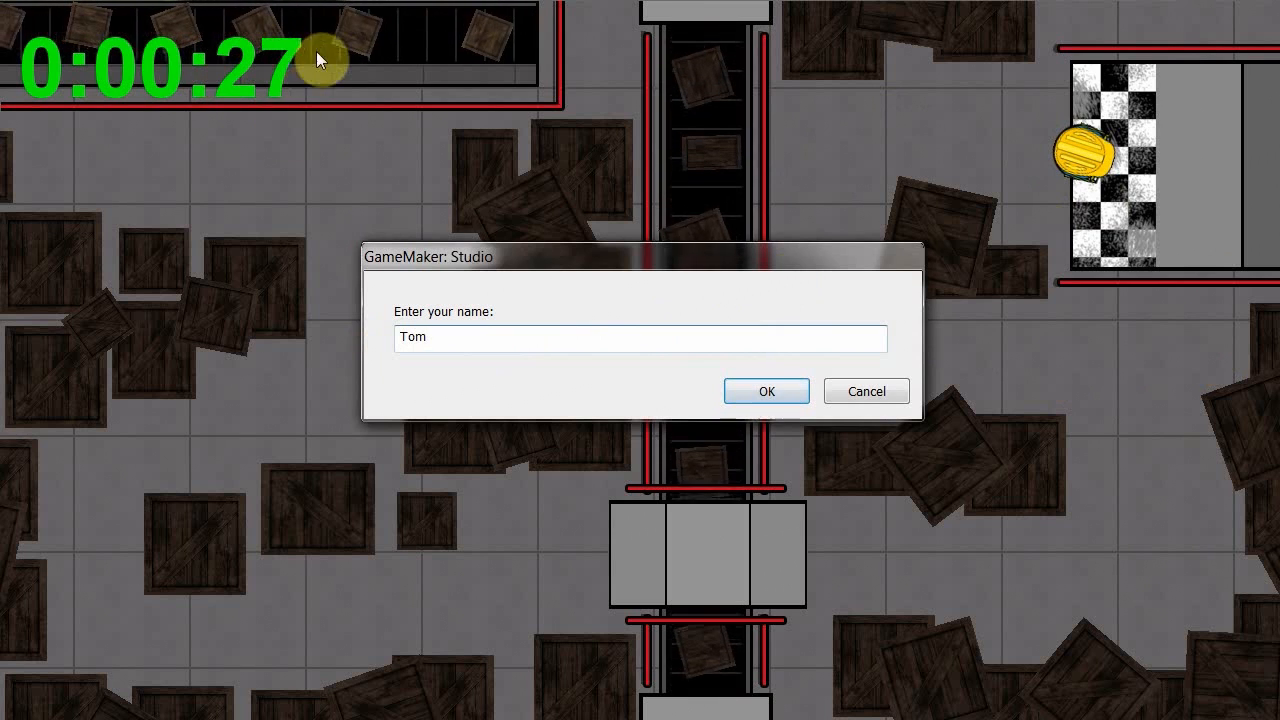
click(768, 390)
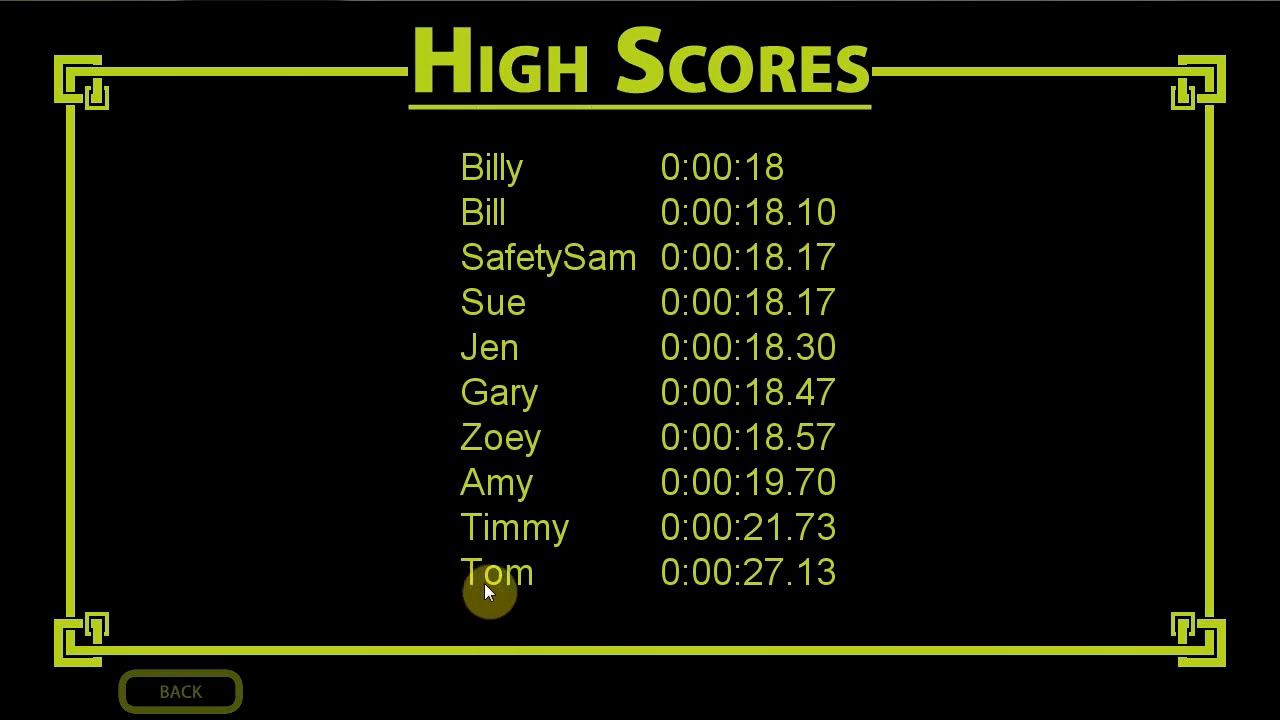
mouse_move(790, 596)
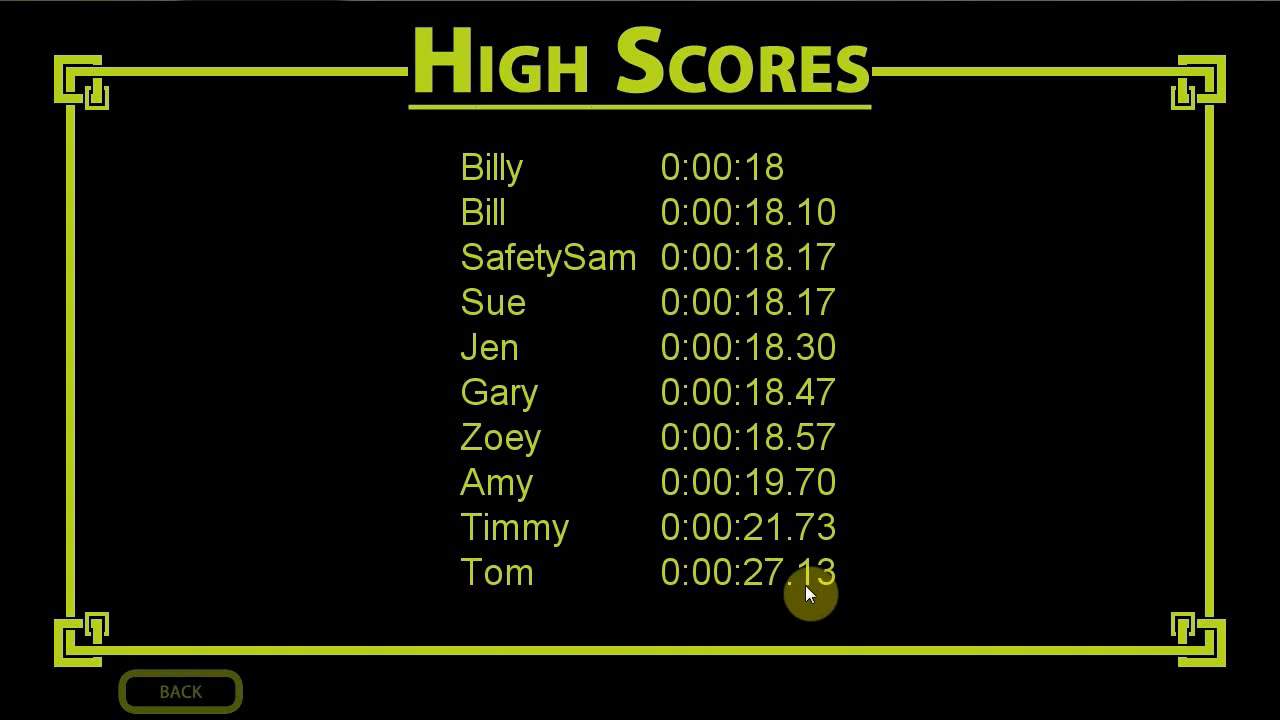
mouse_move(798, 168)
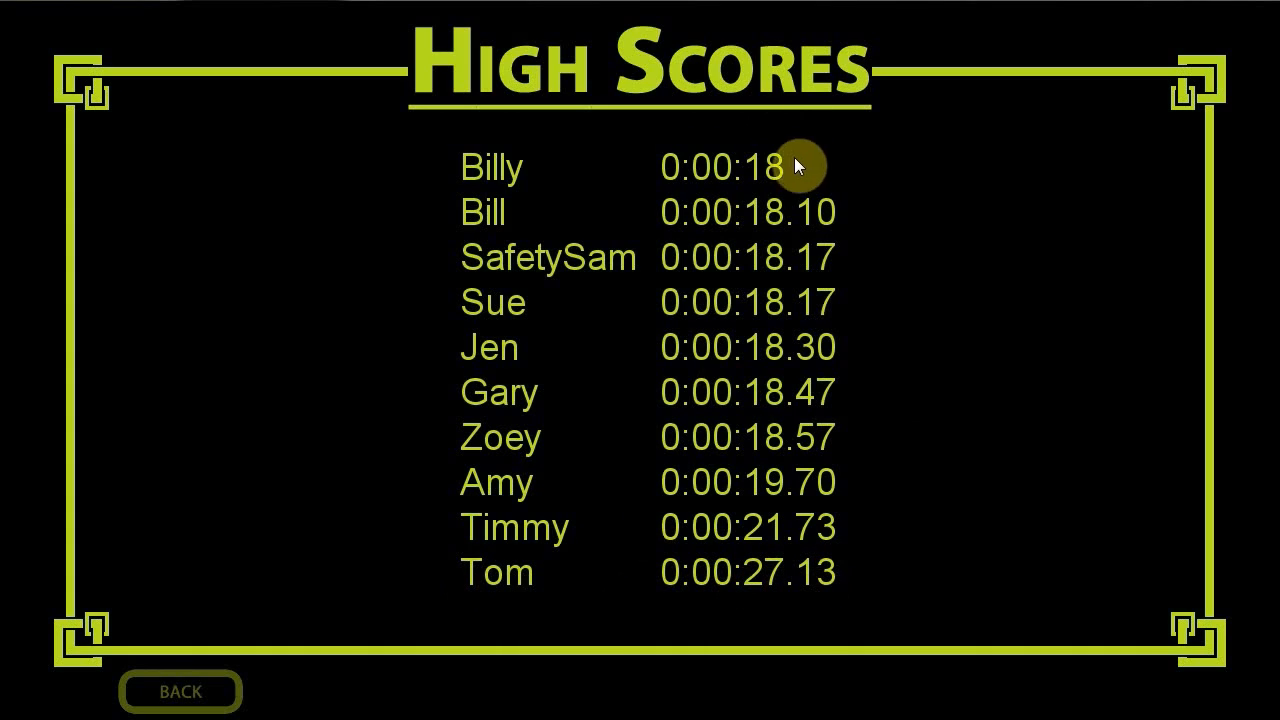
mouse_move(540, 338)
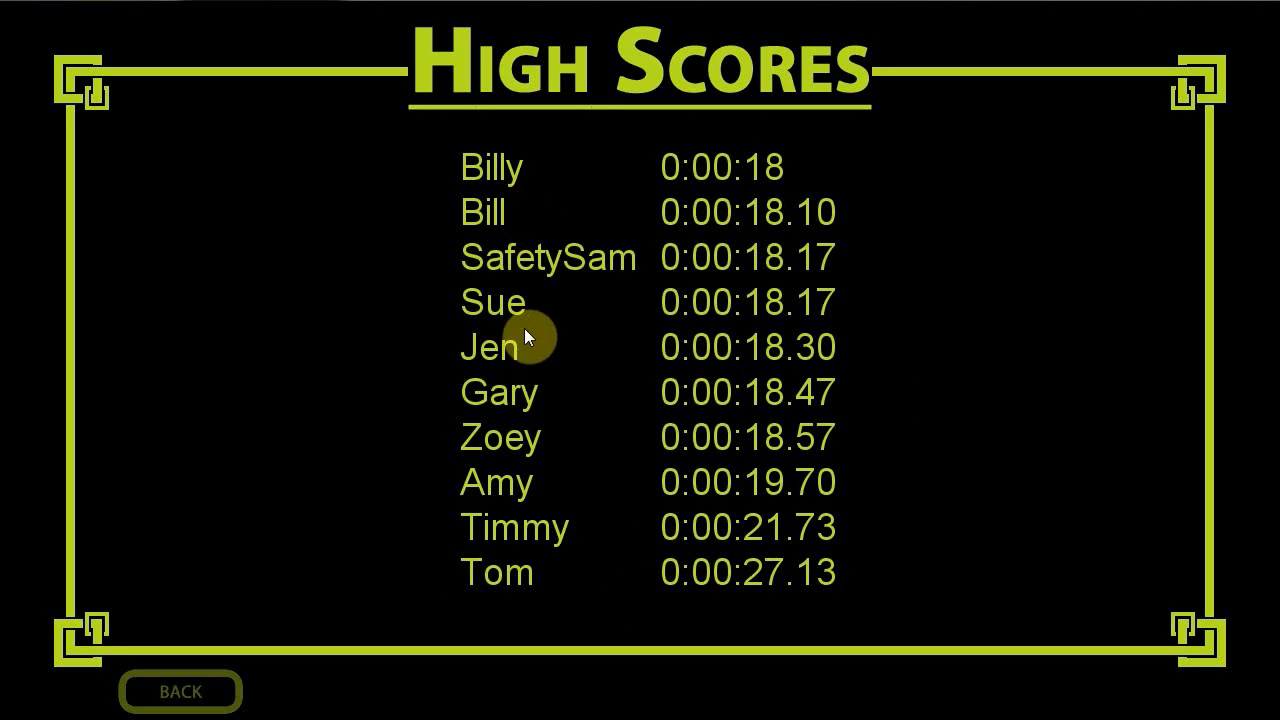
mouse_move(722, 202)
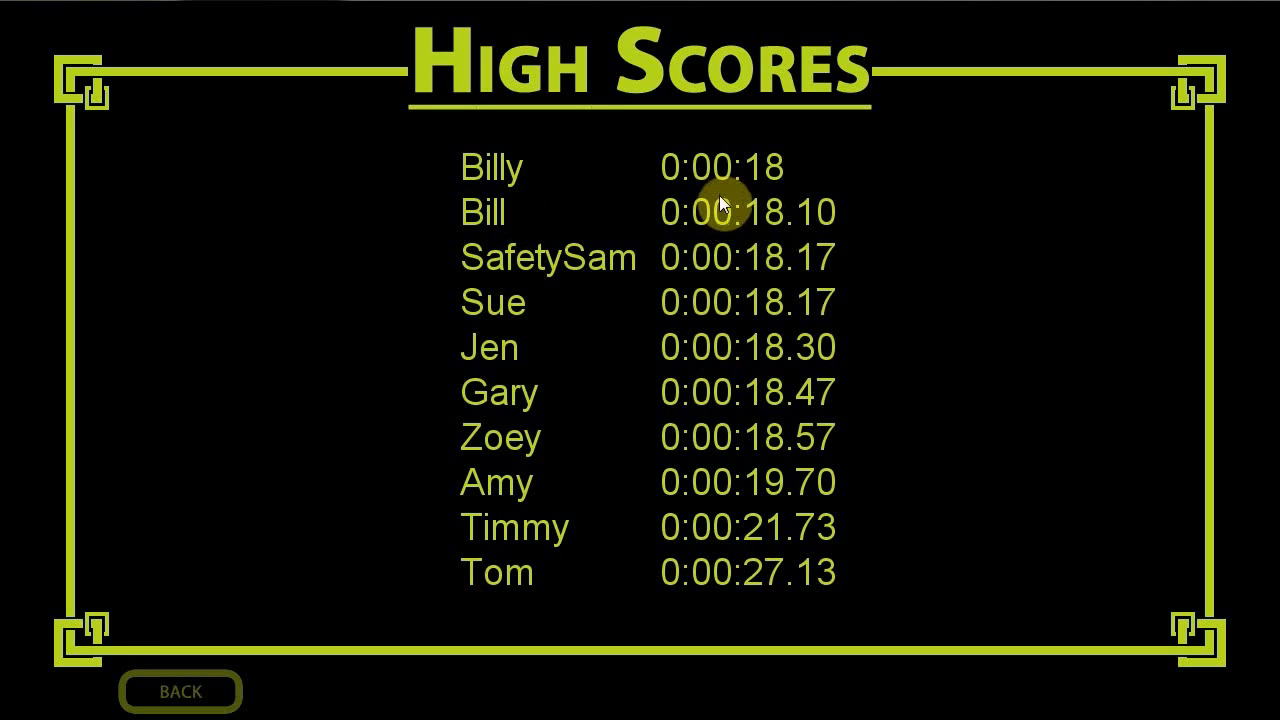
mouse_move(796, 164)
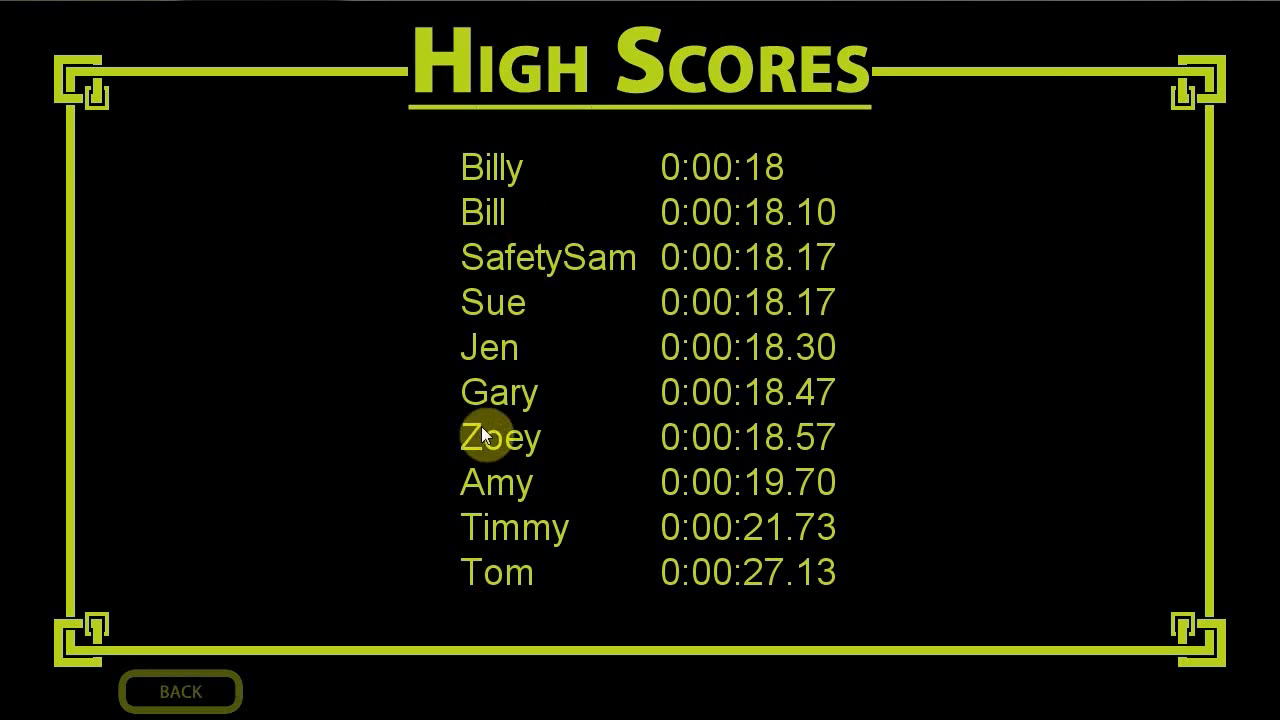
mouse_move(212, 138)
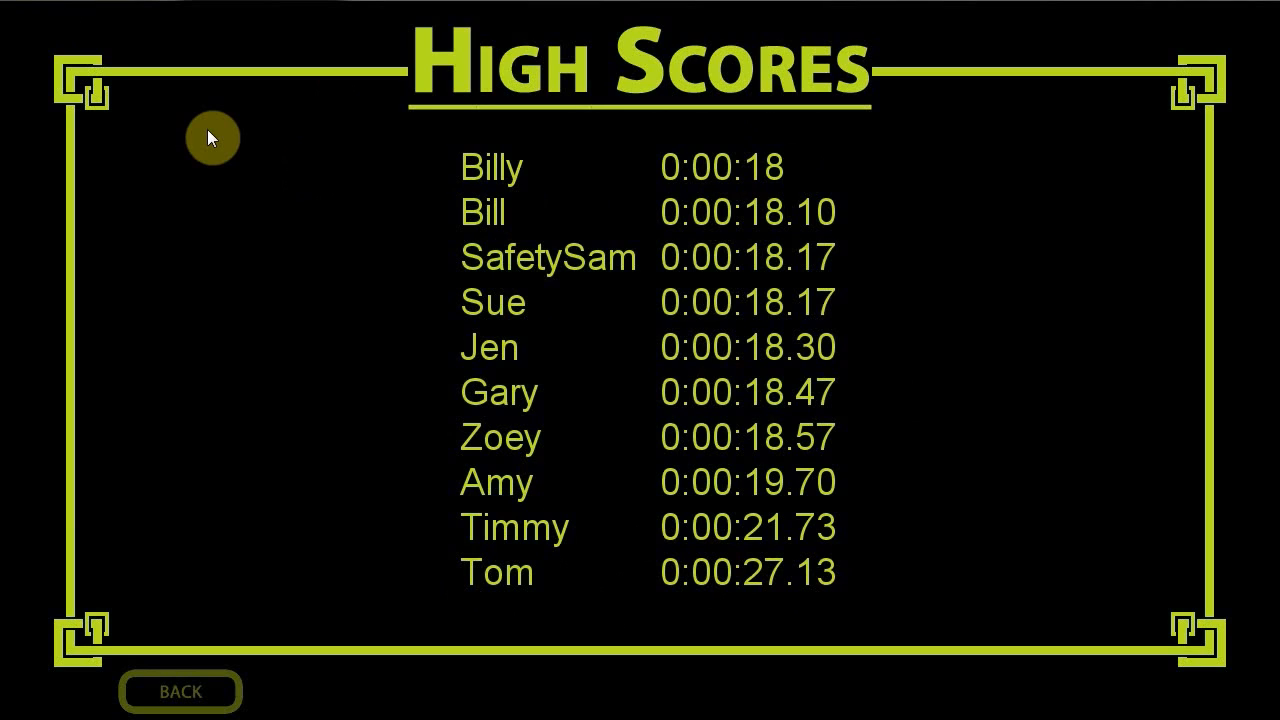
mouse_move(752, 212)
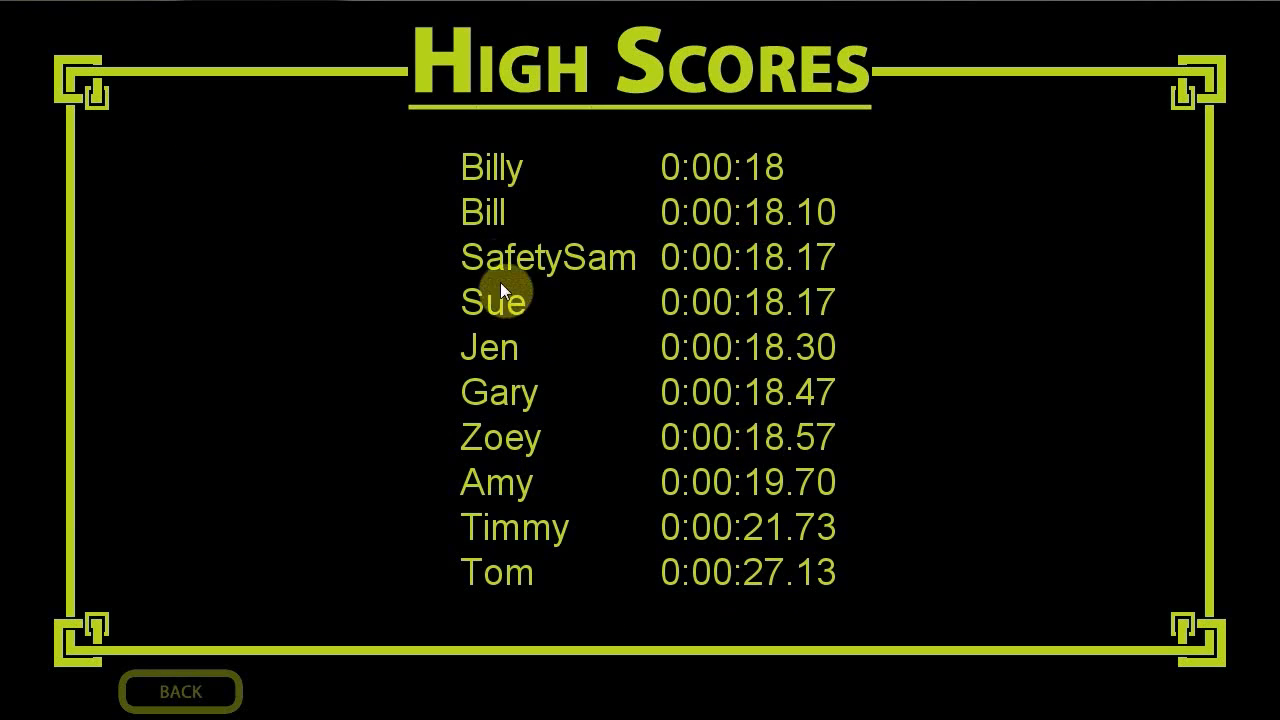
mouse_move(868, 298)
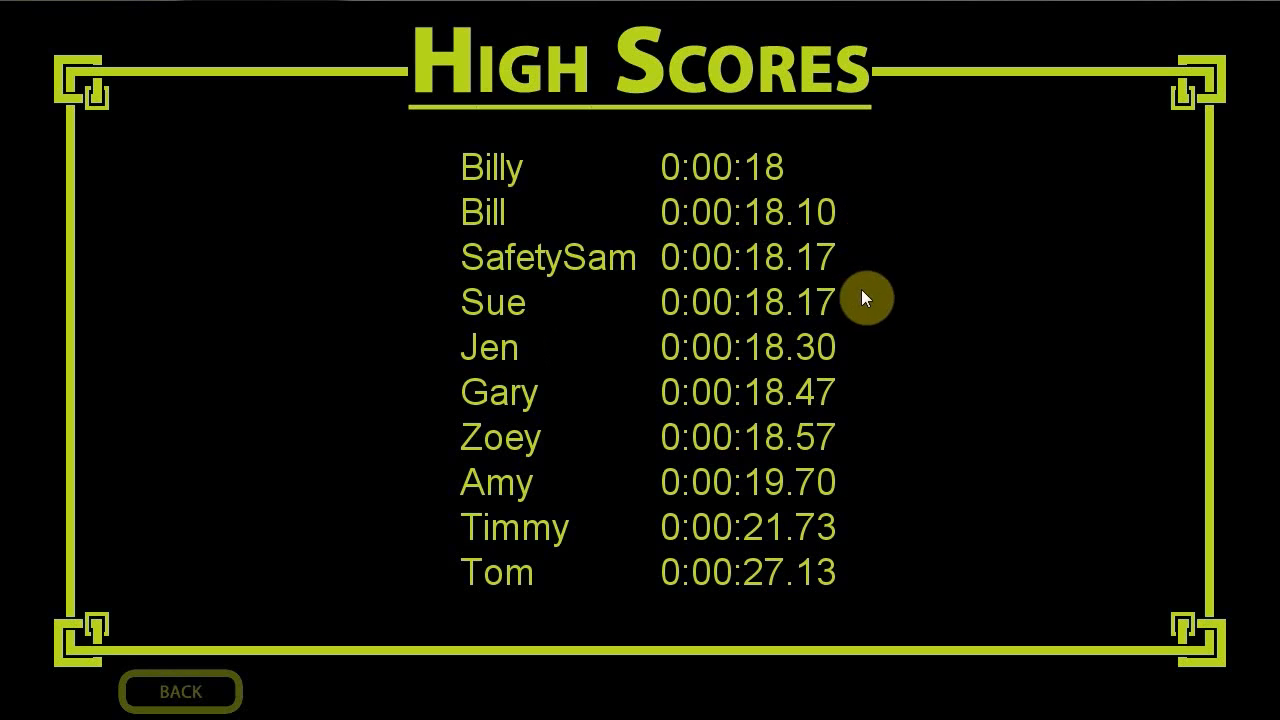
mouse_move(850, 230)
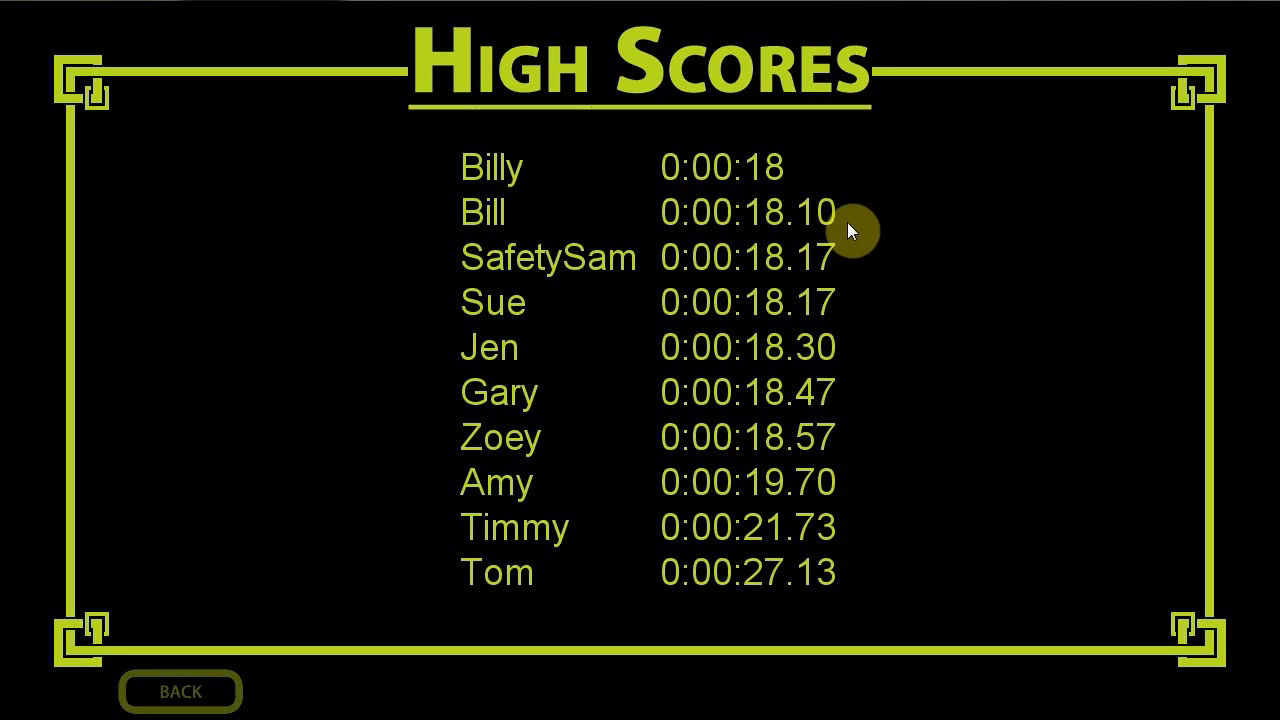
mouse_move(590, 296)
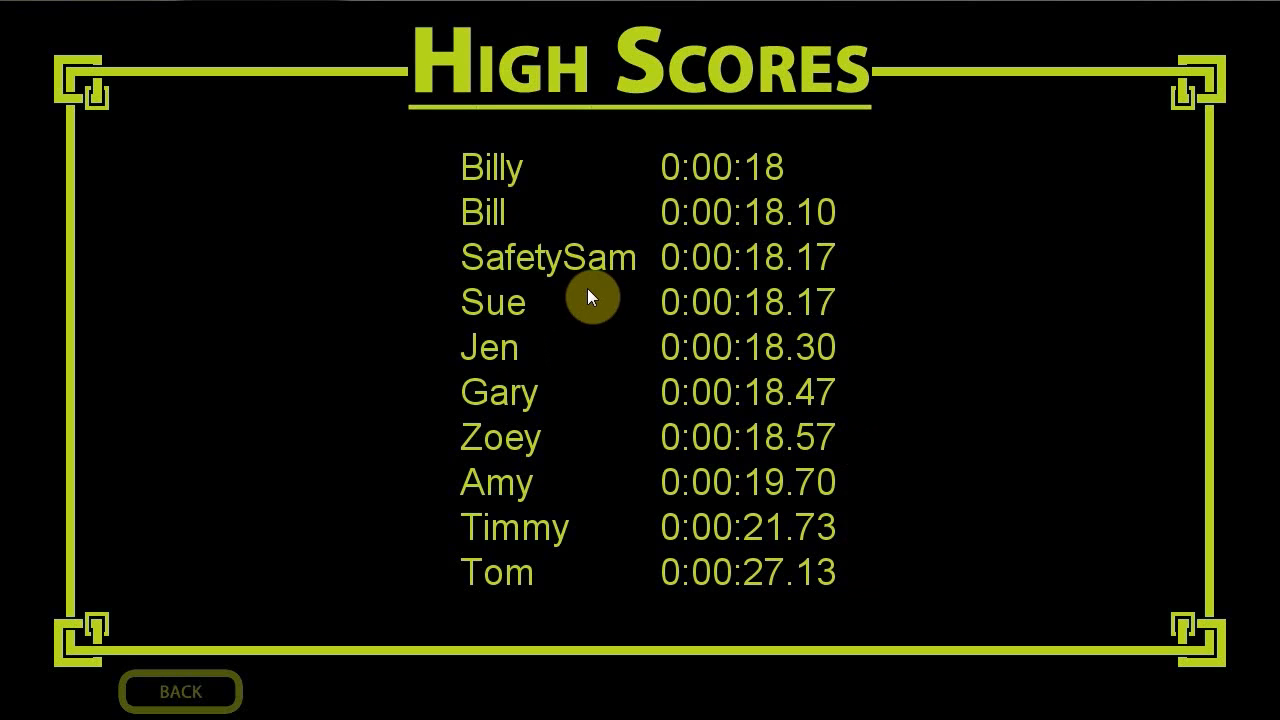
Step: Return to the project and briefly inspect the conveyor end top sprite in the Sprites folder
click(186, 692)
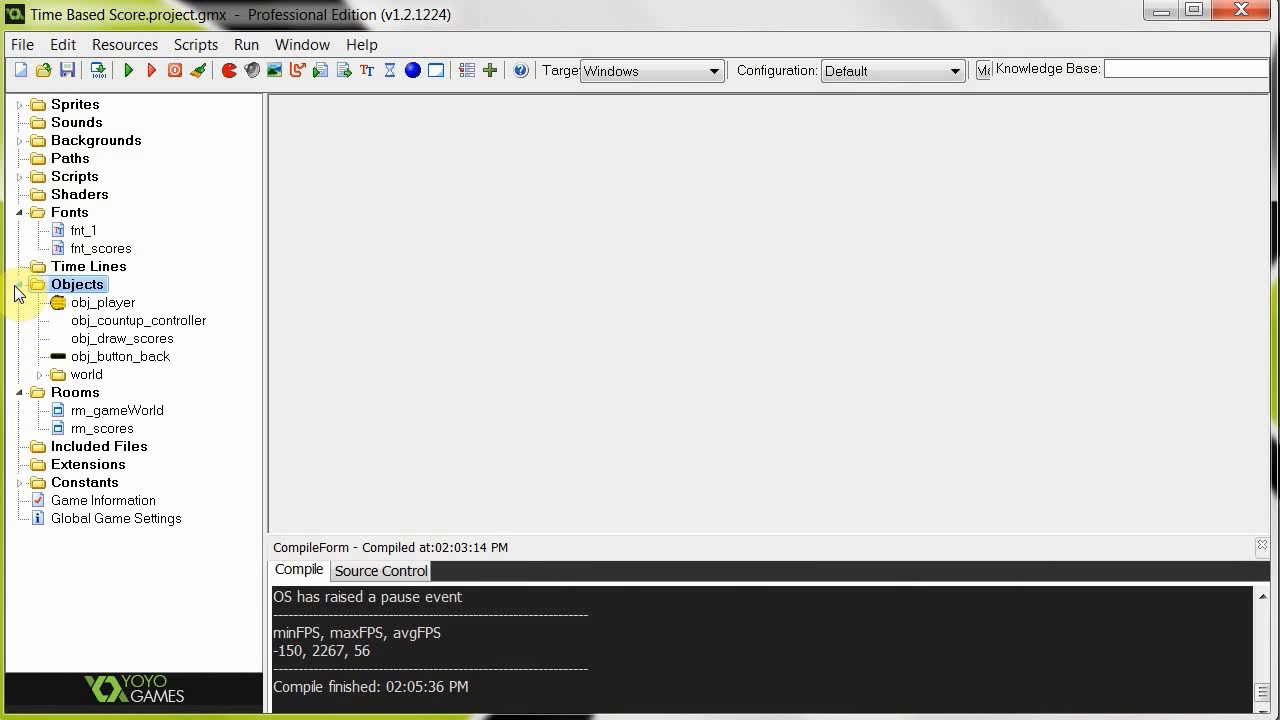
click(20, 284)
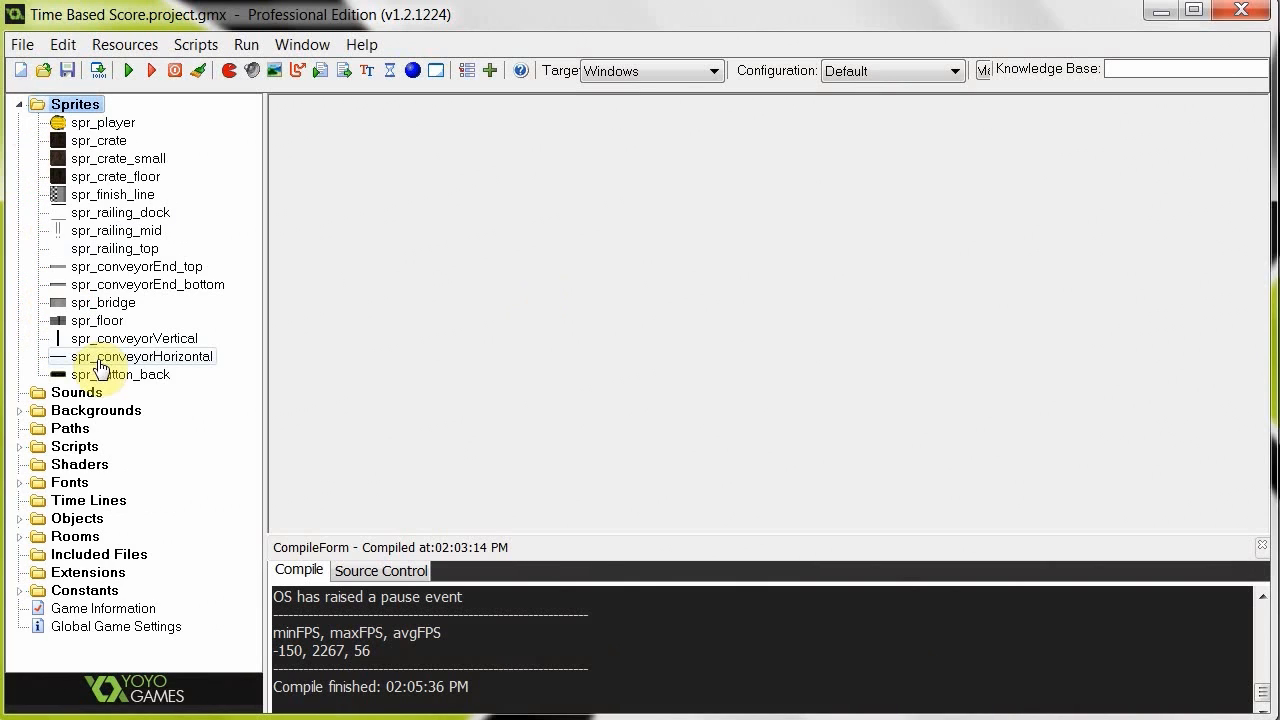
double_click(136, 266)
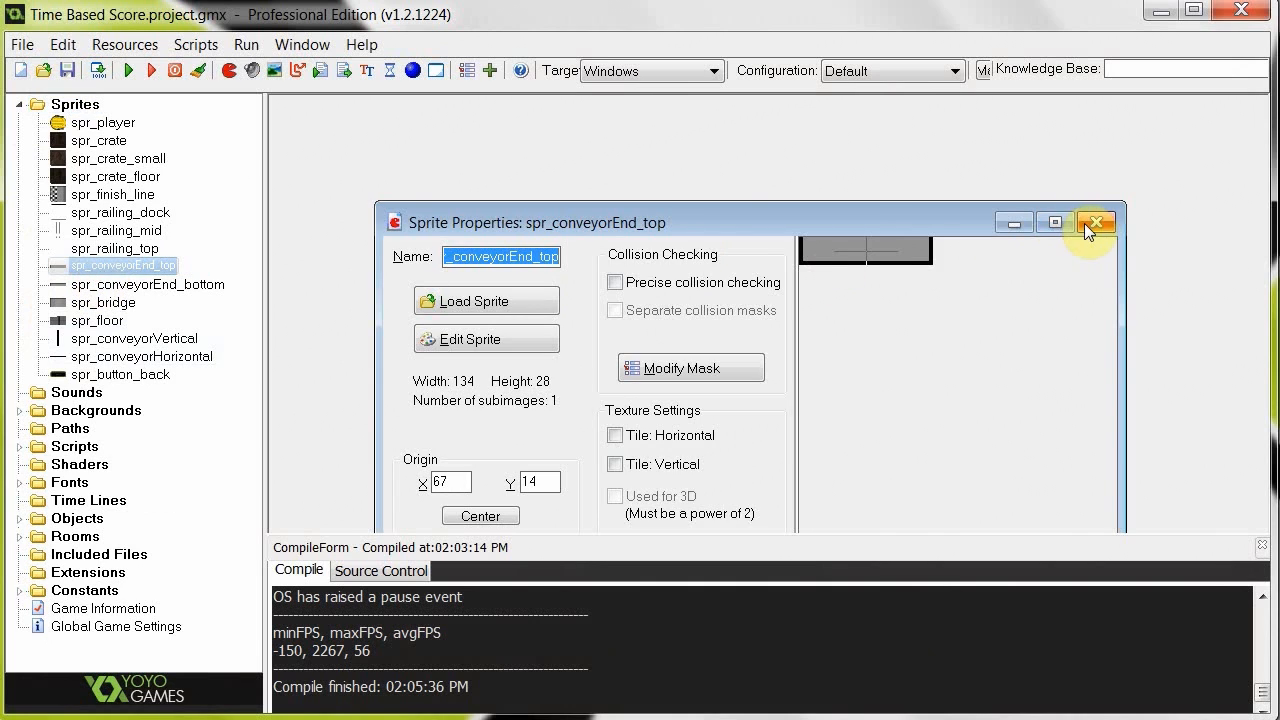
click(1100, 222)
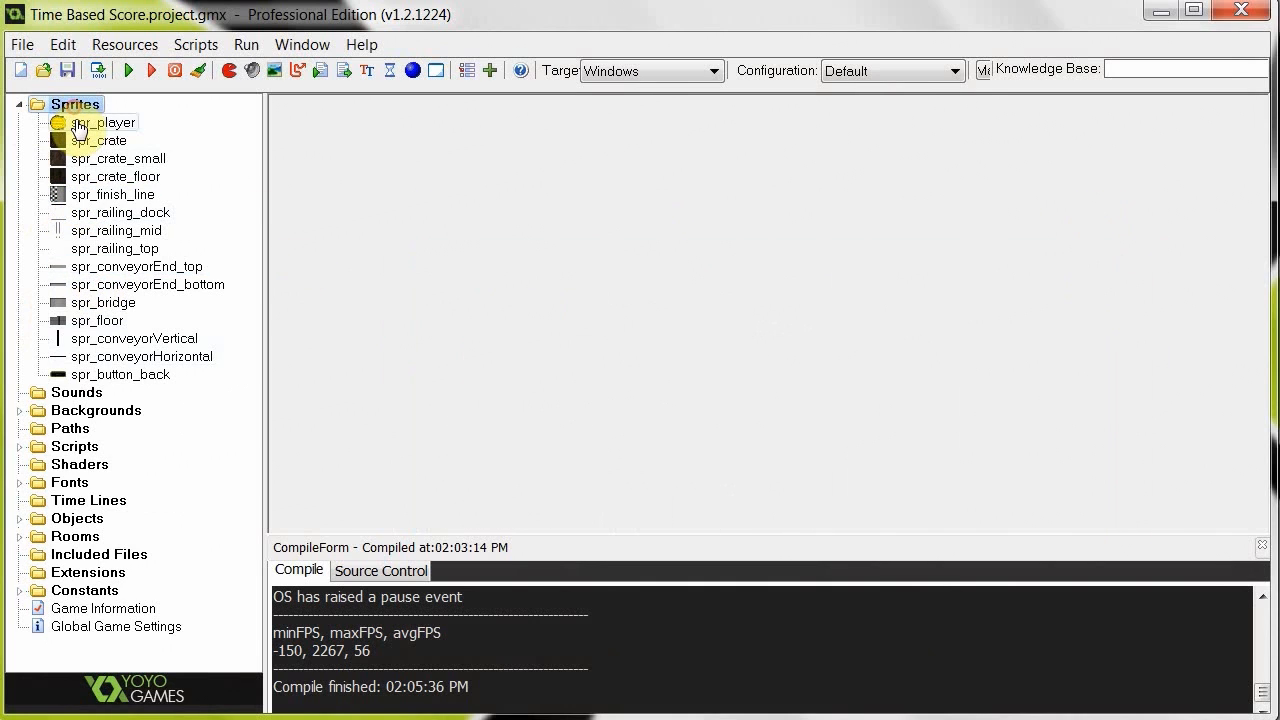
double_click(104, 122)
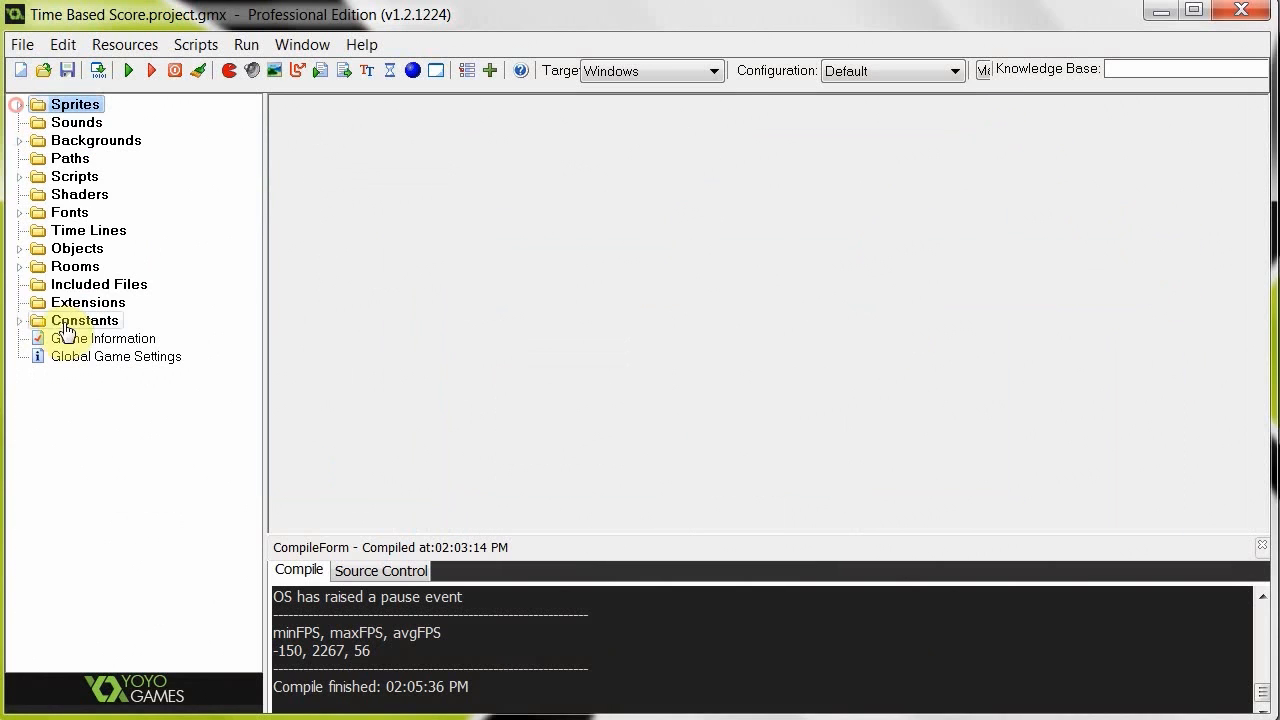
Step: Check the game world room under Rooms, then bring up obj_player's properties
click(16, 266)
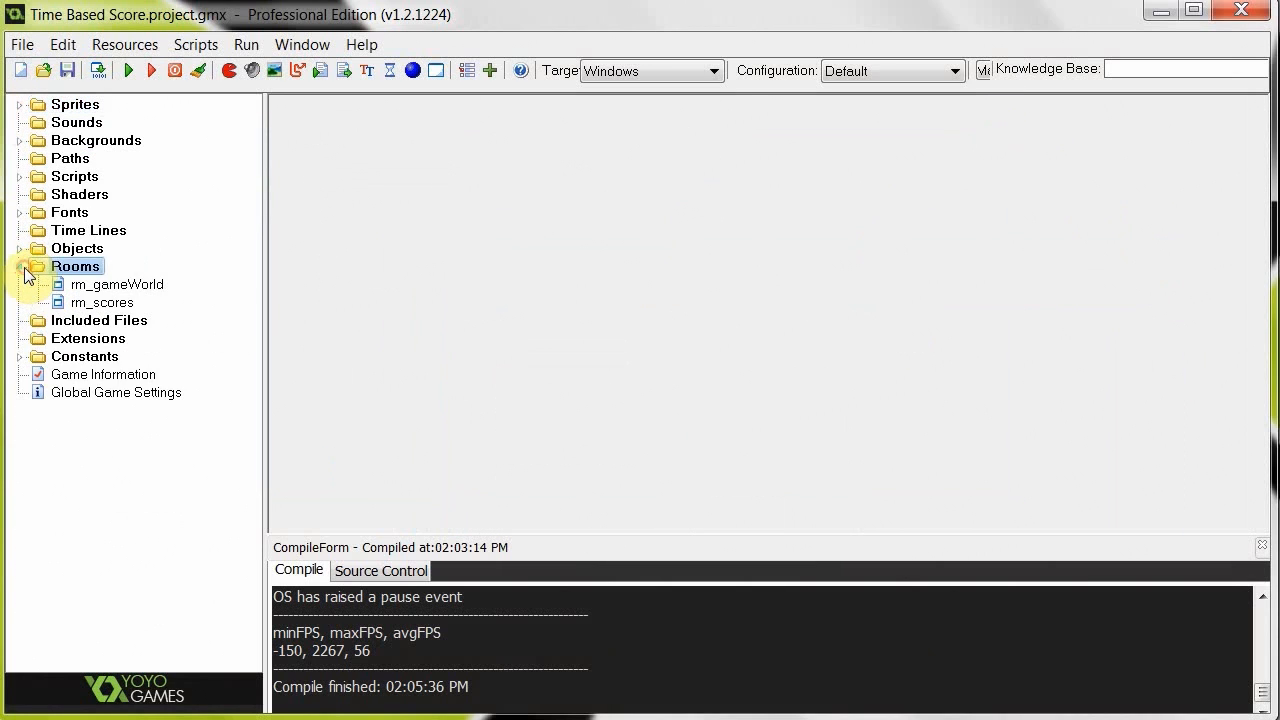
click(116, 284)
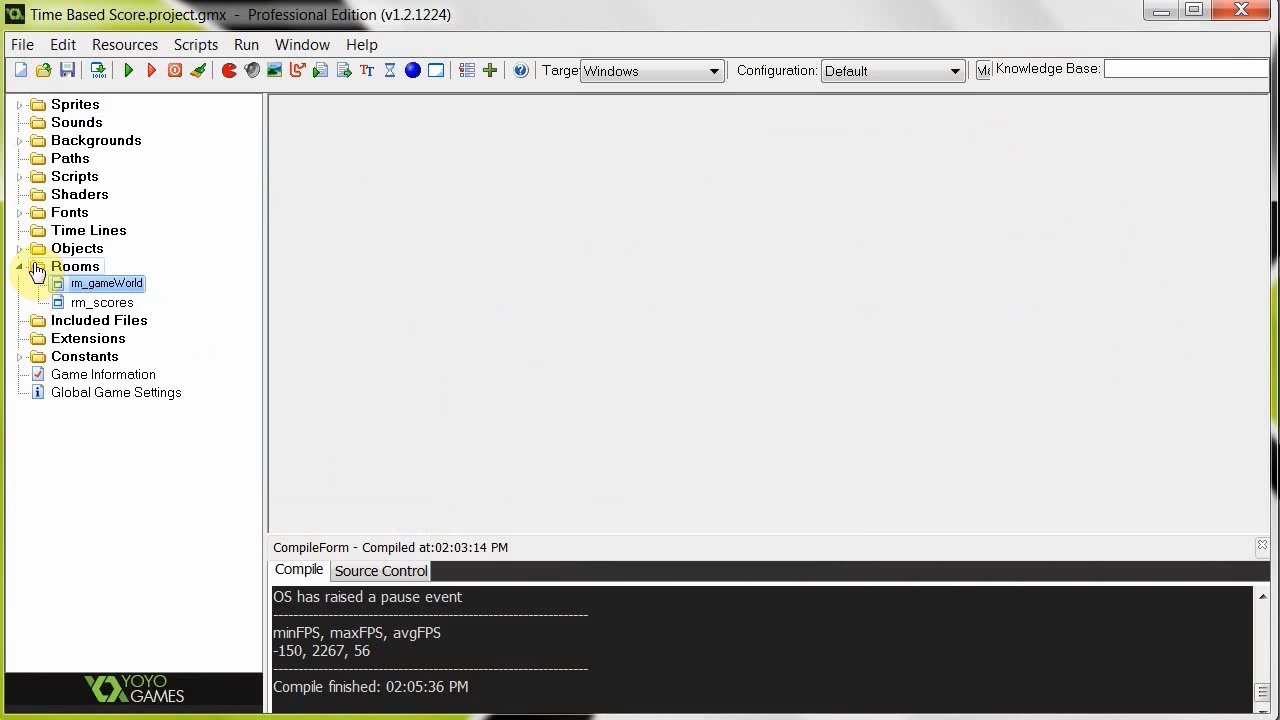
click(22, 266)
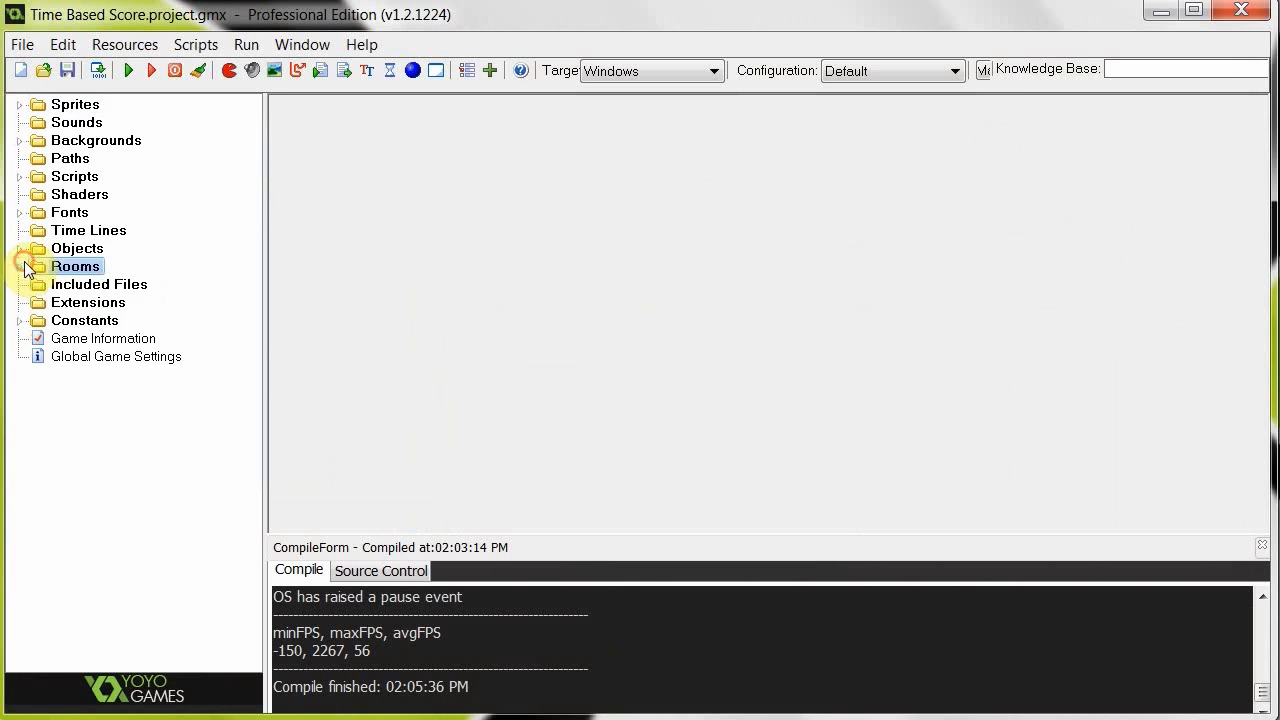
double_click(96, 264)
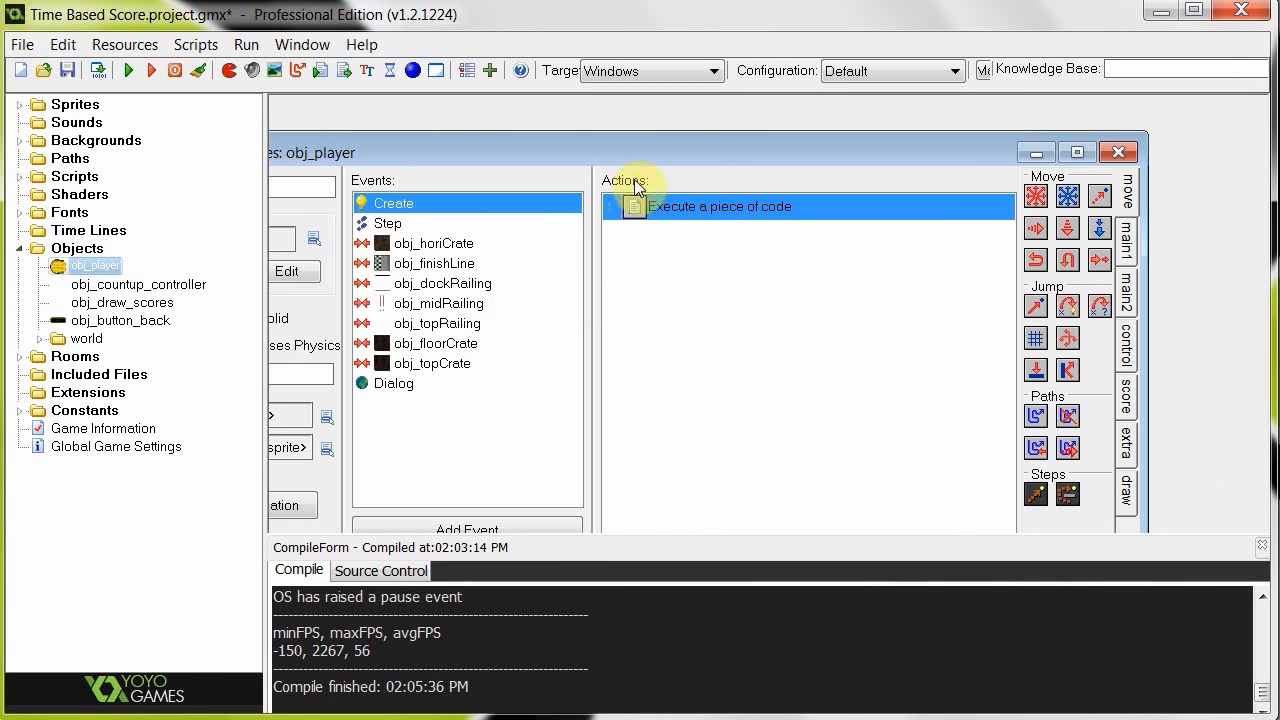
double_click(720, 206)
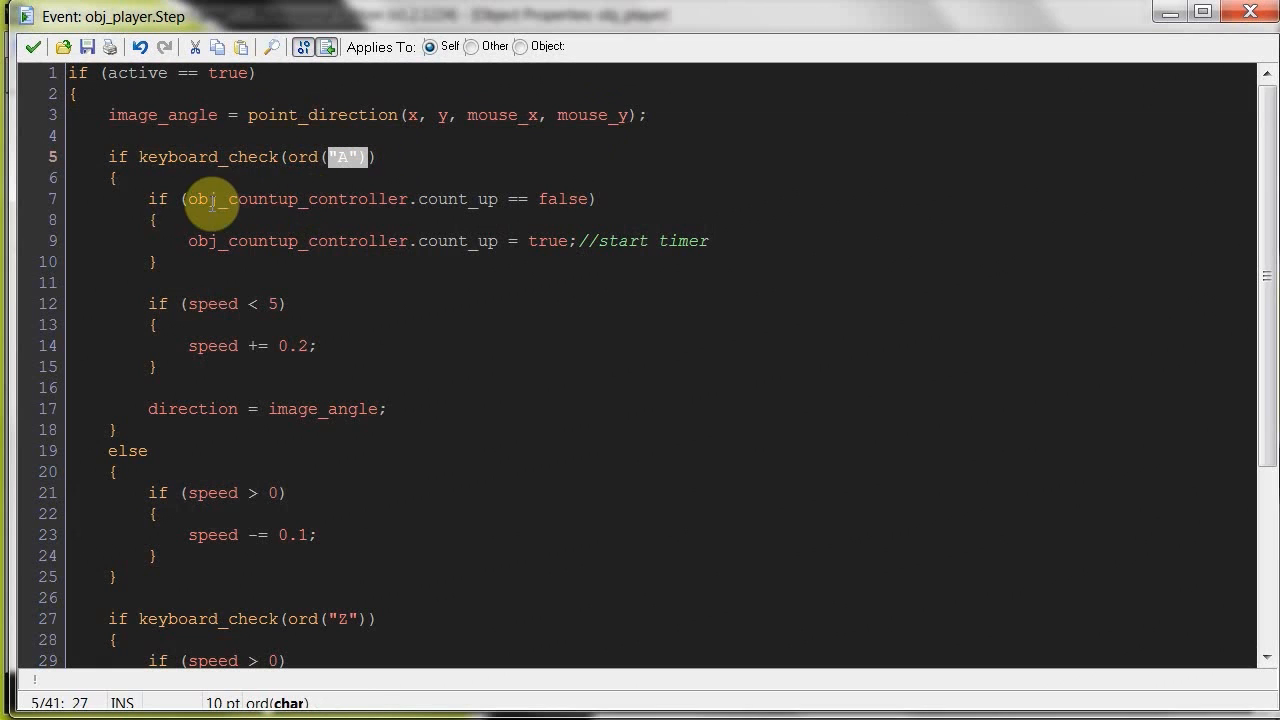
double_click(566, 198)
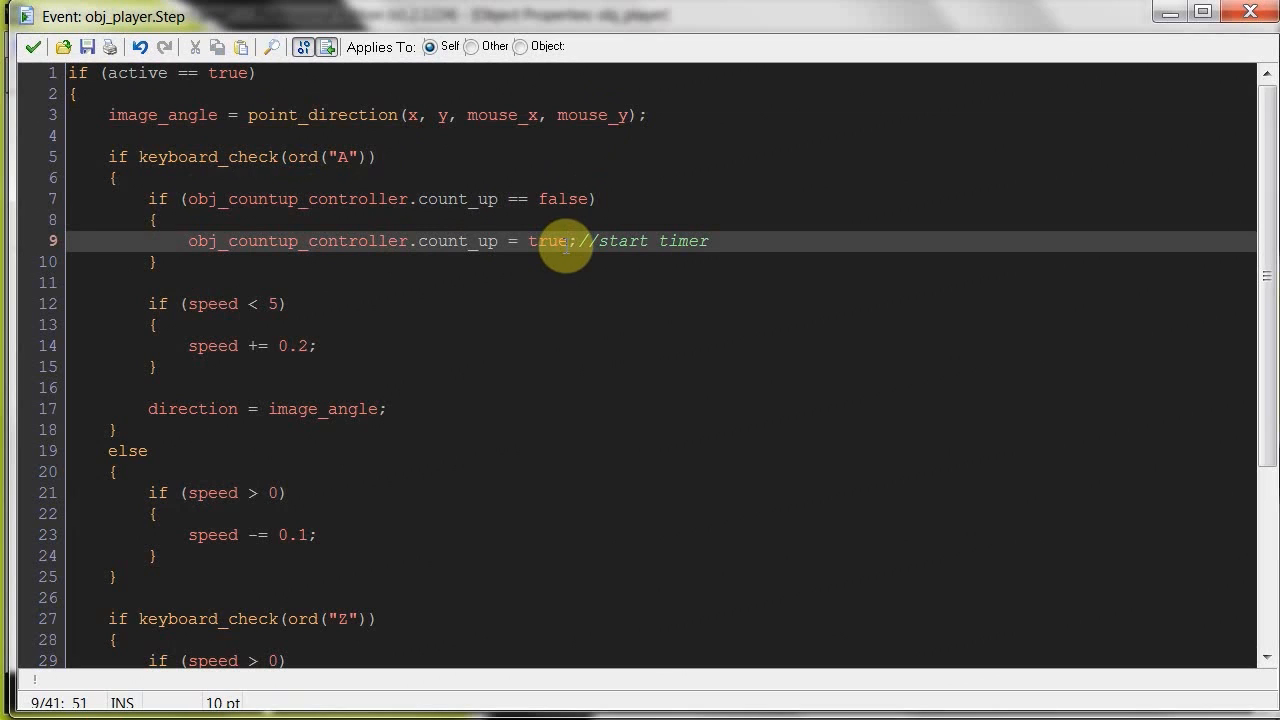
mouse_move(536, 224)
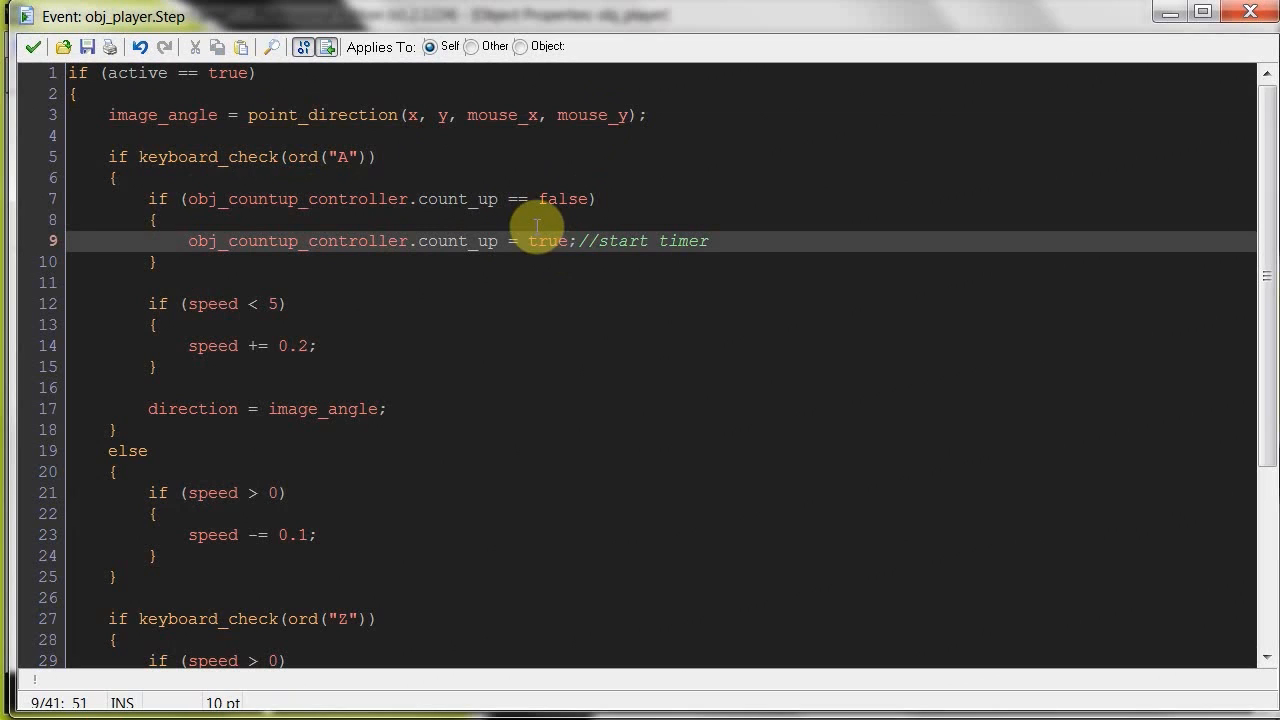
mouse_move(332, 340)
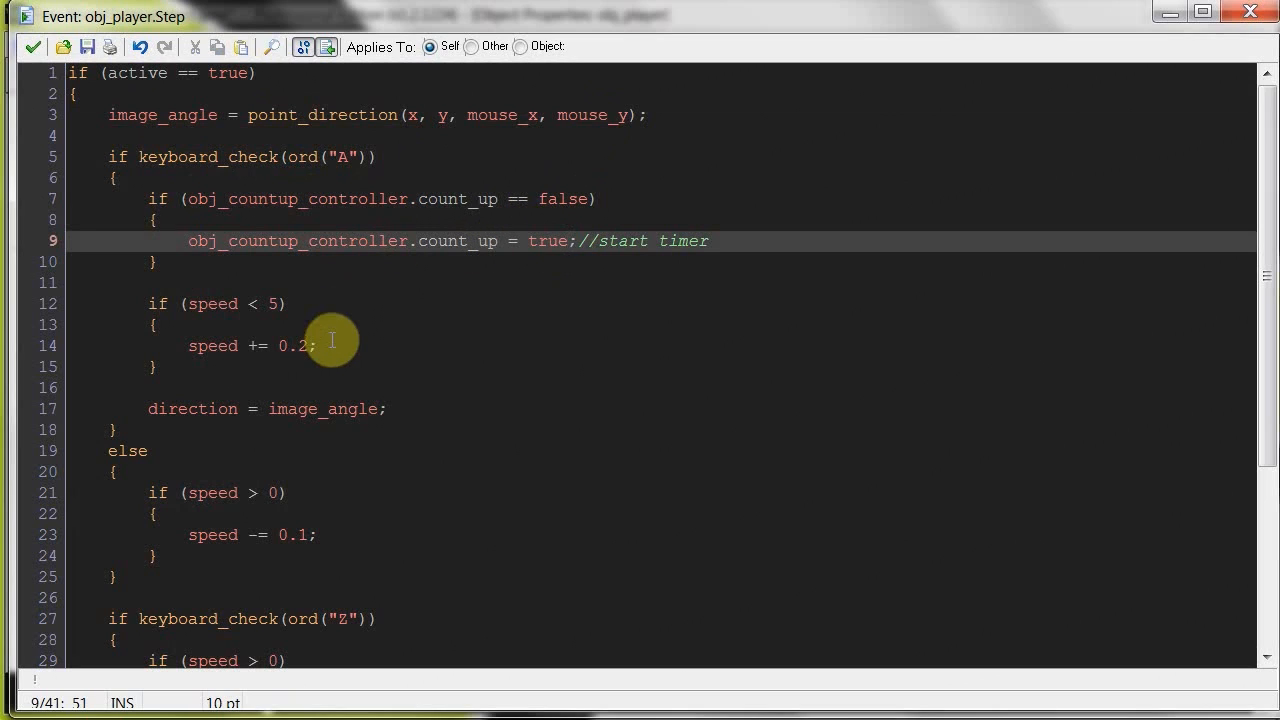
mouse_move(350, 332)
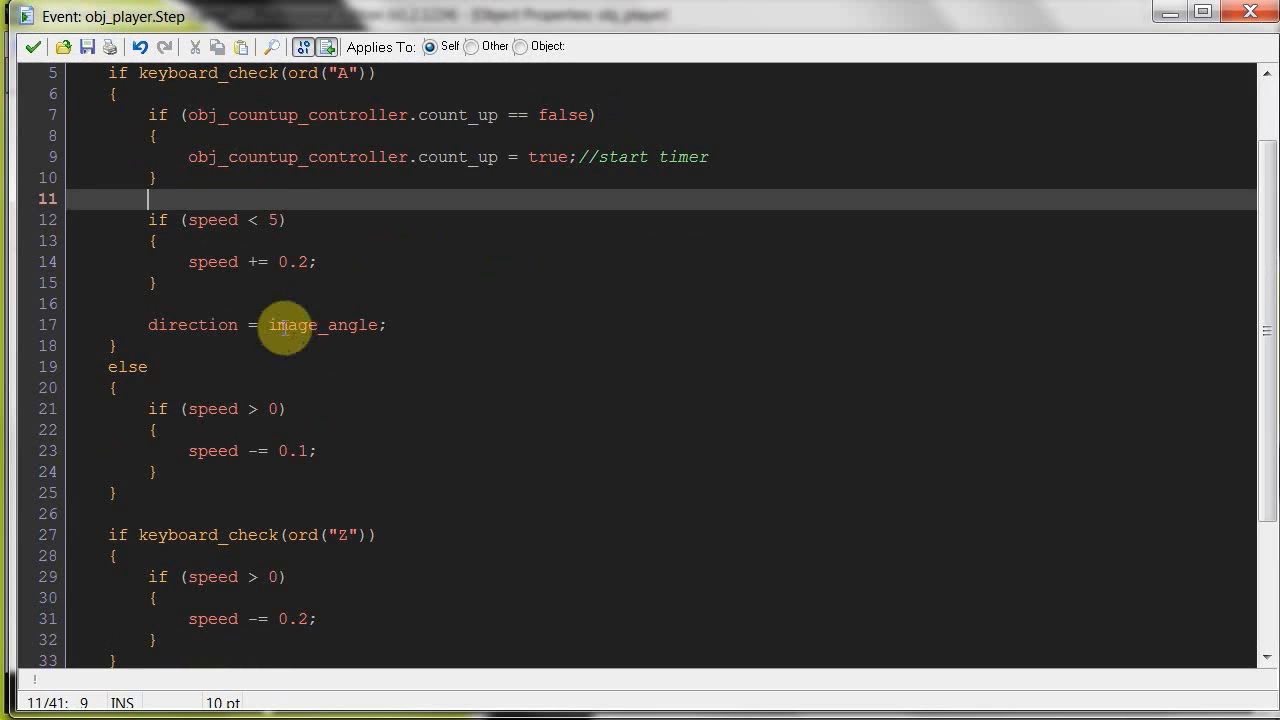
scroll(down, 3)
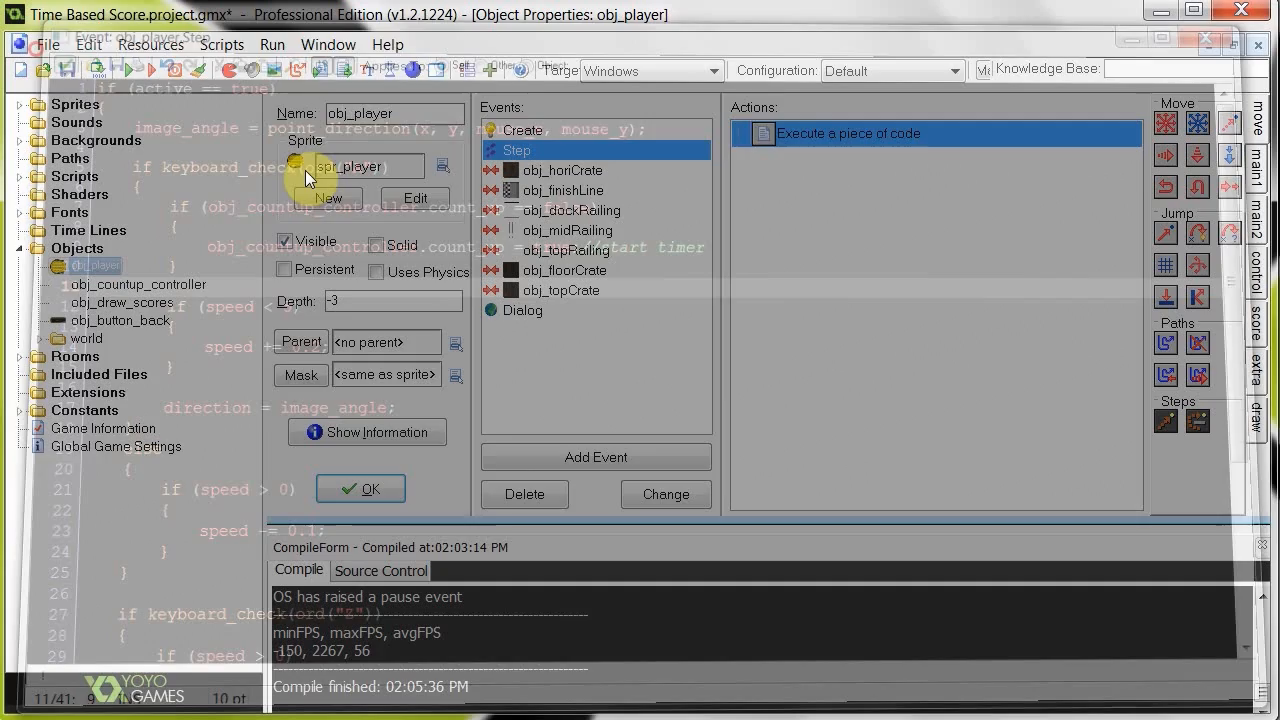
Step: Review the player's crate and finish-line collision events, focusing on the timer-stopping count_up check
click(562, 170)
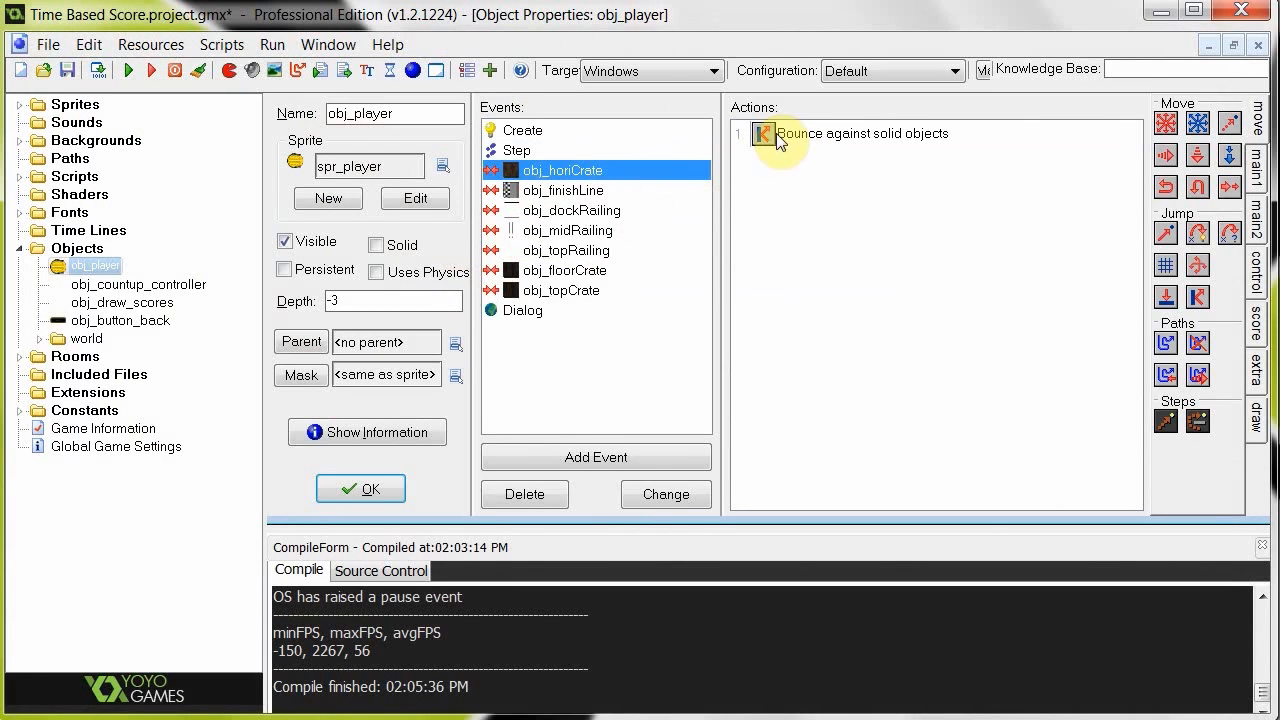
mouse_move(648, 216)
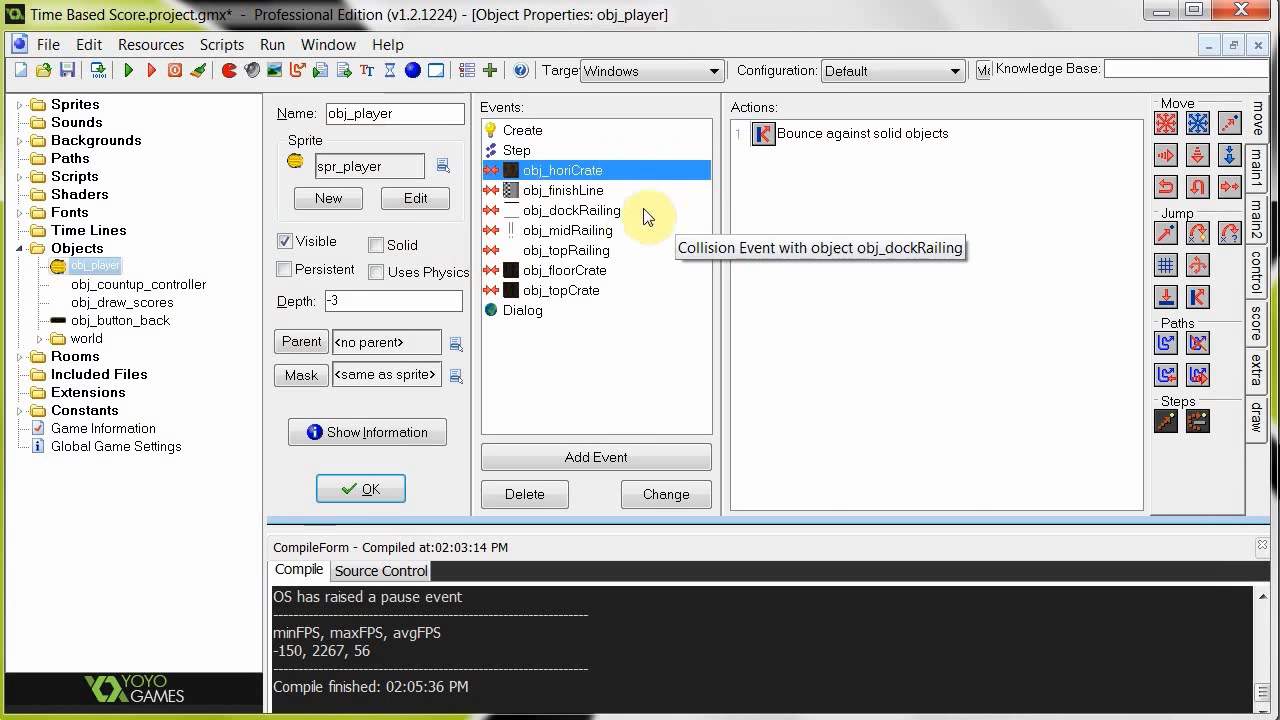
click(564, 190)
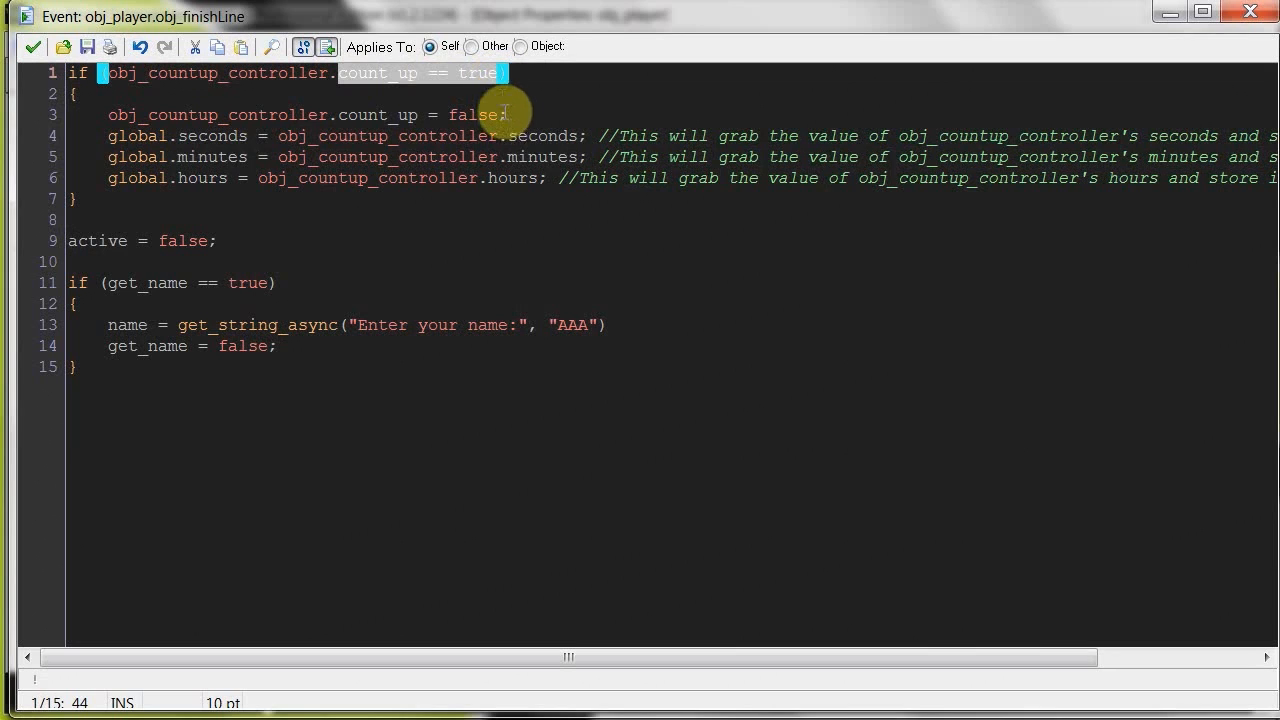
click(140, 156)
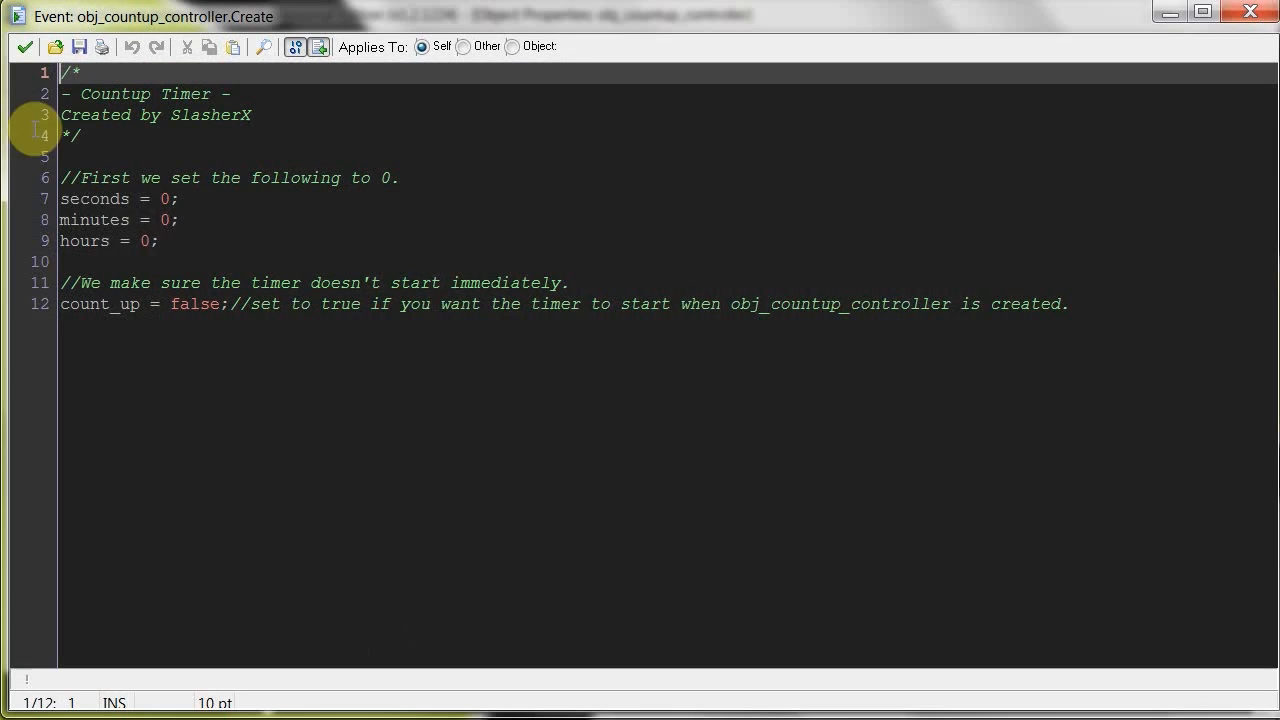
Step: Check the seconds starting value and count_up line in the Create code, then close it
click(96, 198)
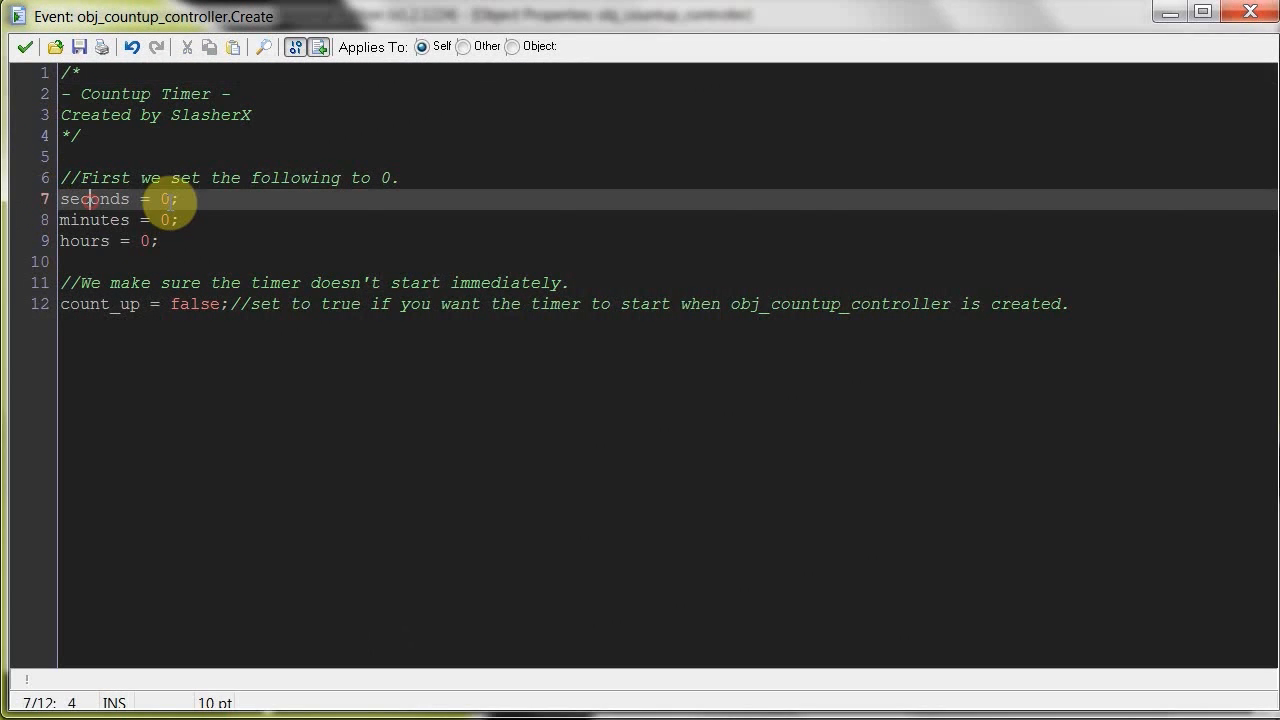
drag(60, 198, 160, 240)
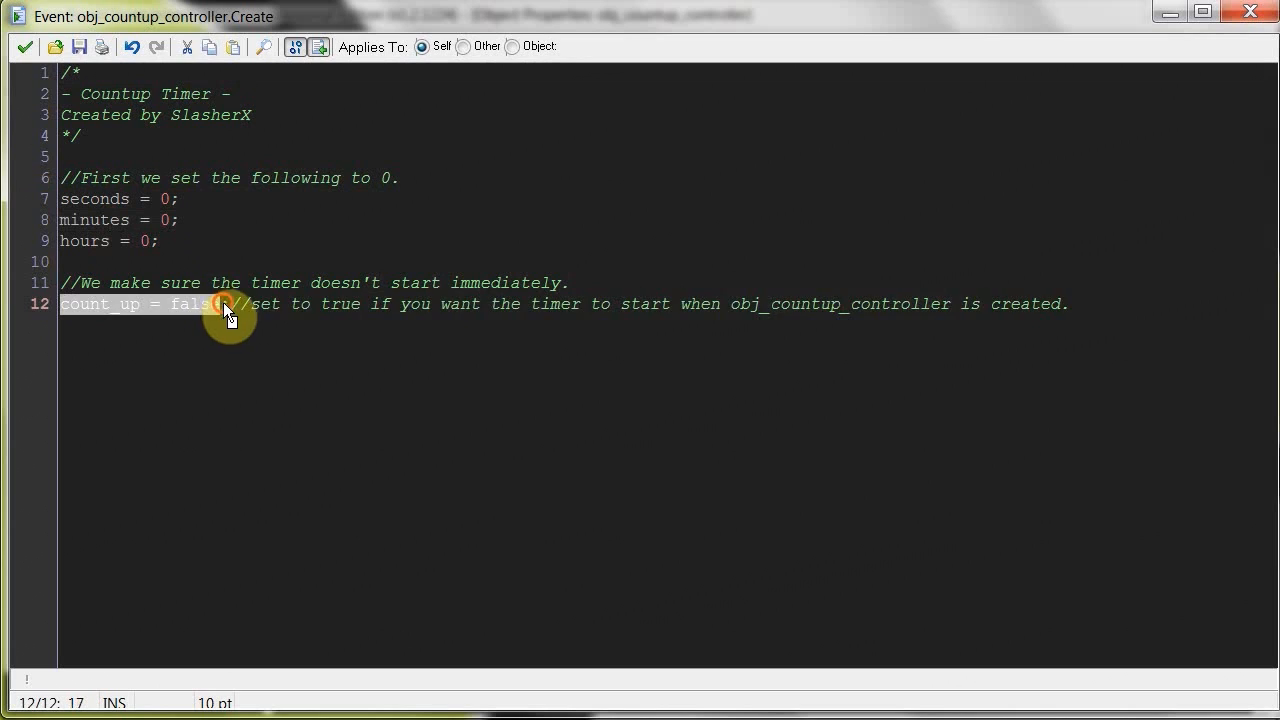
click(218, 304)
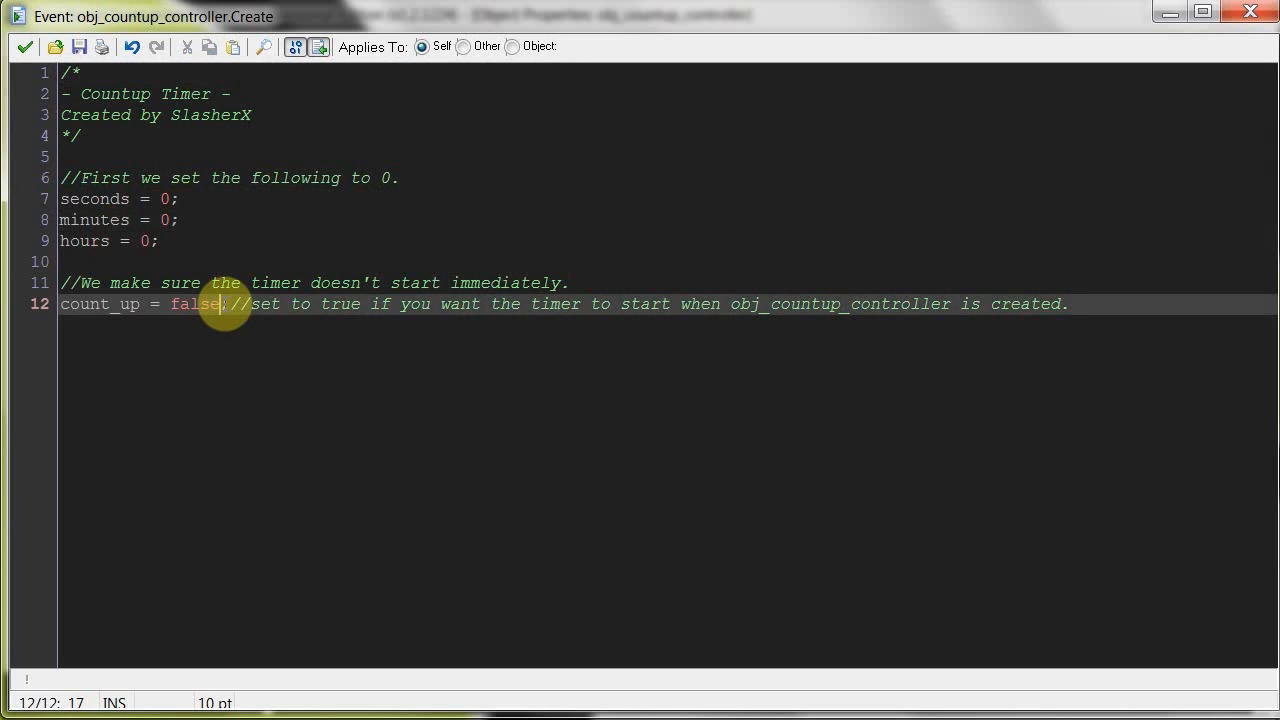
click(22, 48)
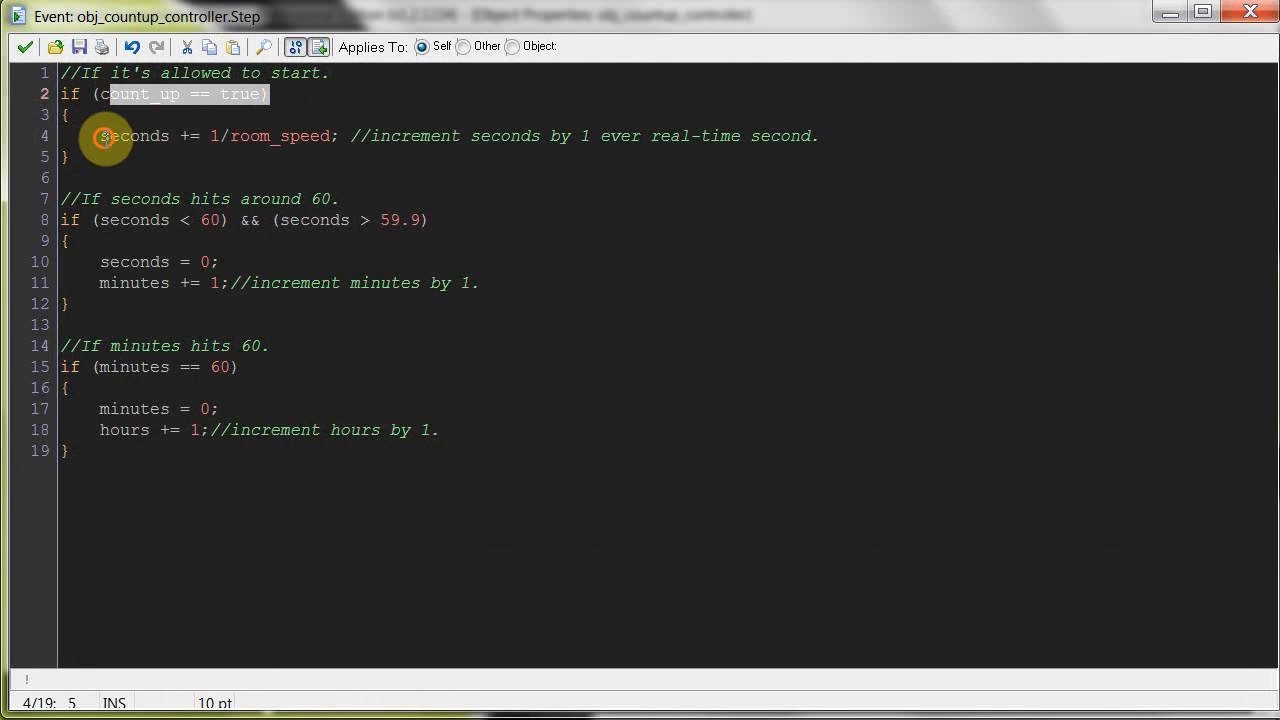
Step: Go over the Step code's per-frame seconds increment and sixty-second rollover, then return to obj_player
click(210, 136)
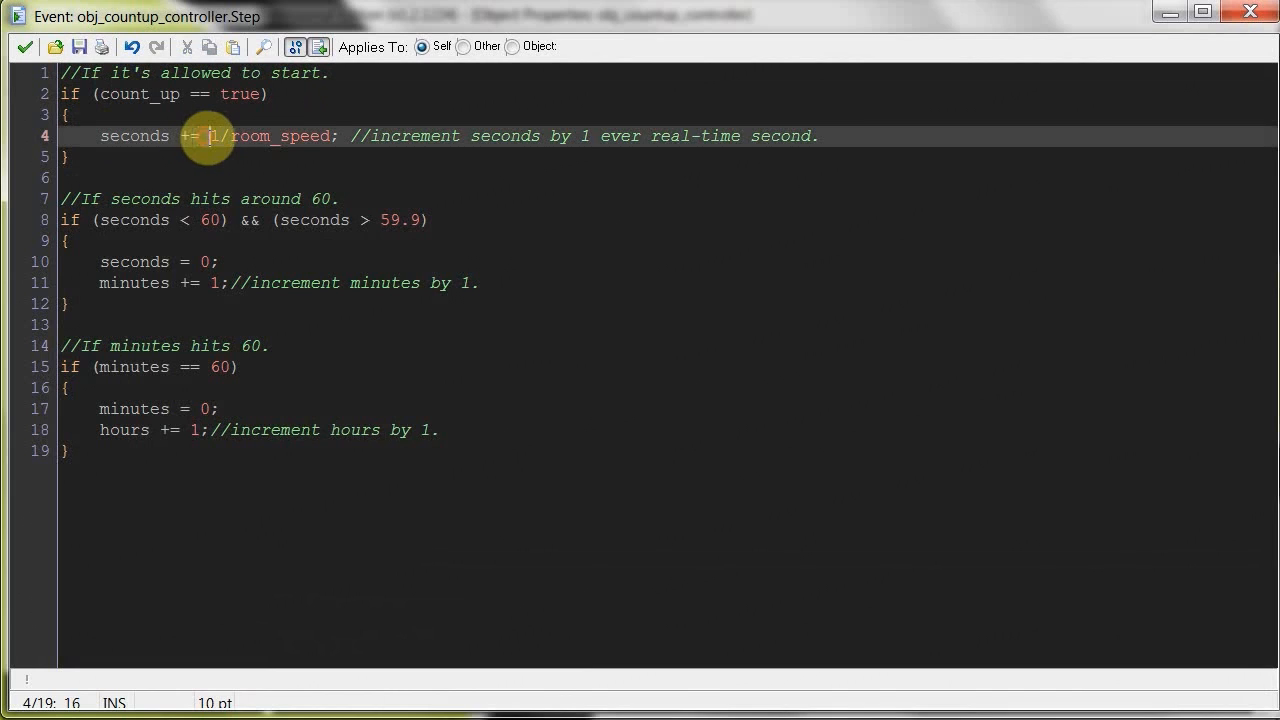
double_click(276, 136)
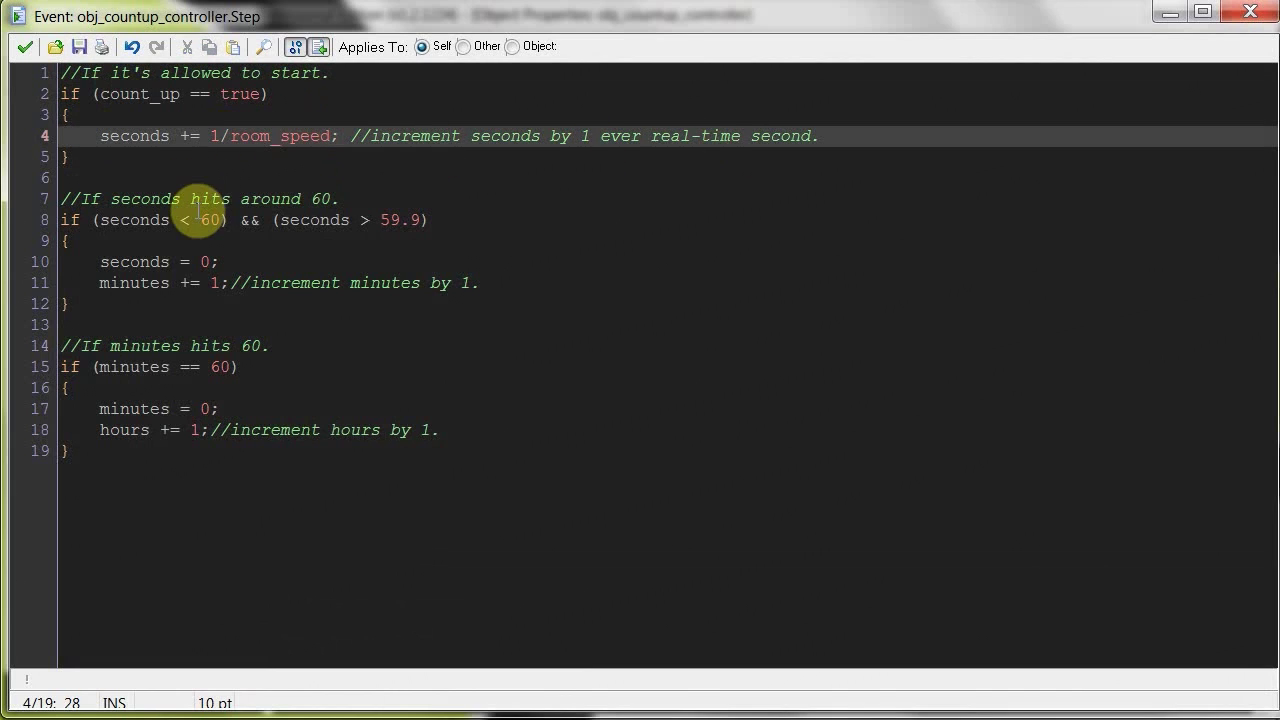
click(140, 408)
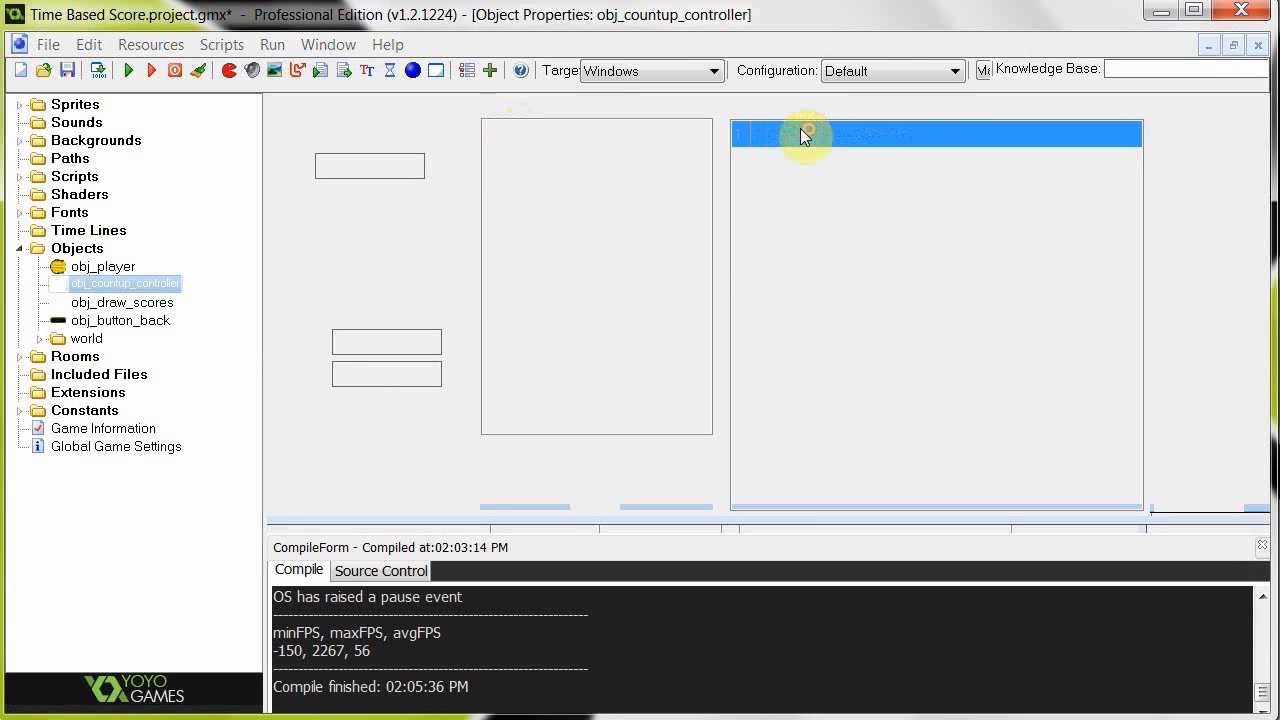
double_click(804, 132)
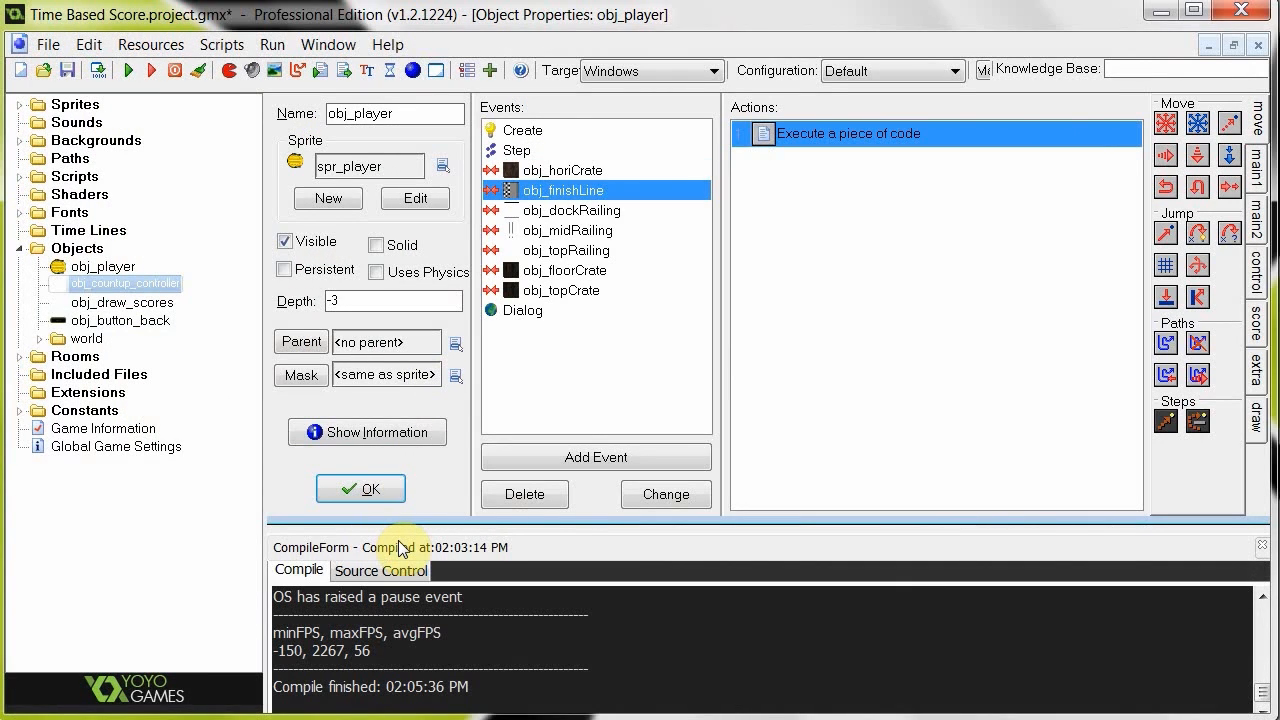
Step: Review the saved global time values and end the get_string_async name-prompt line with ';'
double_click(850, 132)
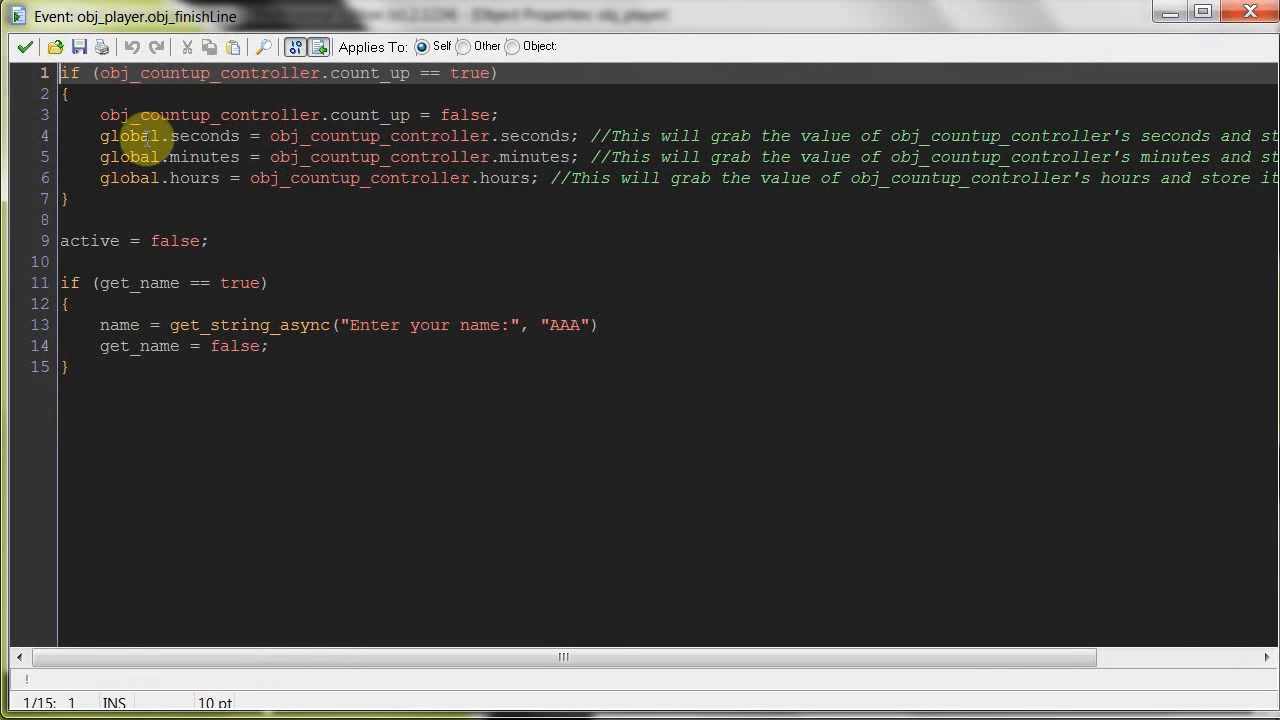
click(156, 136)
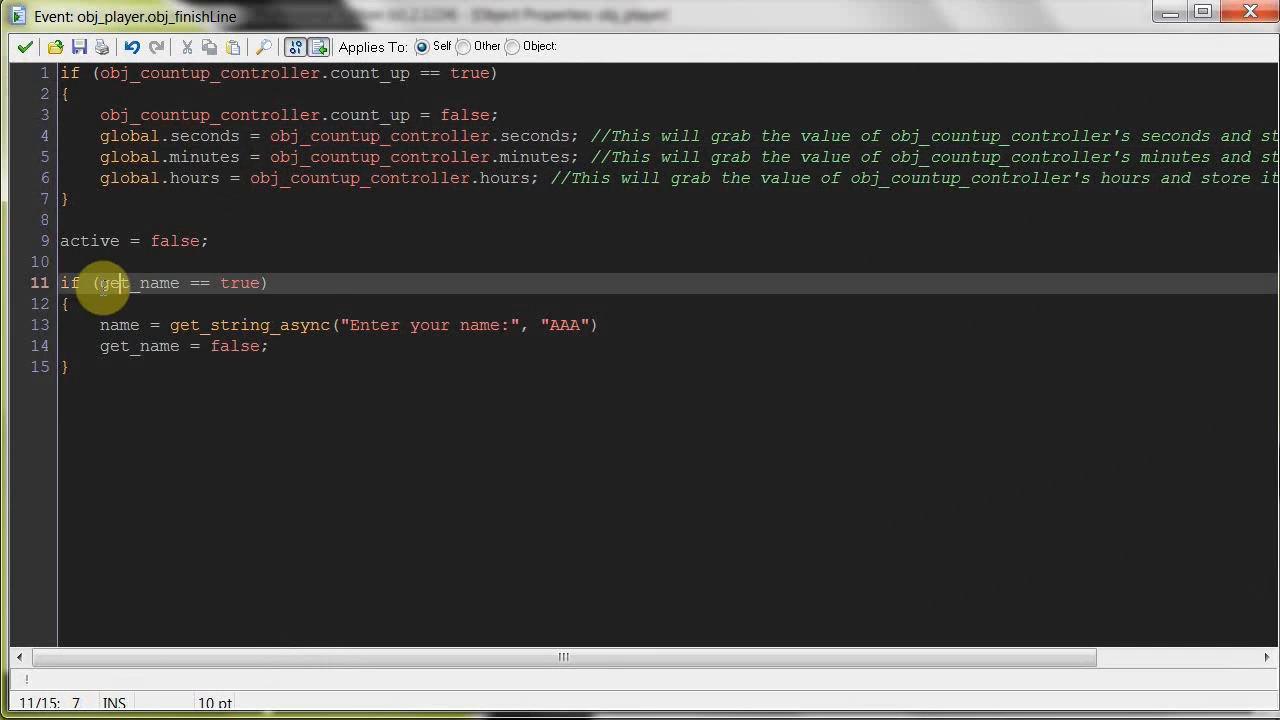
click(160, 324)
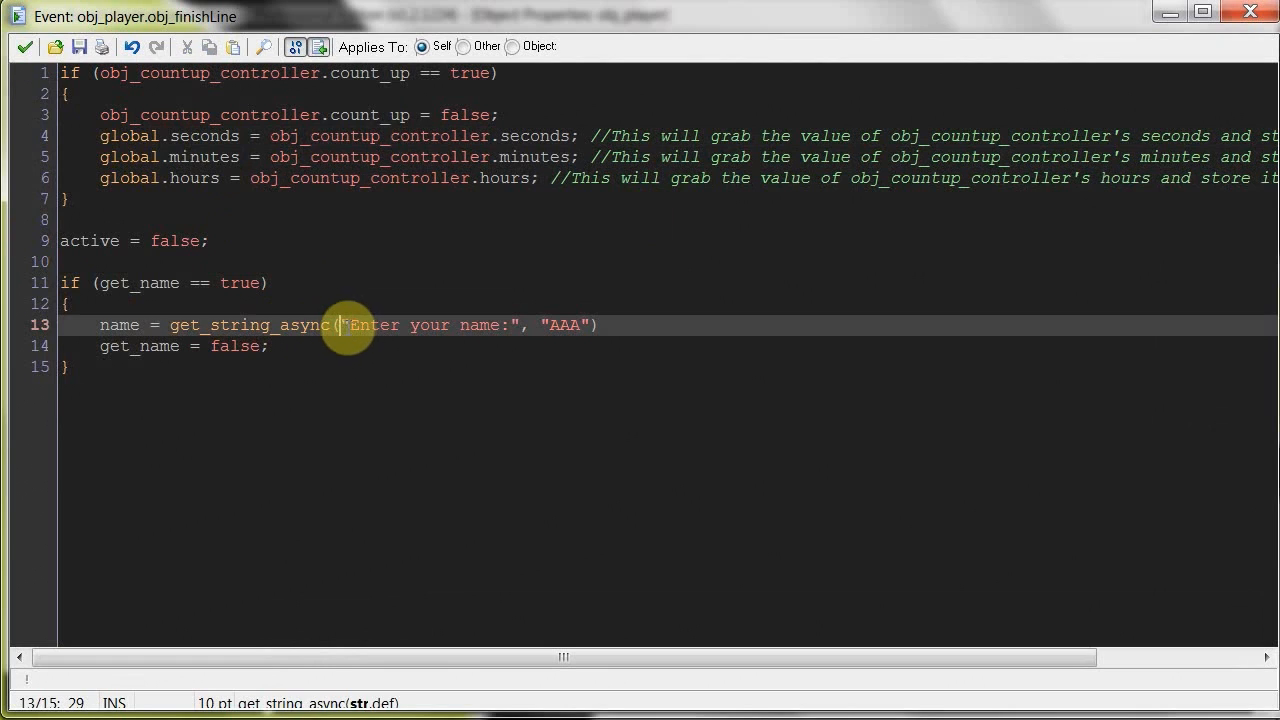
drag(344, 324, 520, 324)
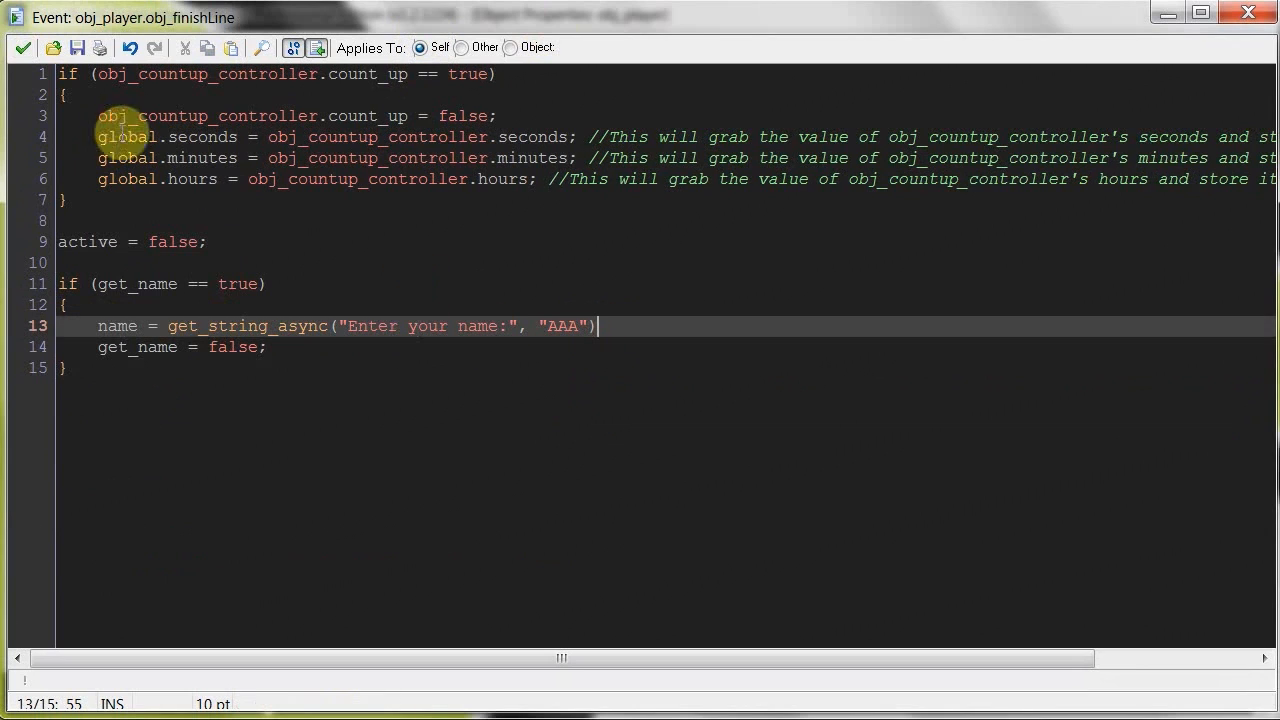
text(;)
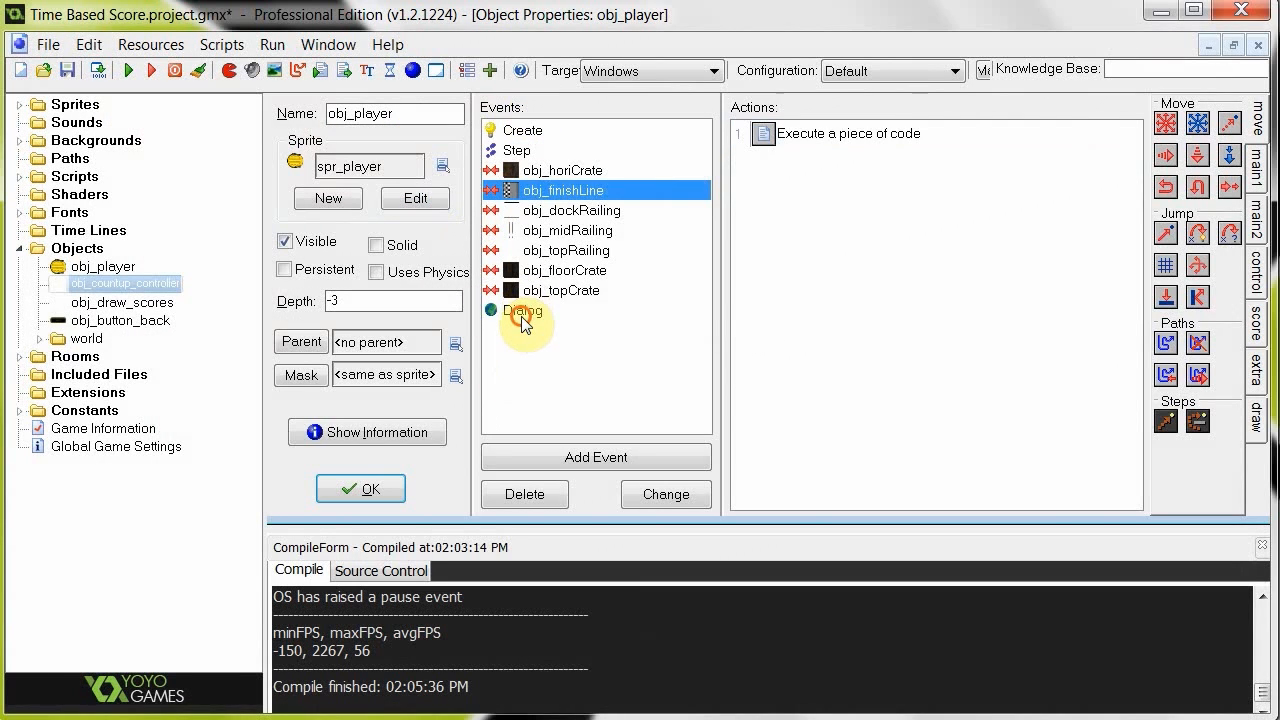
Step: Check the Asynchronous > Dialog event on the player and reopen its finish-line code
click(522, 310)
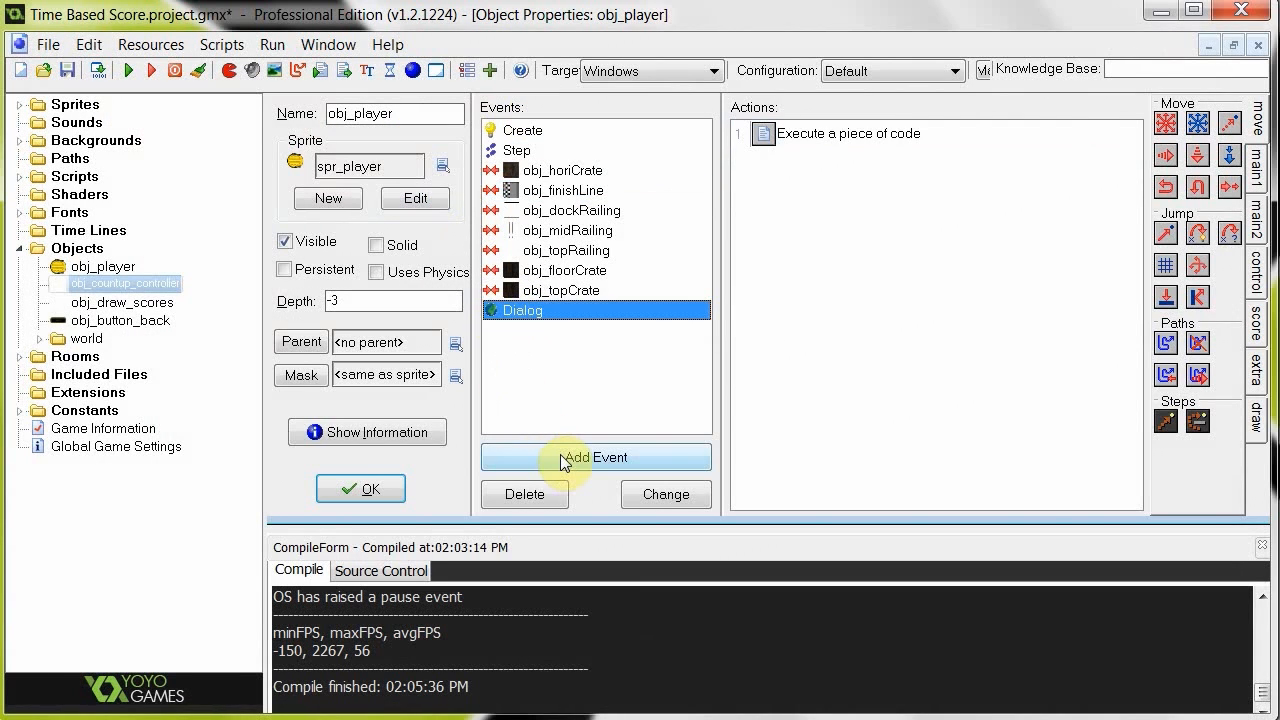
click(596, 456)
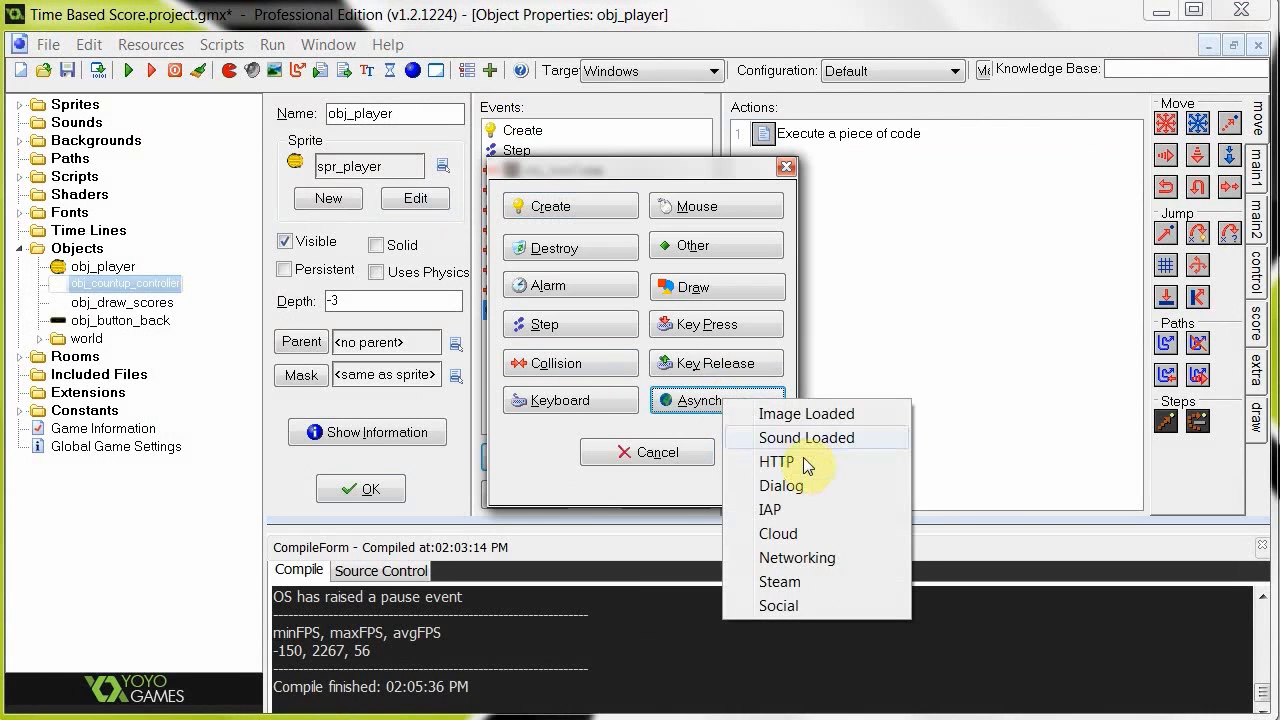
click(780, 486)
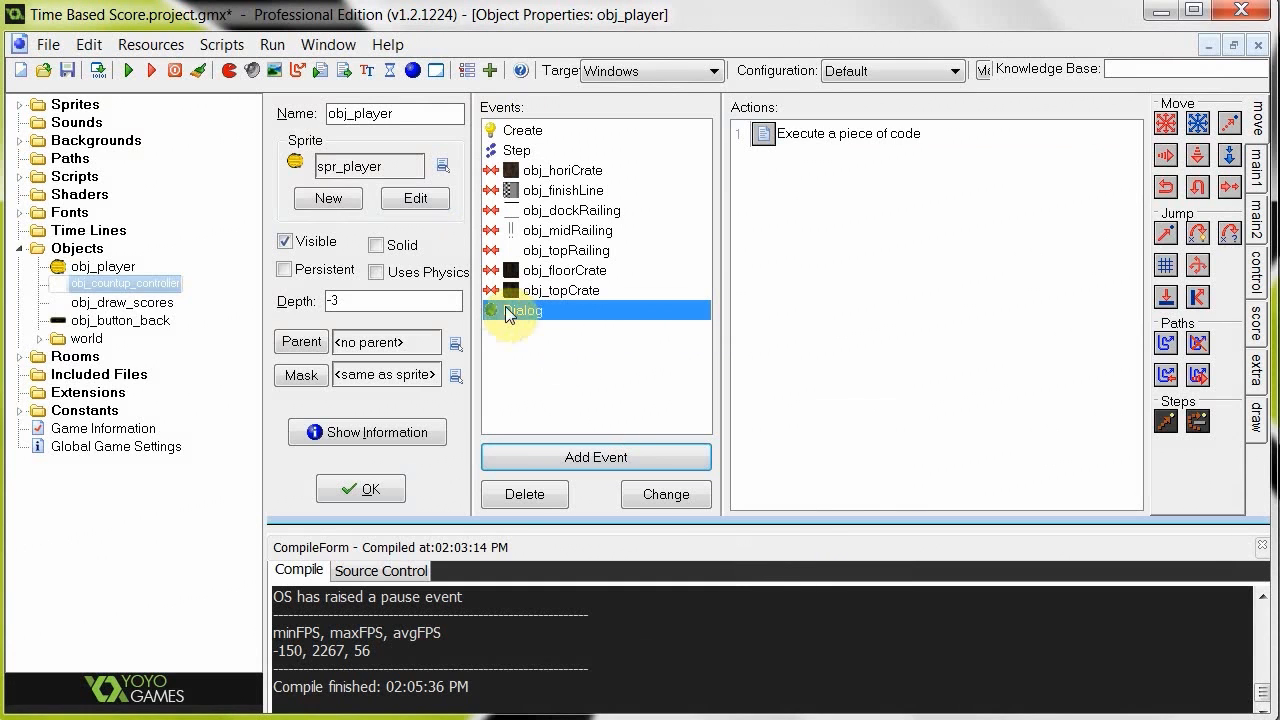
mouse_move(528, 324)
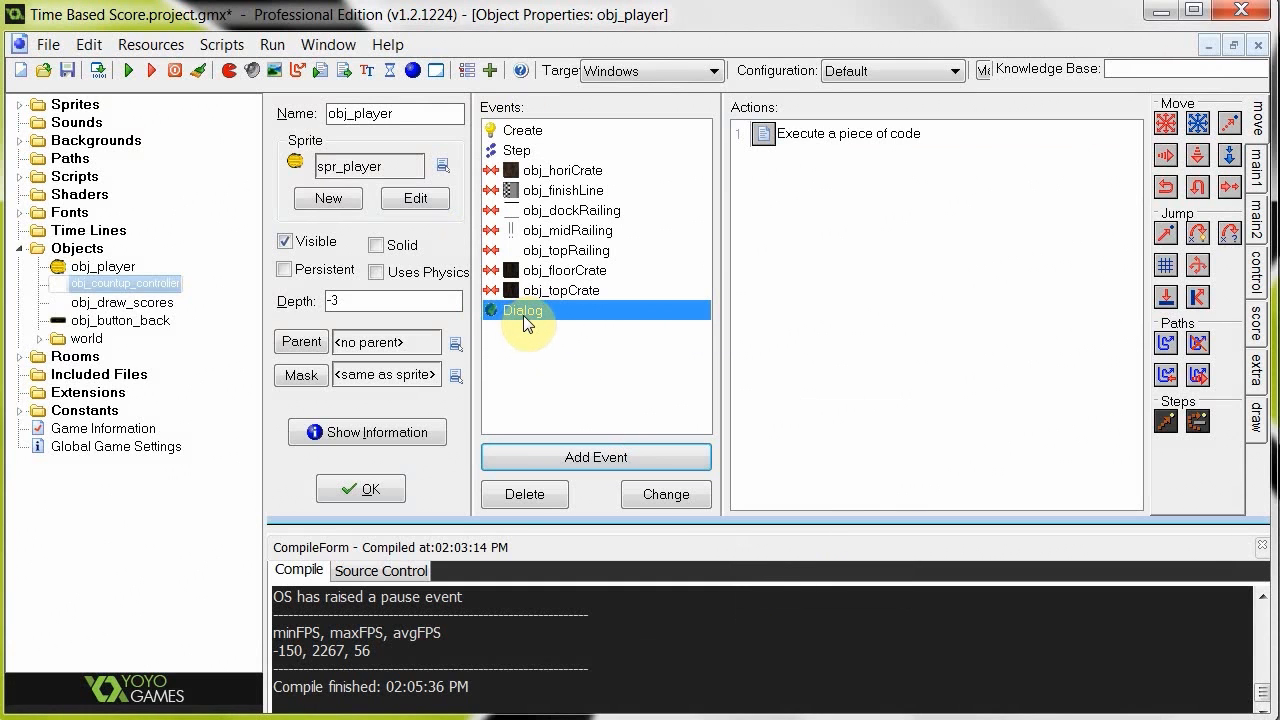
mouse_move(820, 150)
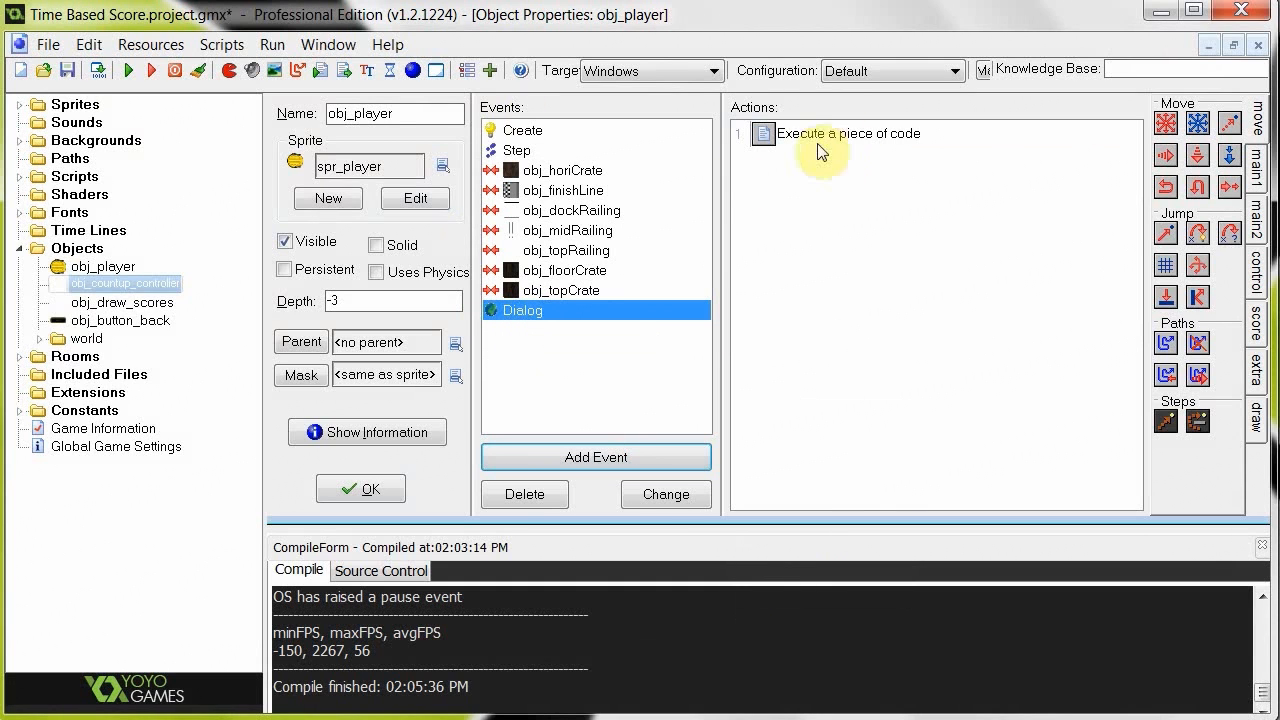
double_click(848, 132)
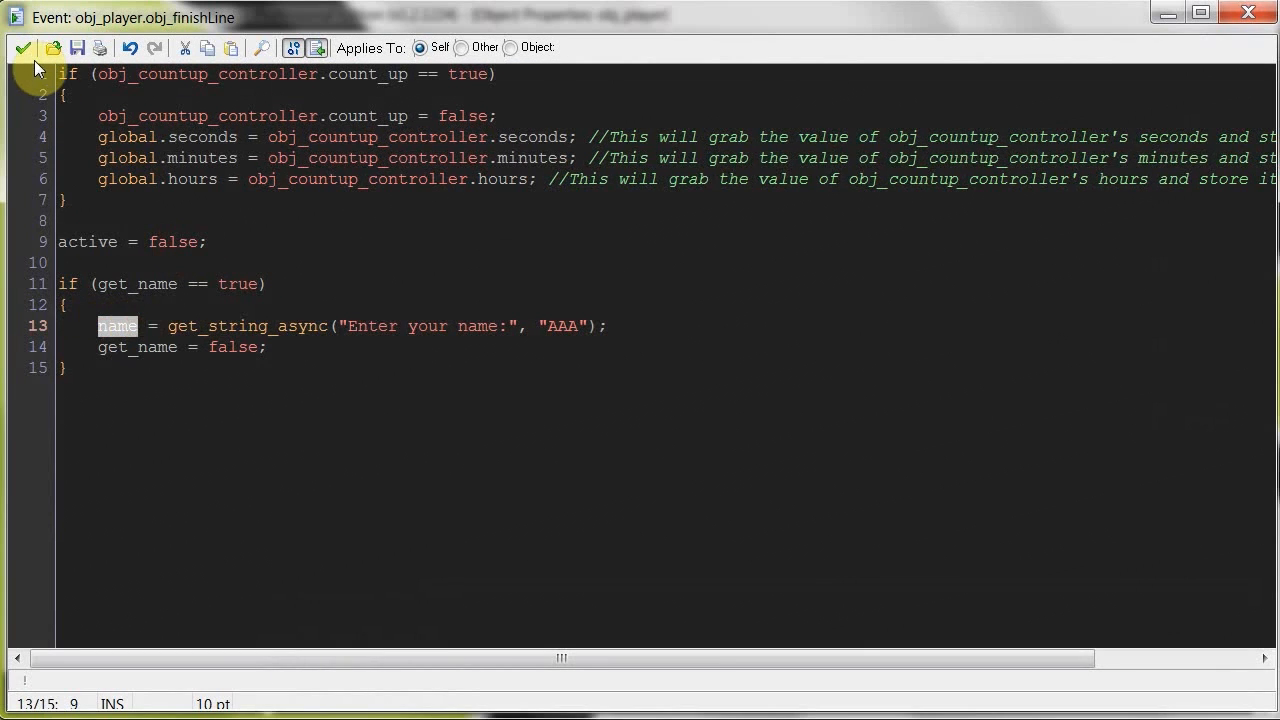
click(20, 48)
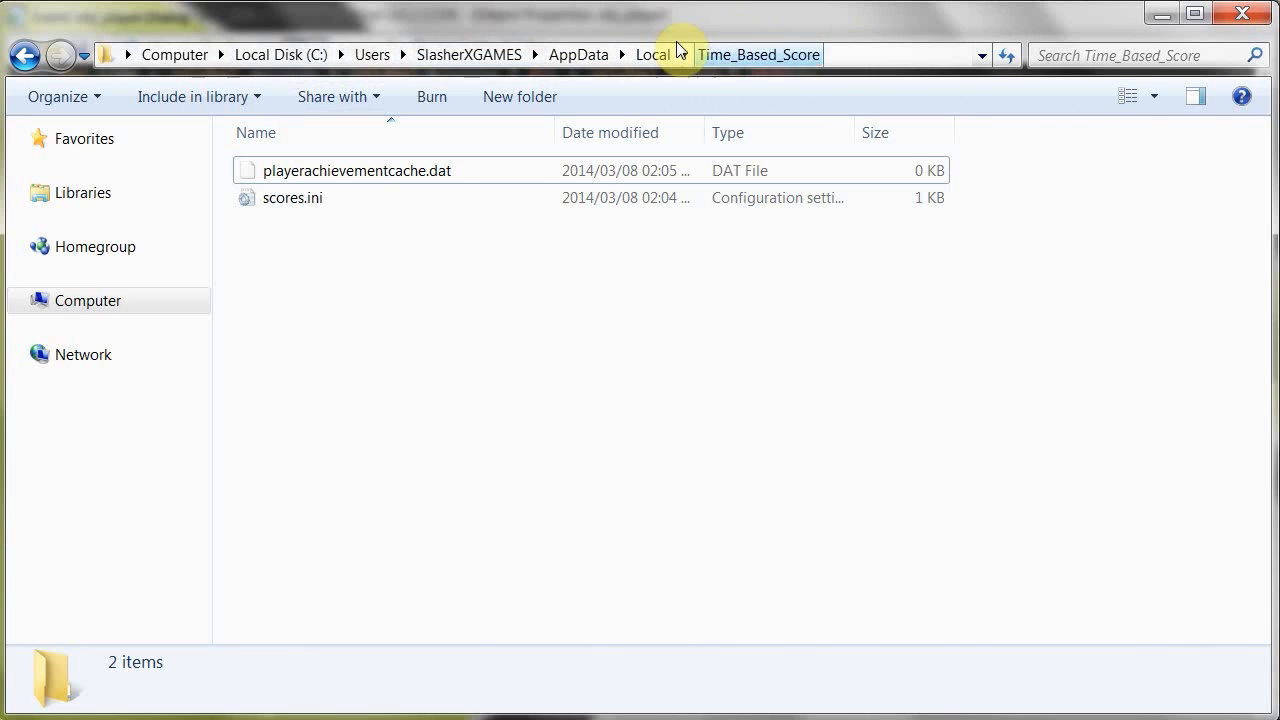
mouse_move(724, 76)
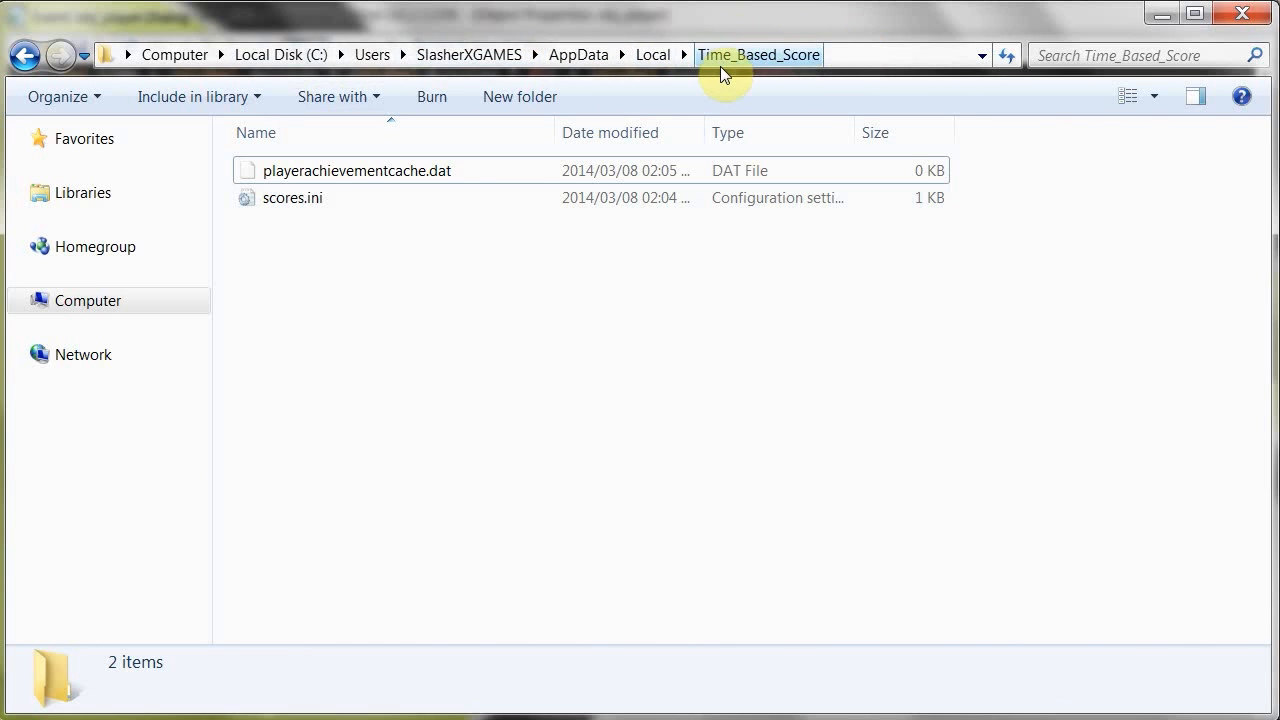
Step: Review scores.ini's ten saved names and times in Notepad, then close it without saving
double_click(292, 198)
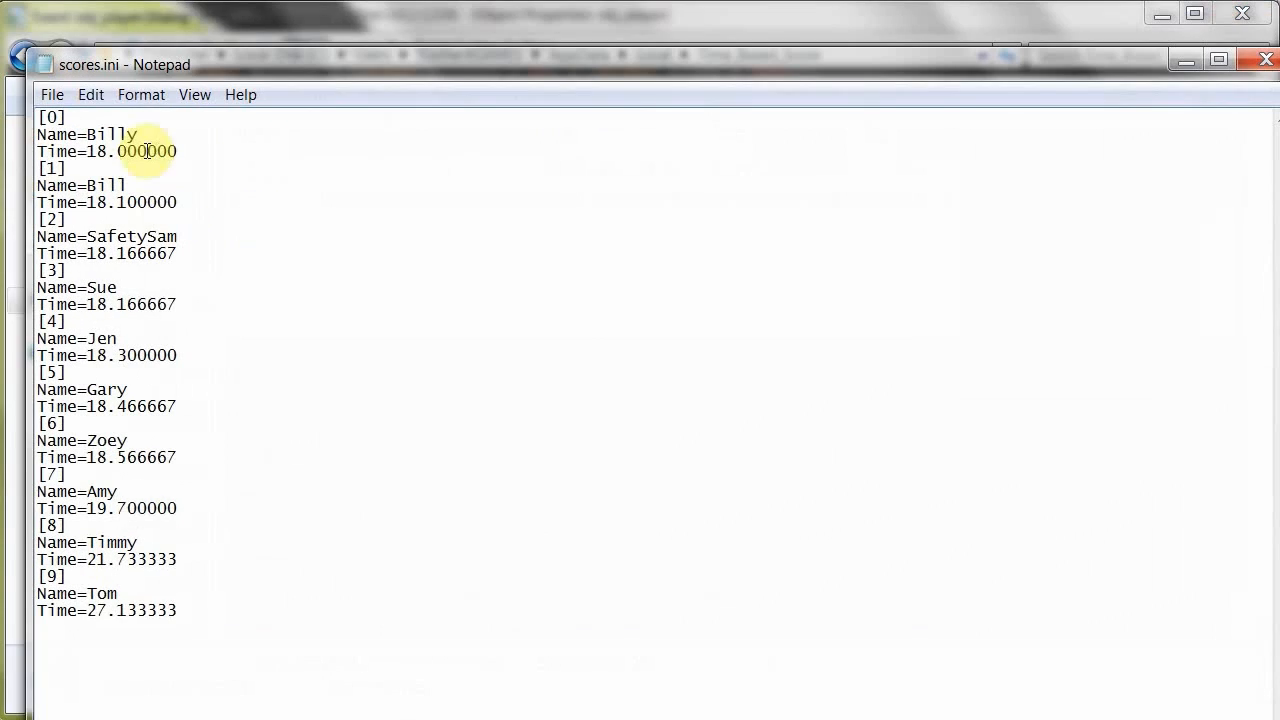
click(1216, 60)
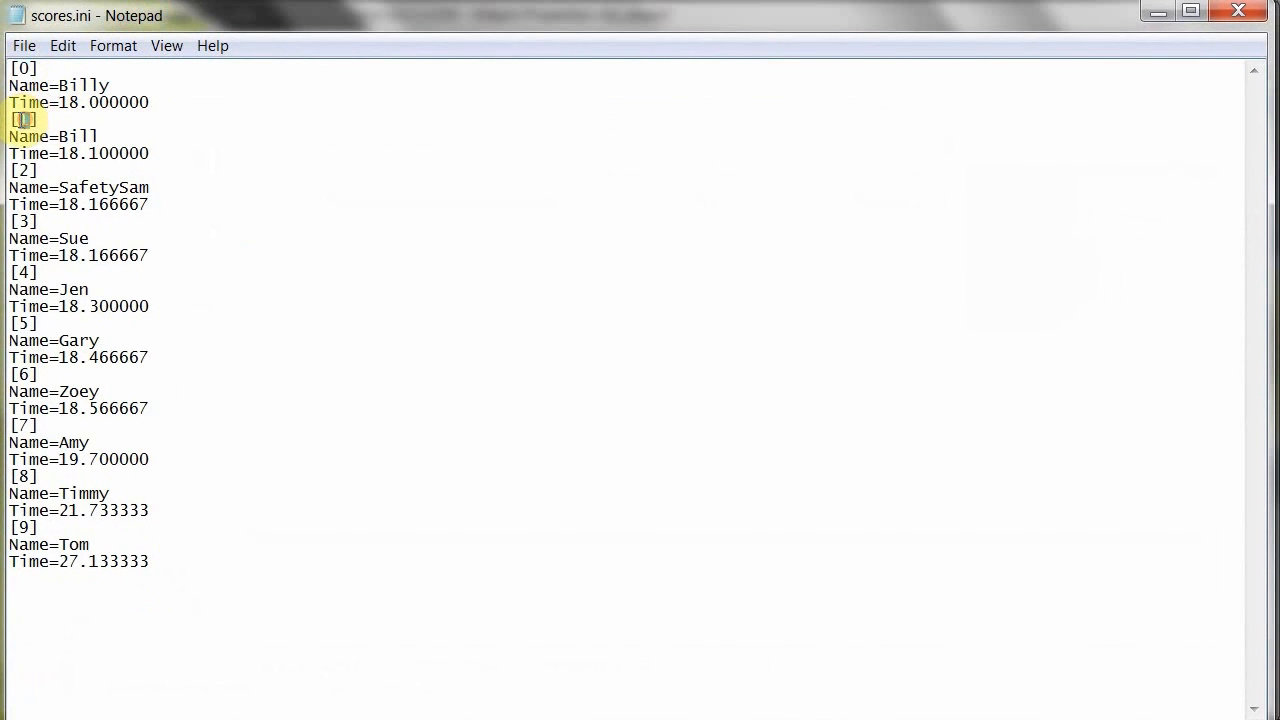
double_click(84, 84)
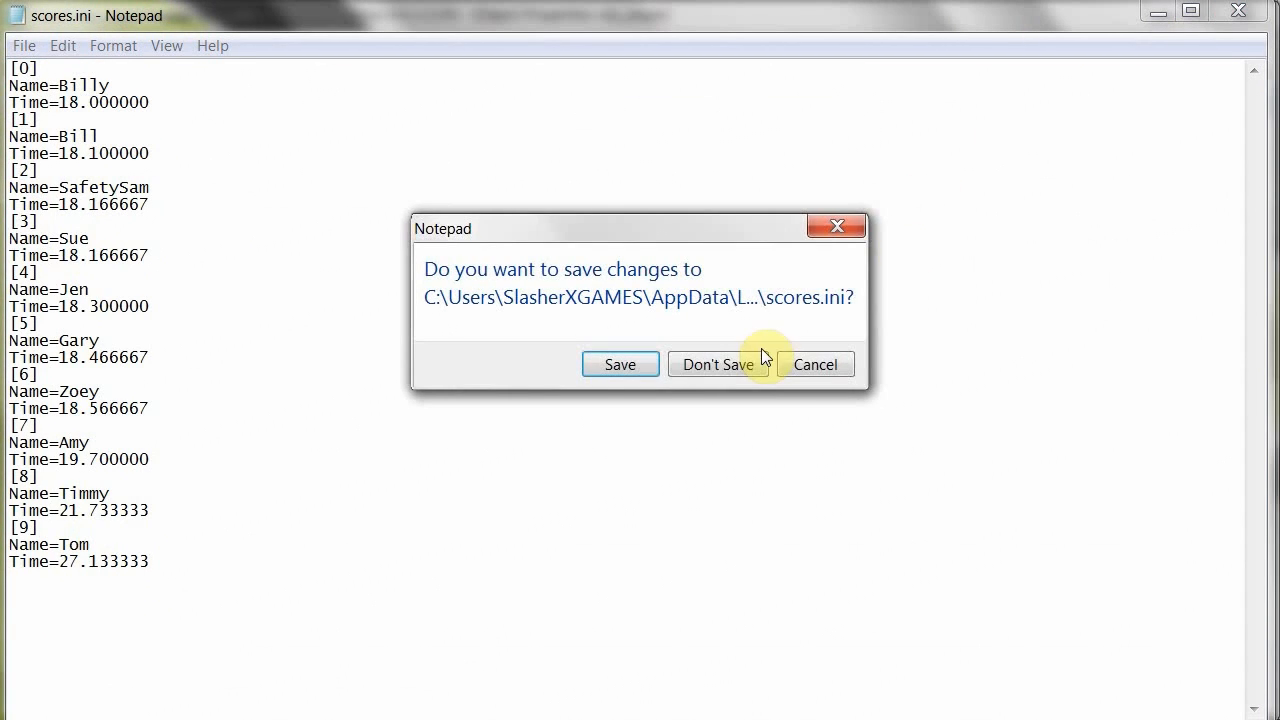
click(718, 364)
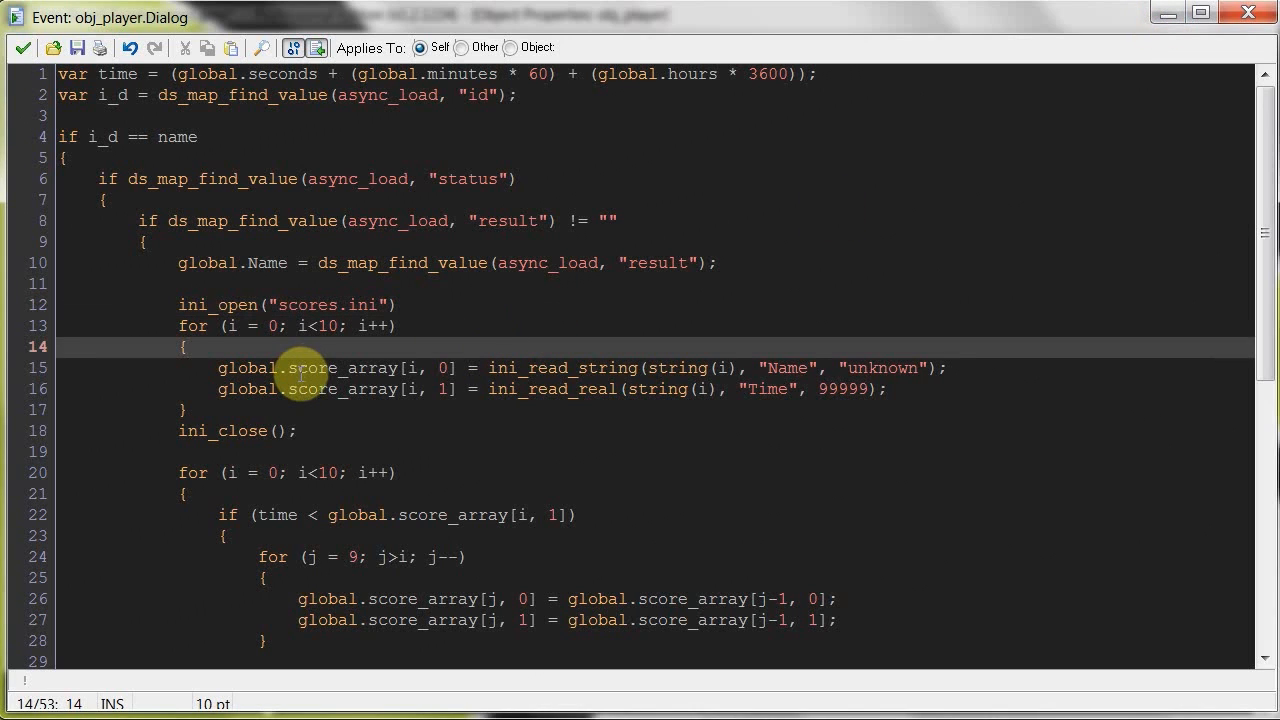
mouse_move(278, 324)
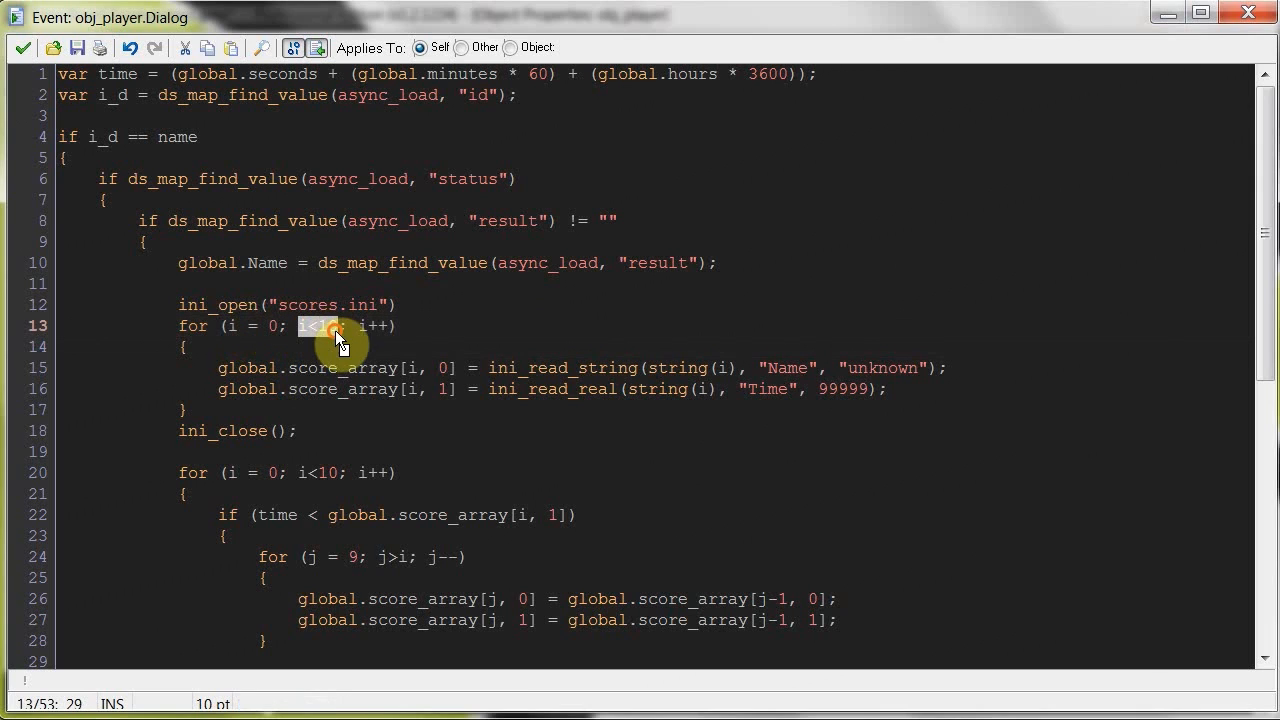
click(330, 326)
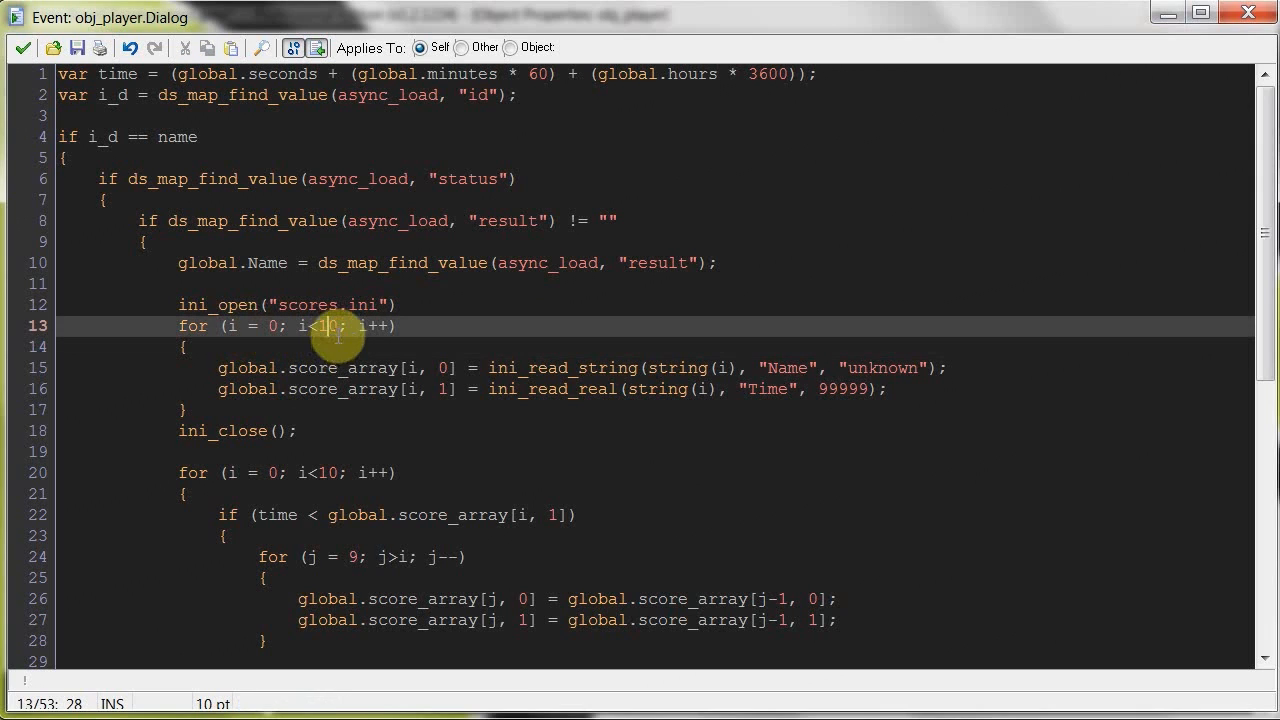
click(376, 328)
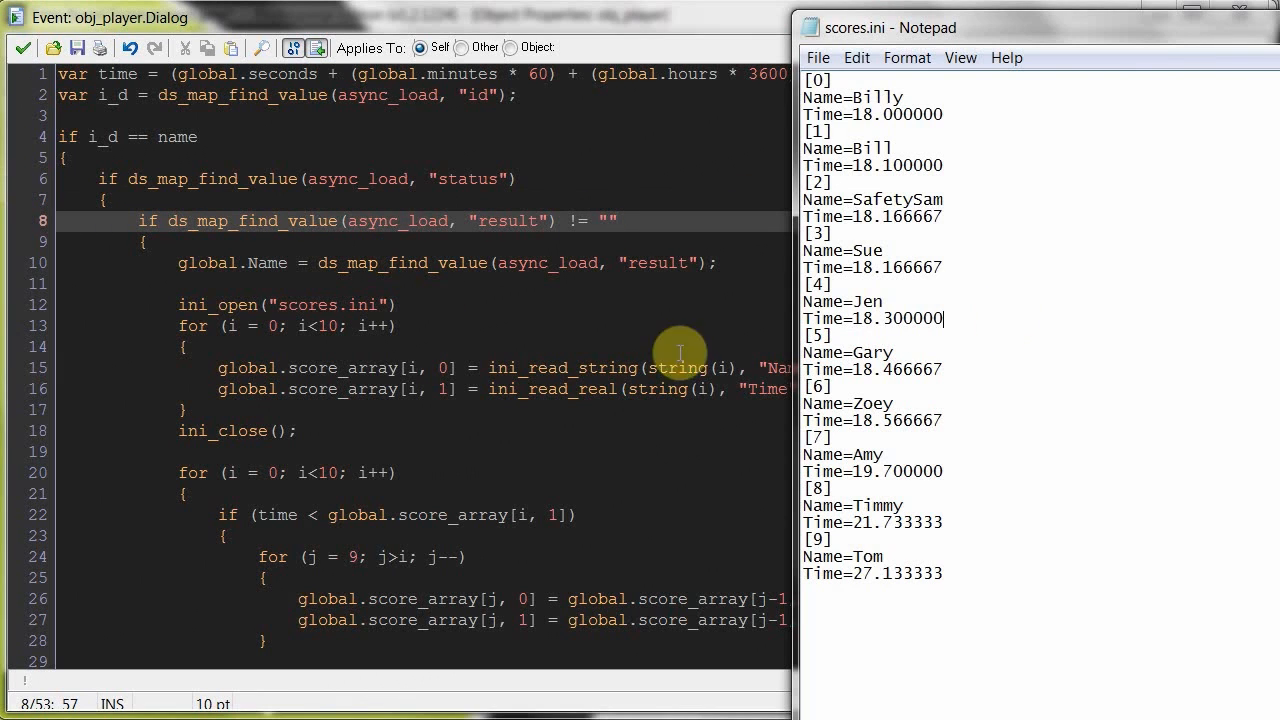
mouse_move(744, 138)
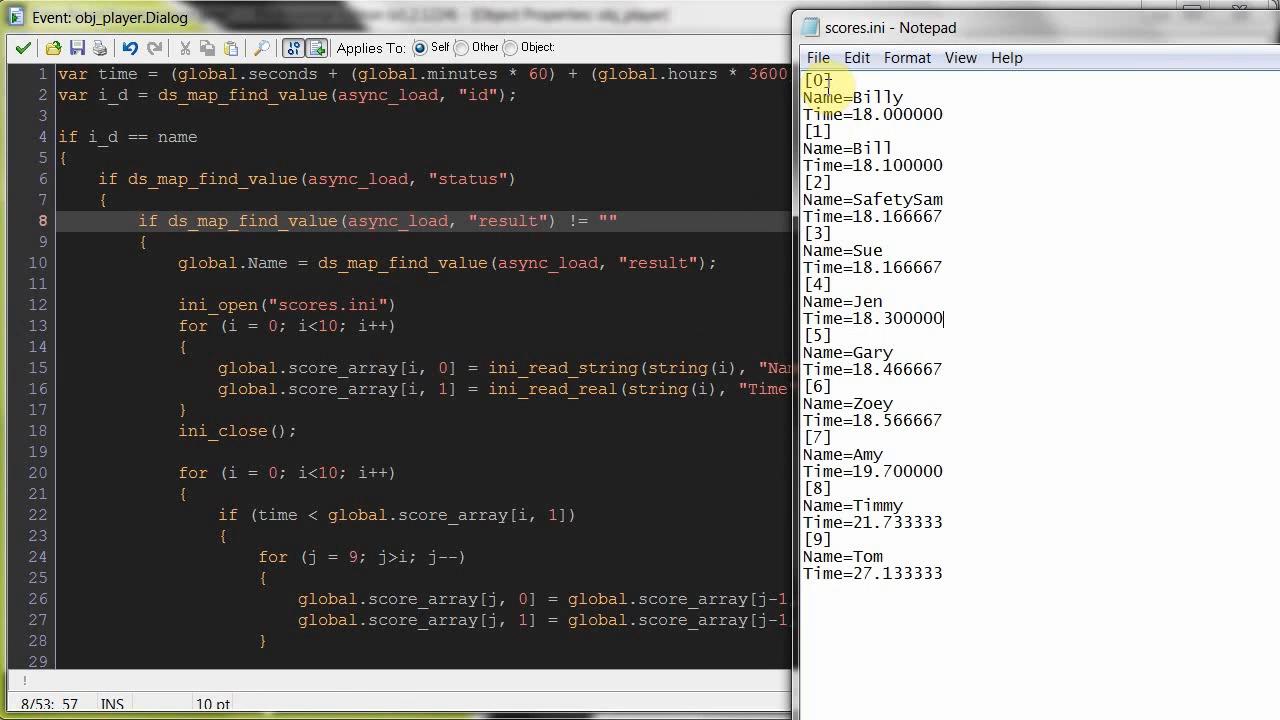
double_click(882, 96)
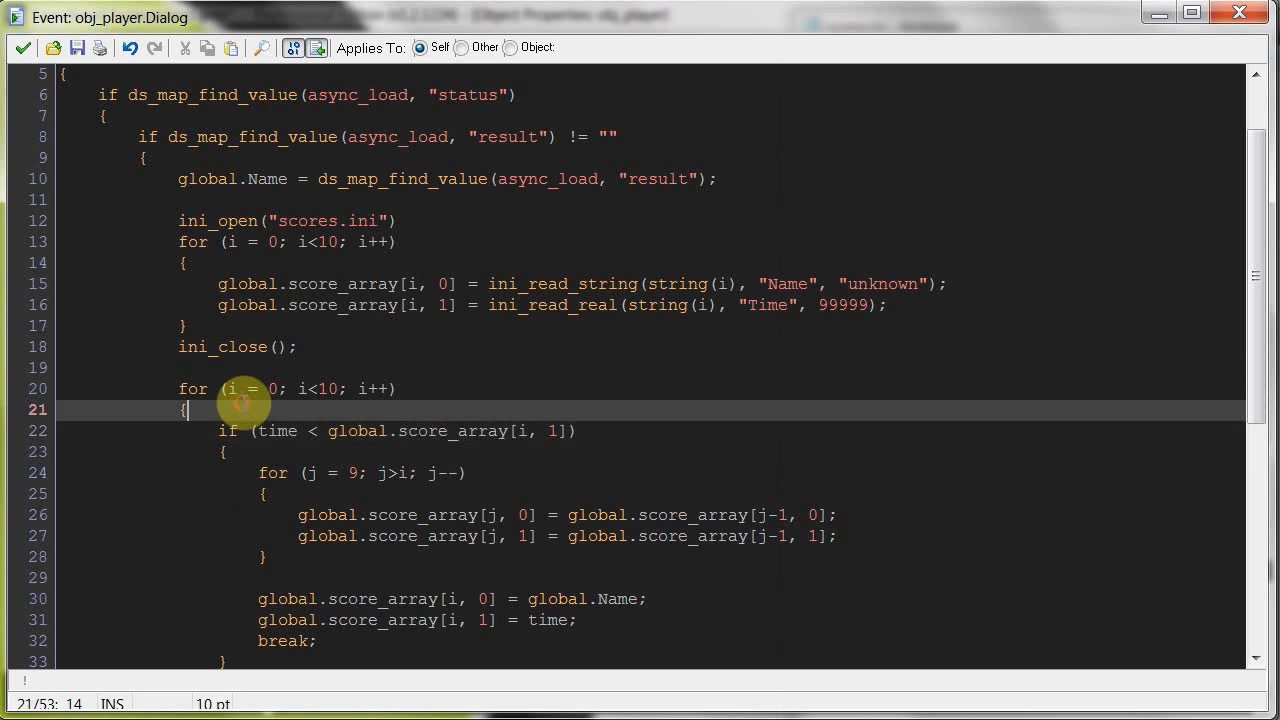
mouse_move(634, 380)
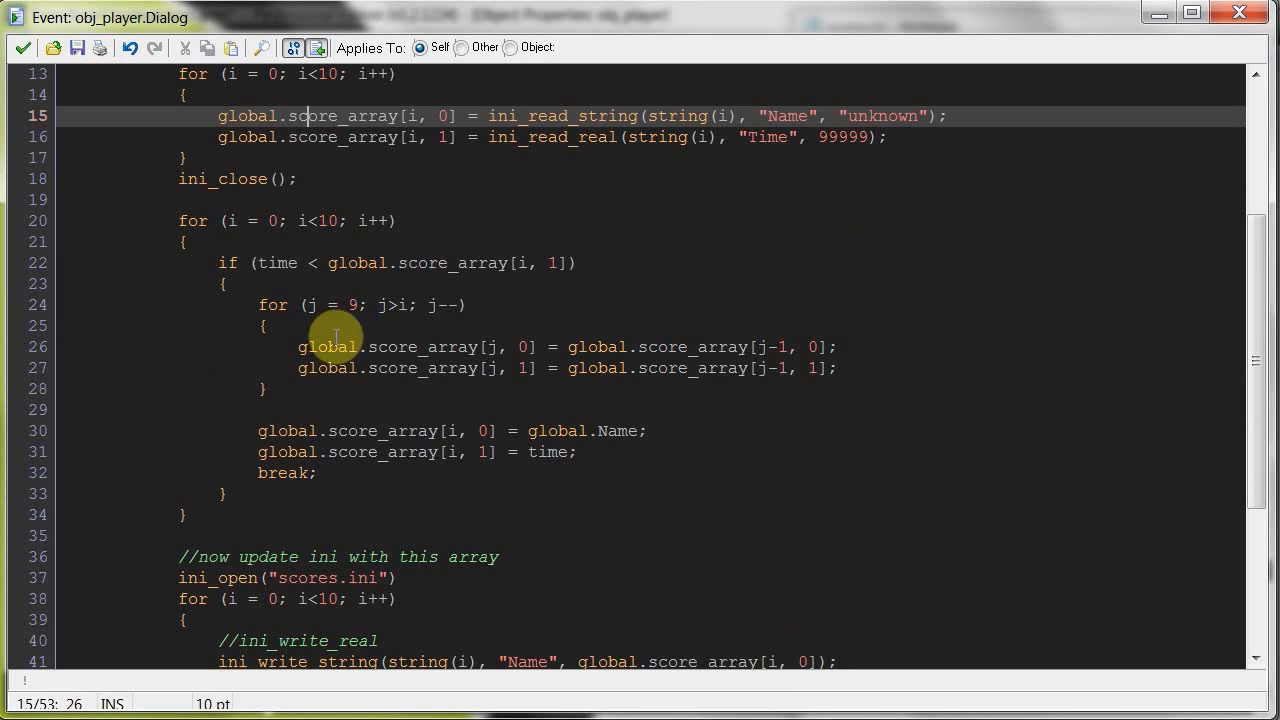
click(228, 220)
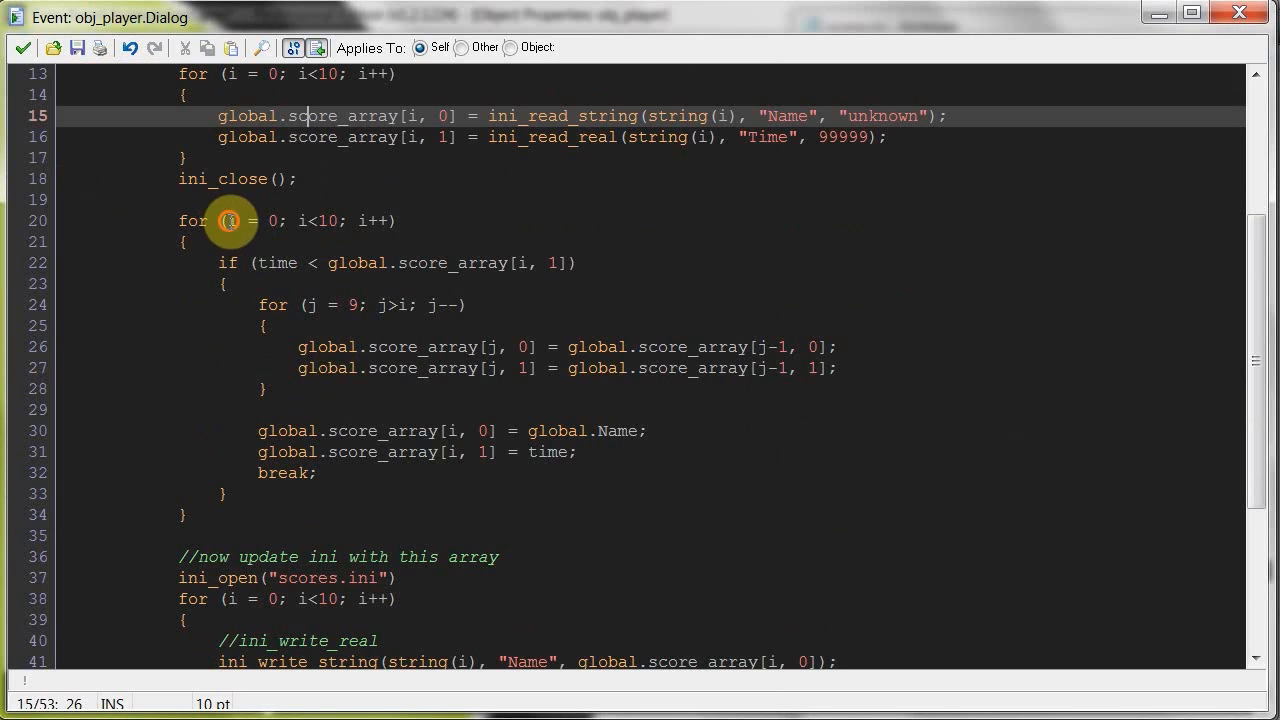
click(300, 220)
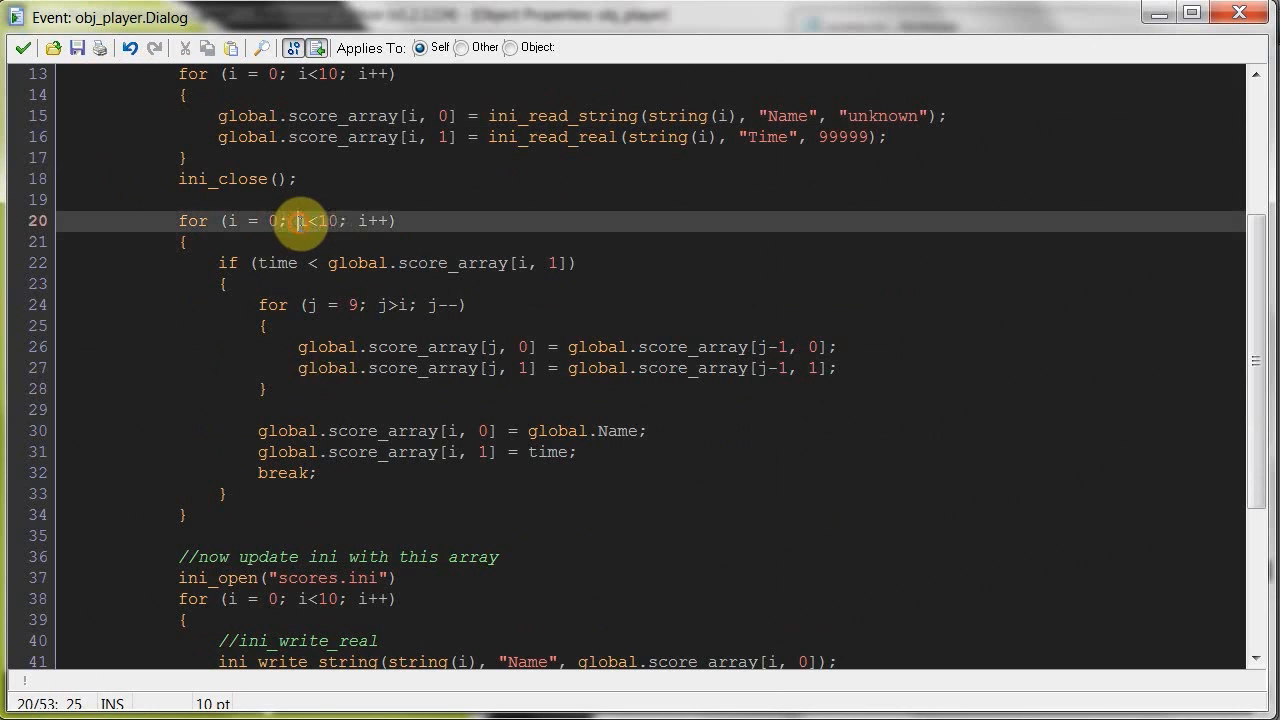
double_click(276, 264)
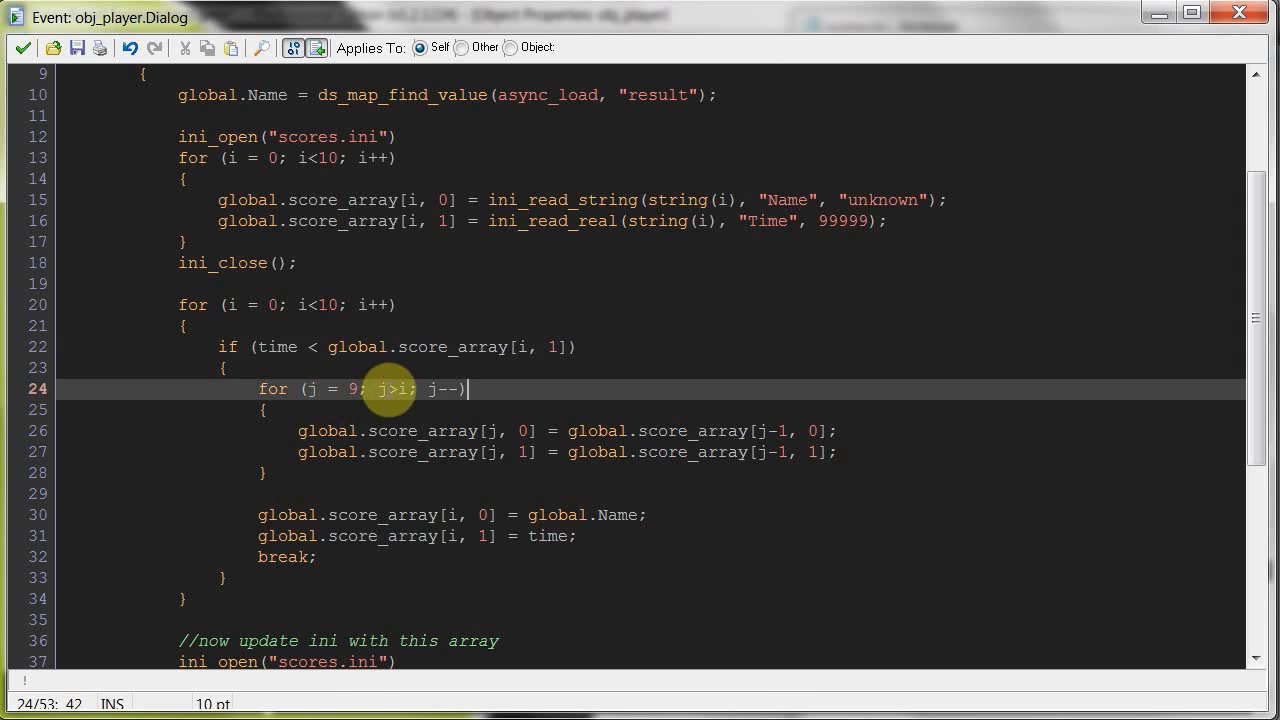
mouse_move(396, 452)
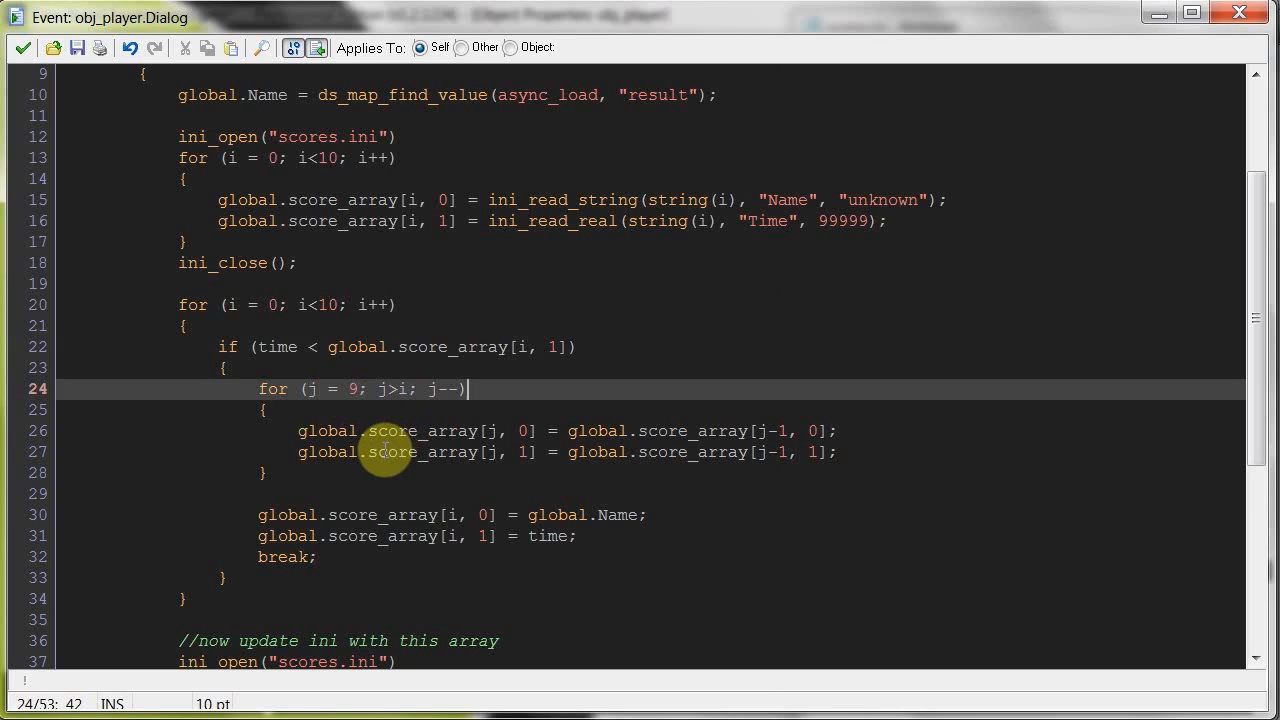
mouse_move(420, 462)
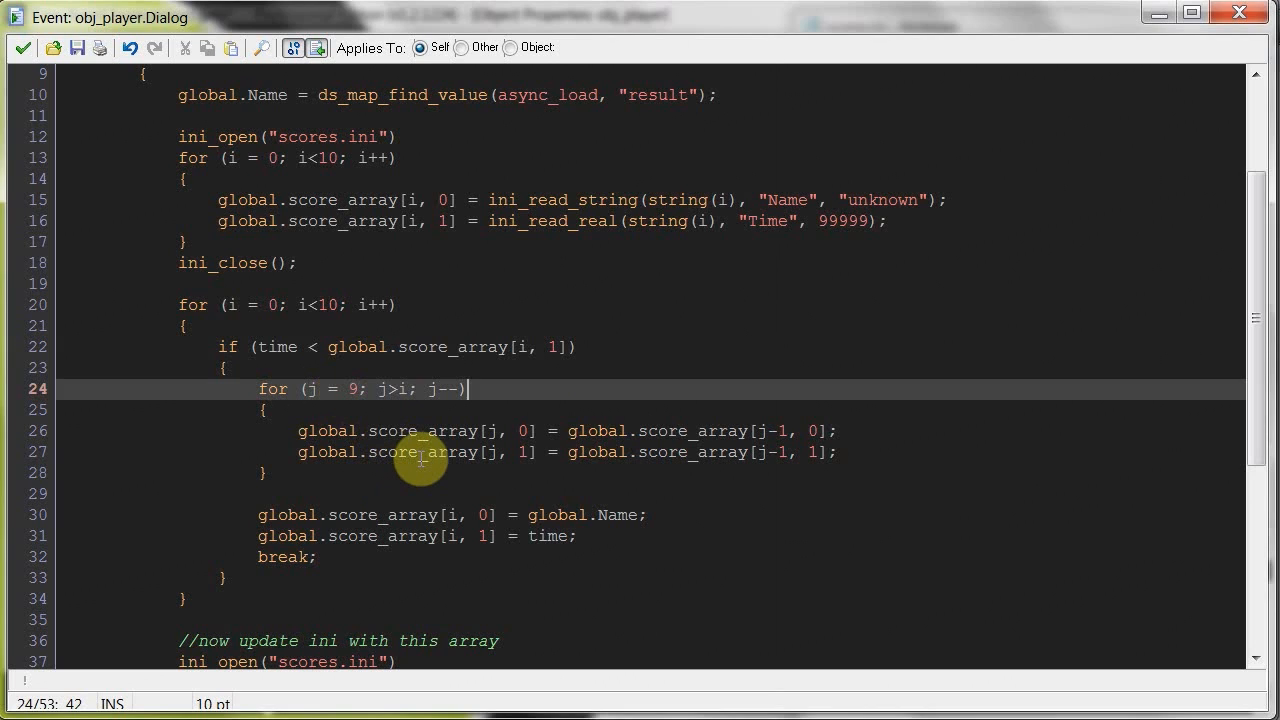
mouse_move(364, 472)
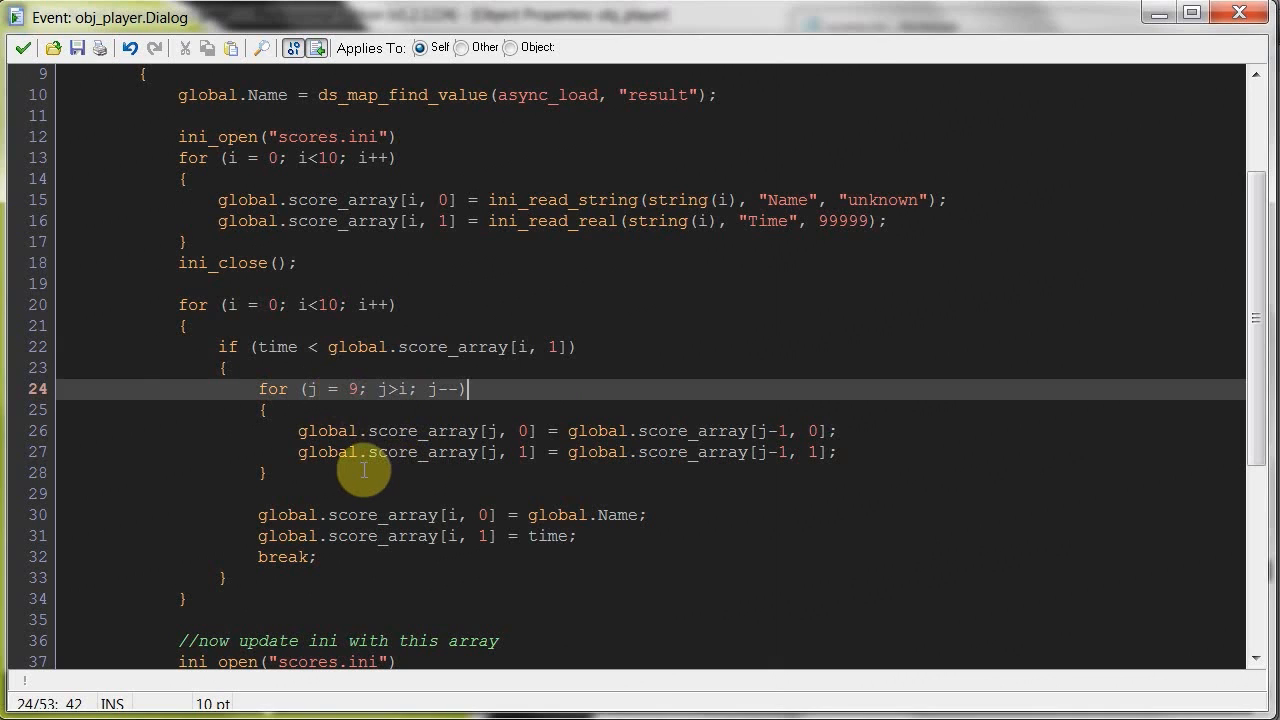
mouse_move(306, 472)
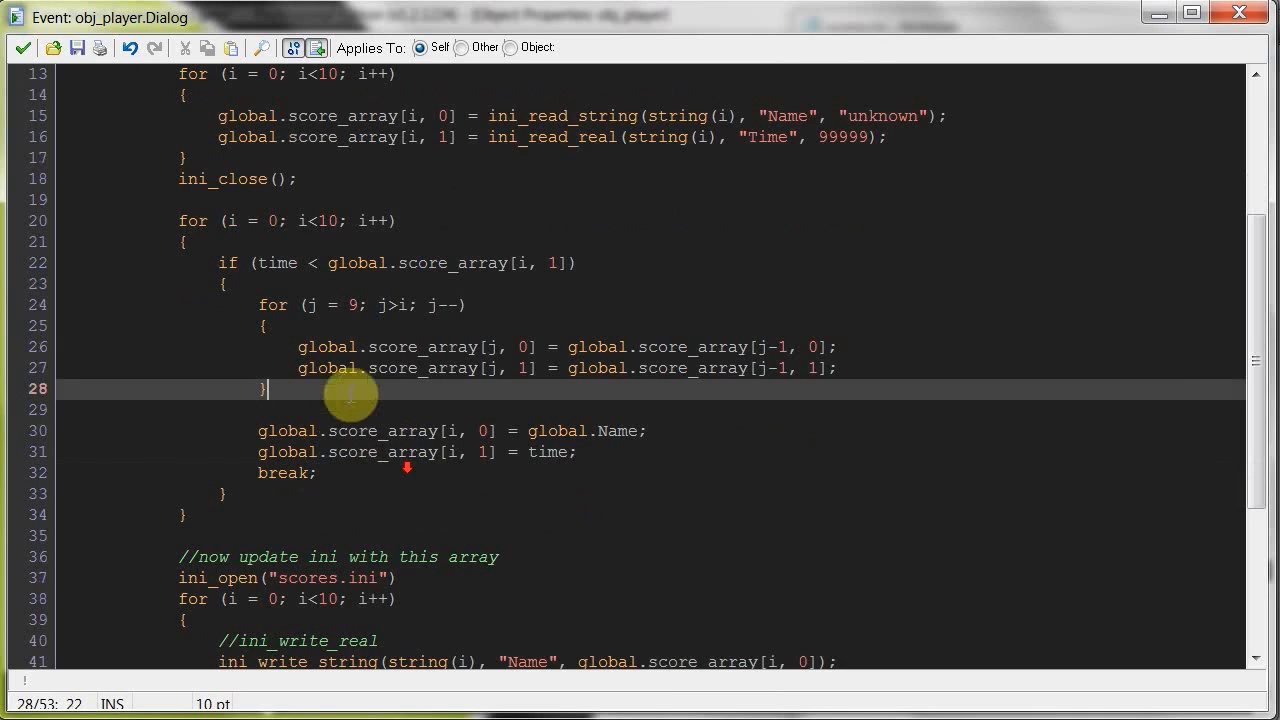
click(646, 444)
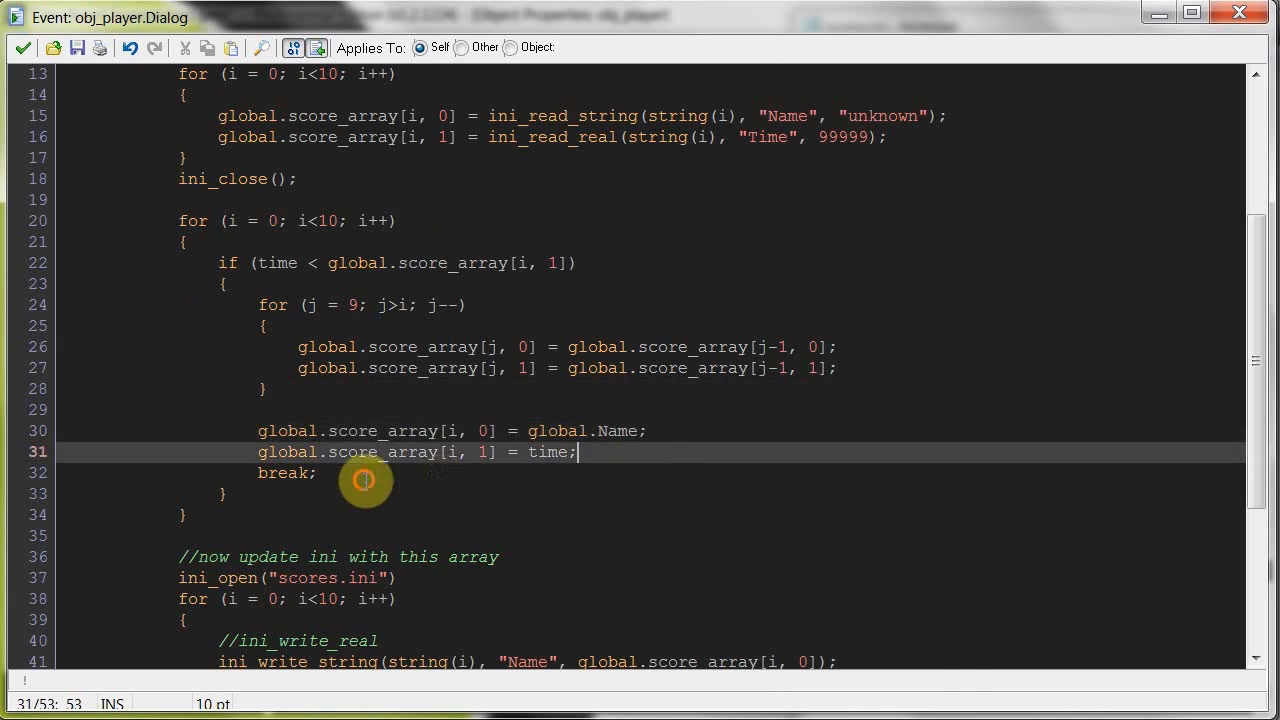
click(196, 516)
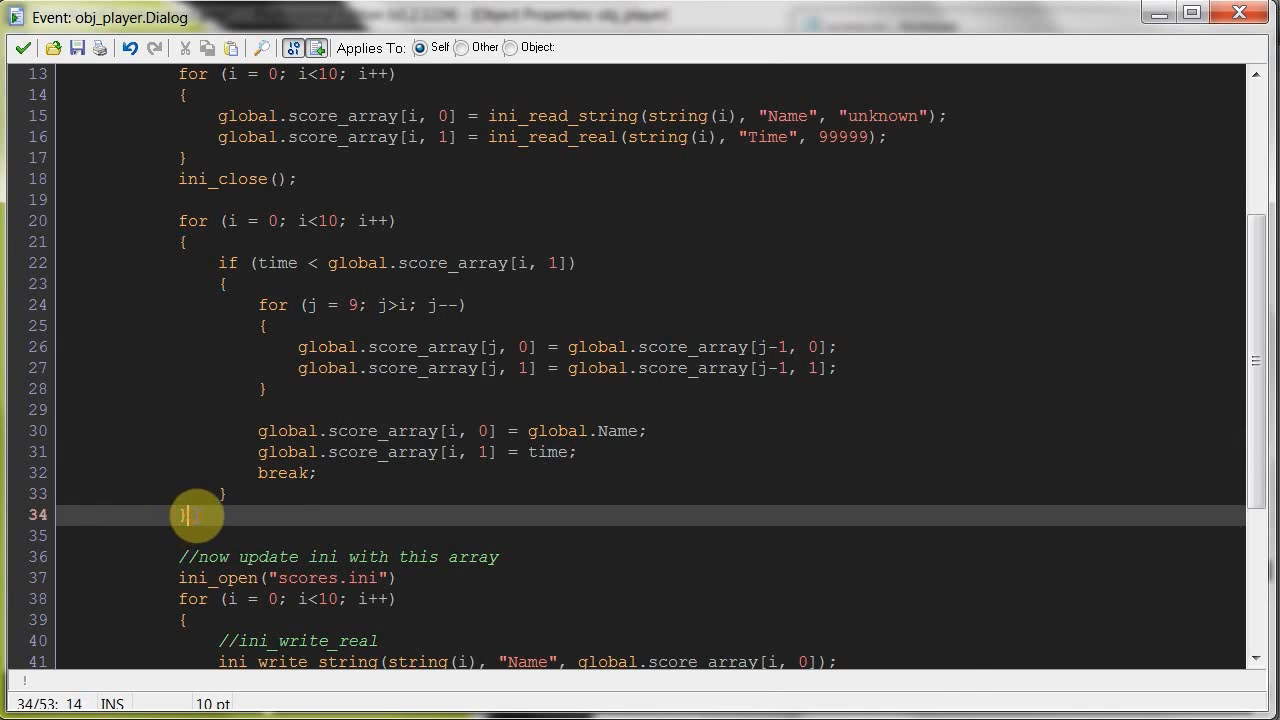
mouse_move(236, 308)
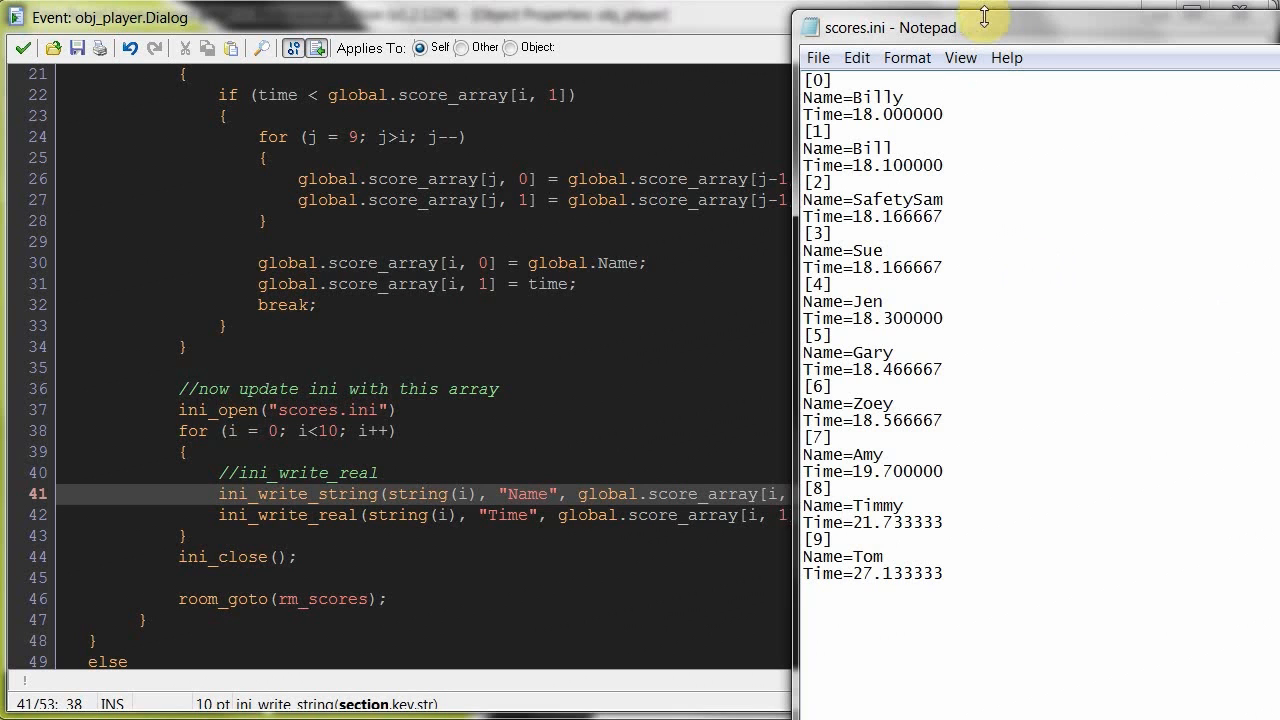
mouse_move(460, 440)
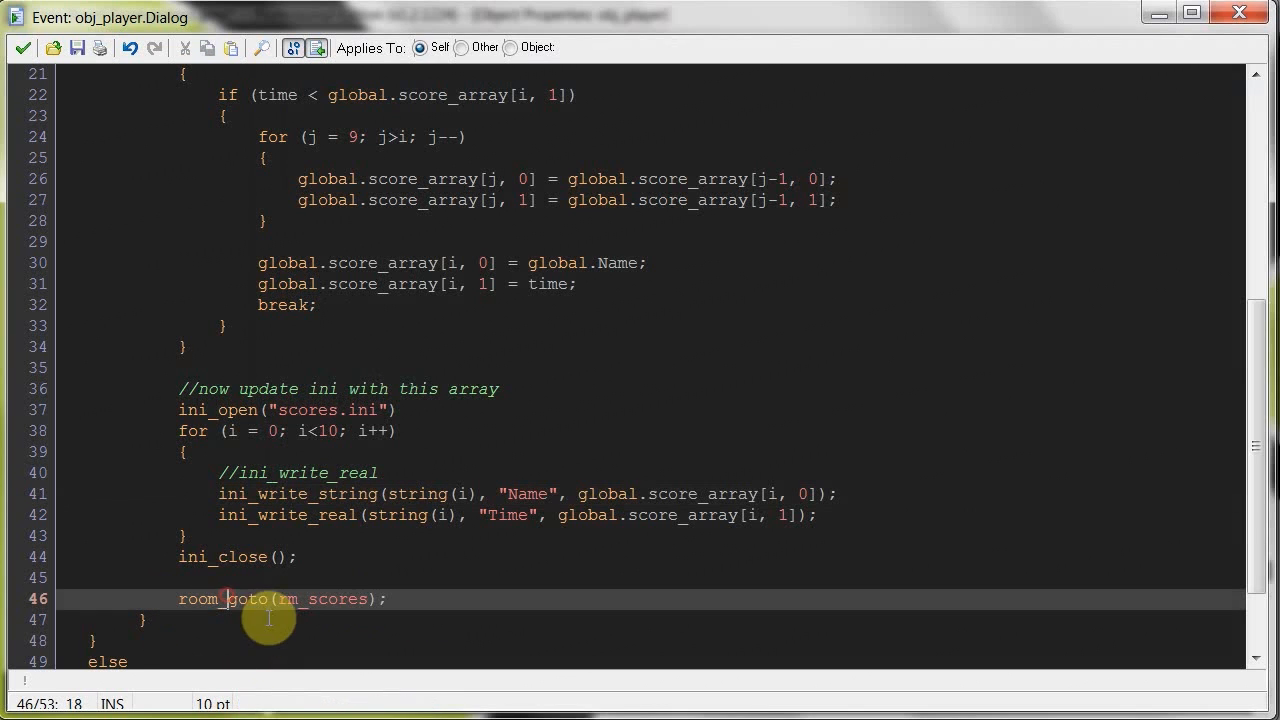
scroll(down, 3)
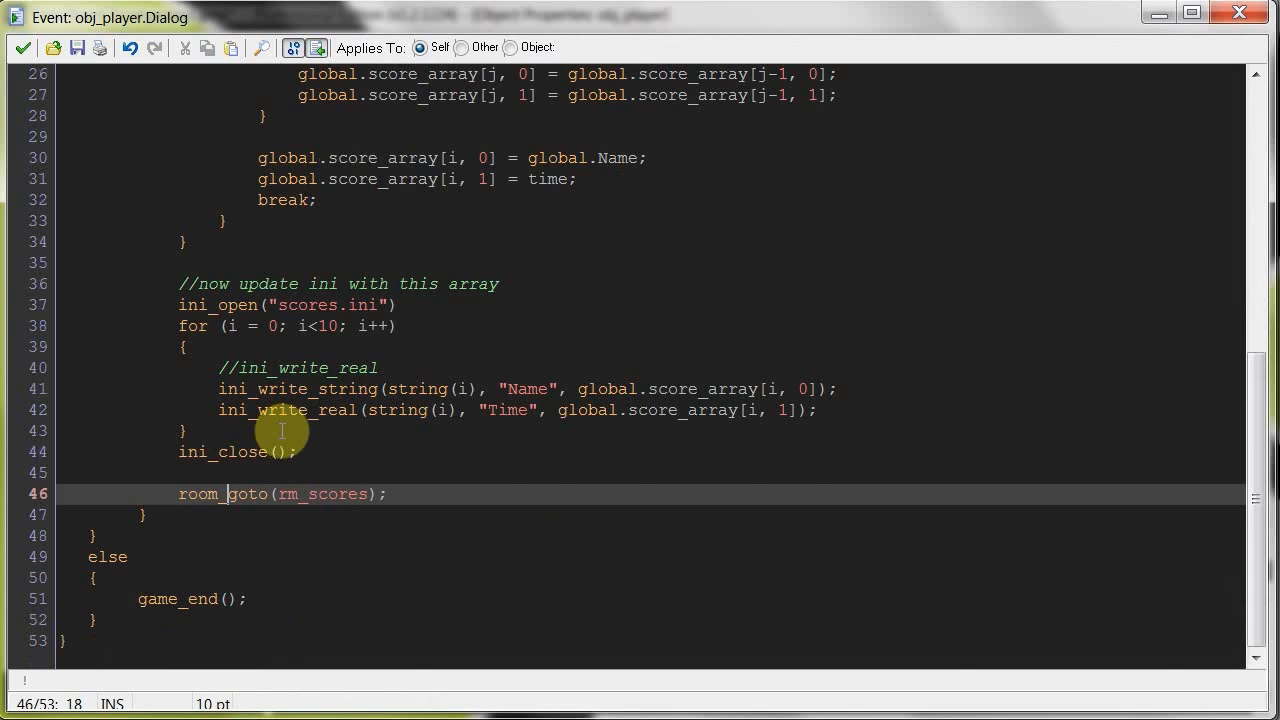
scroll(up, 3)
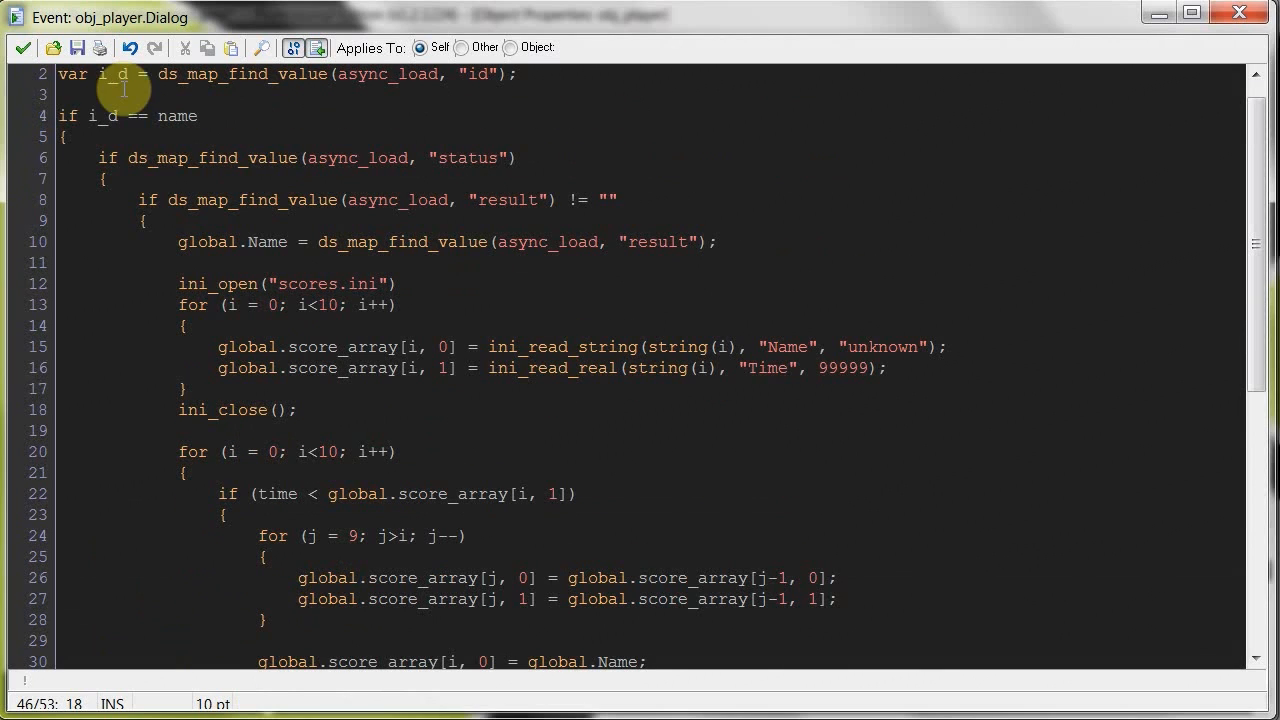
mouse_move(450, 392)
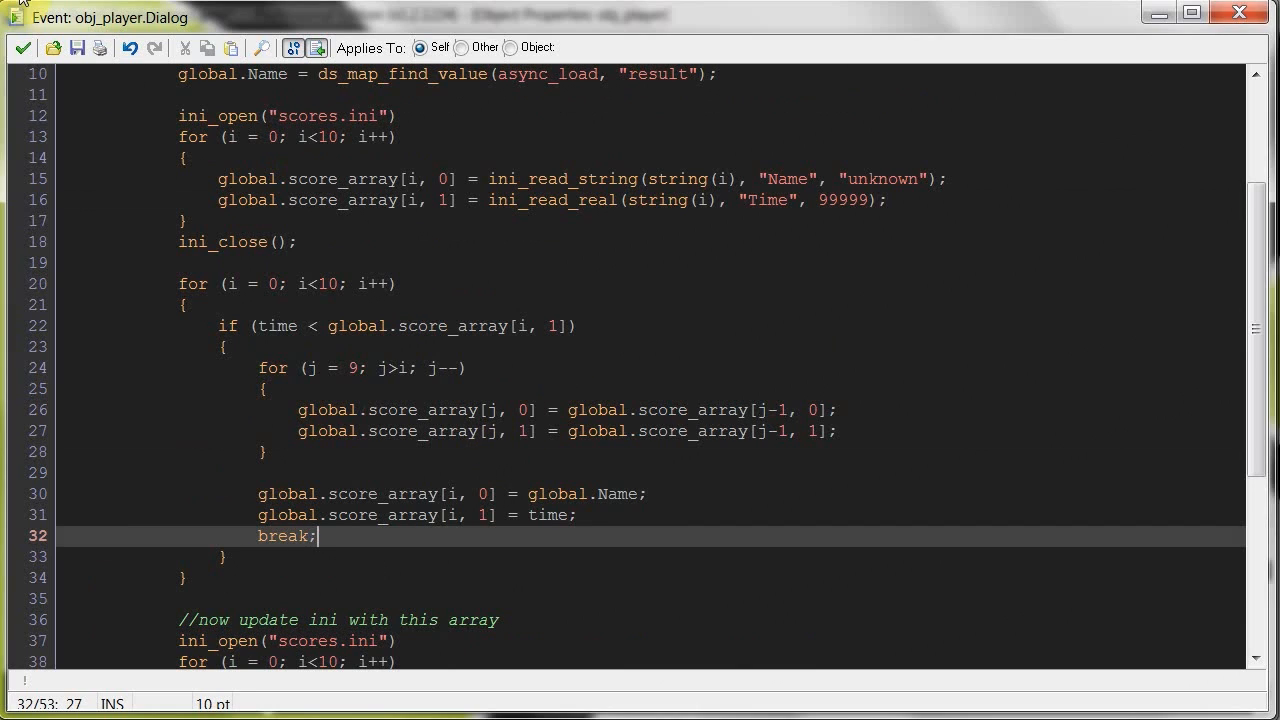
mouse_move(28, 44)
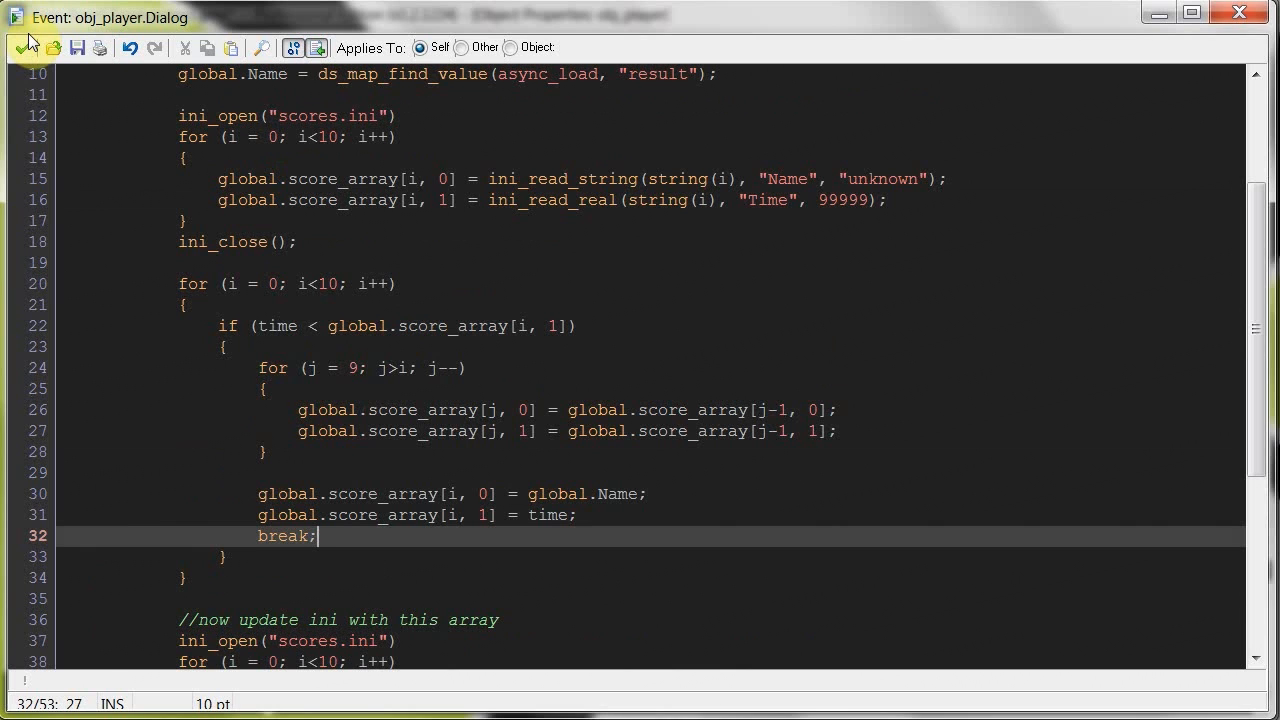
Step: Close the player's Dialog code and the obj_player properties
click(360, 488)
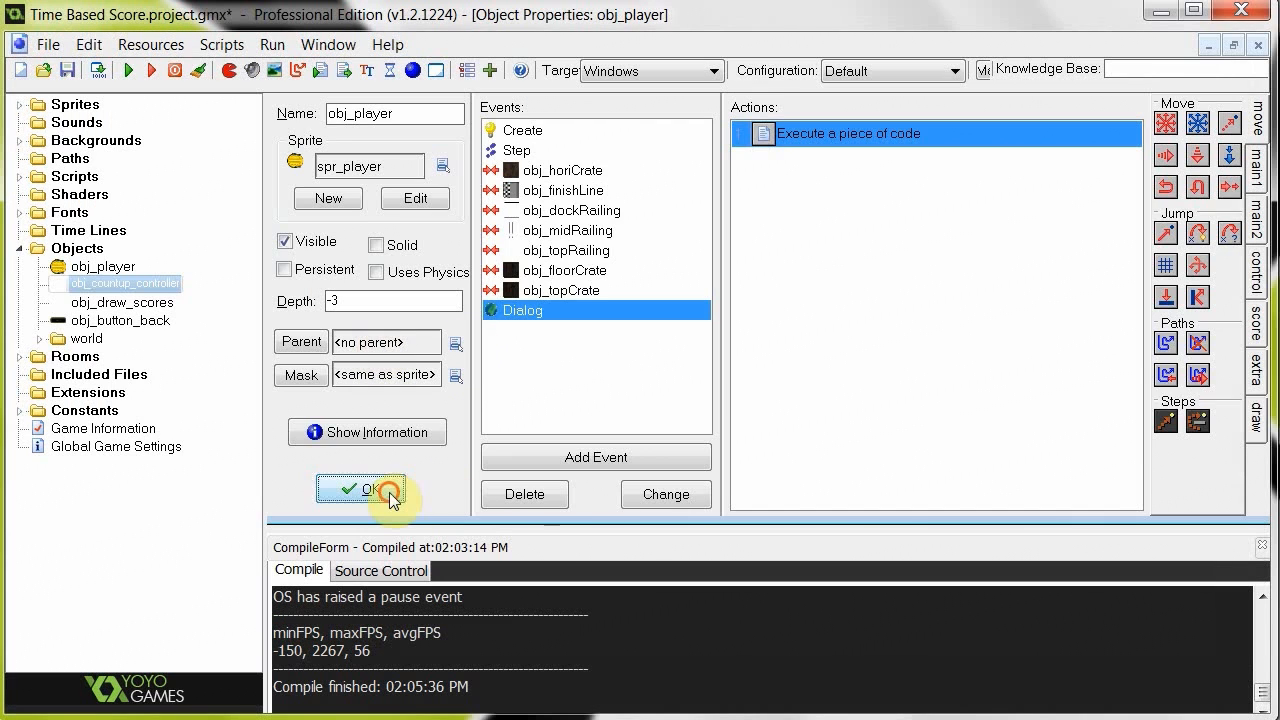
click(360, 488)
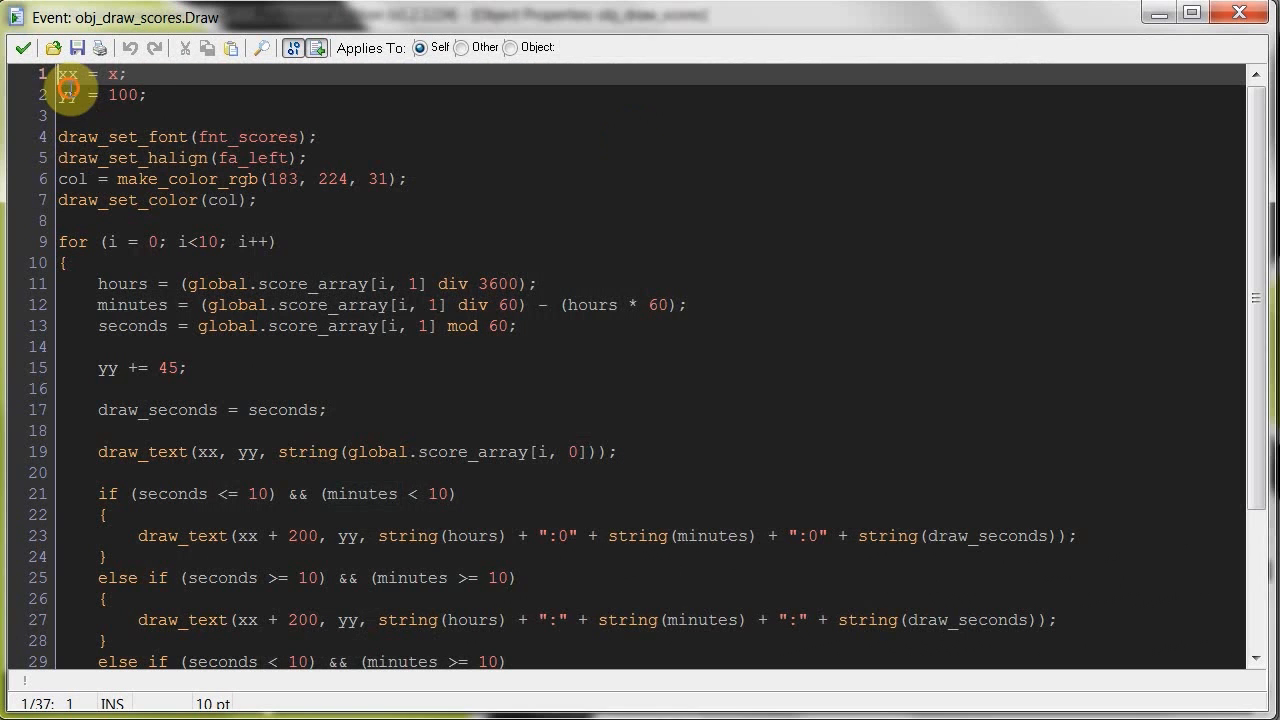
click(144, 96)
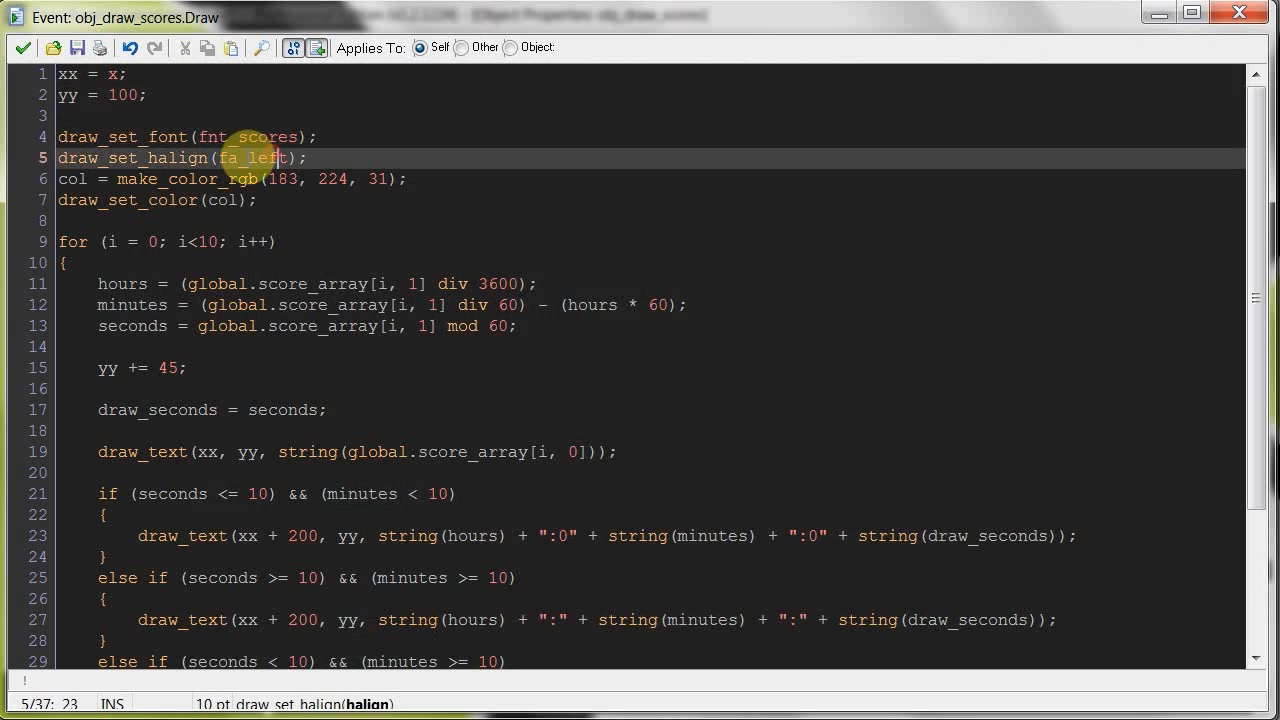
click(430, 190)
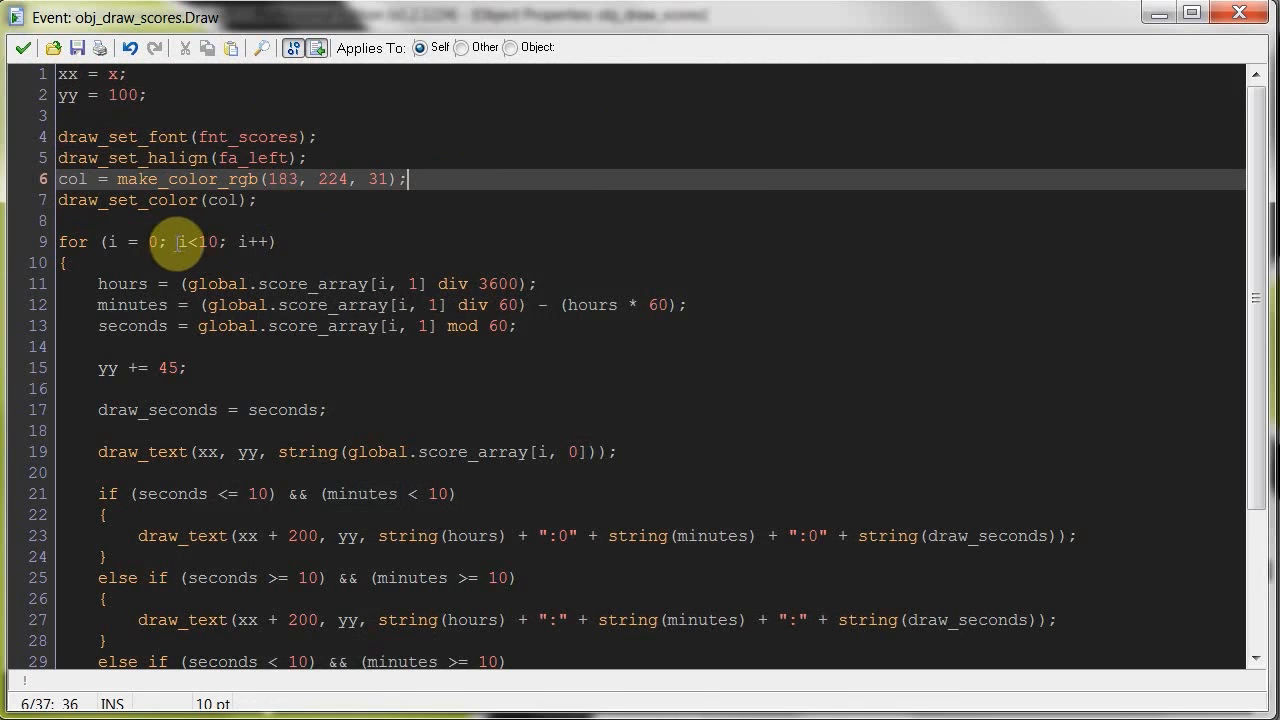
mouse_move(160, 284)
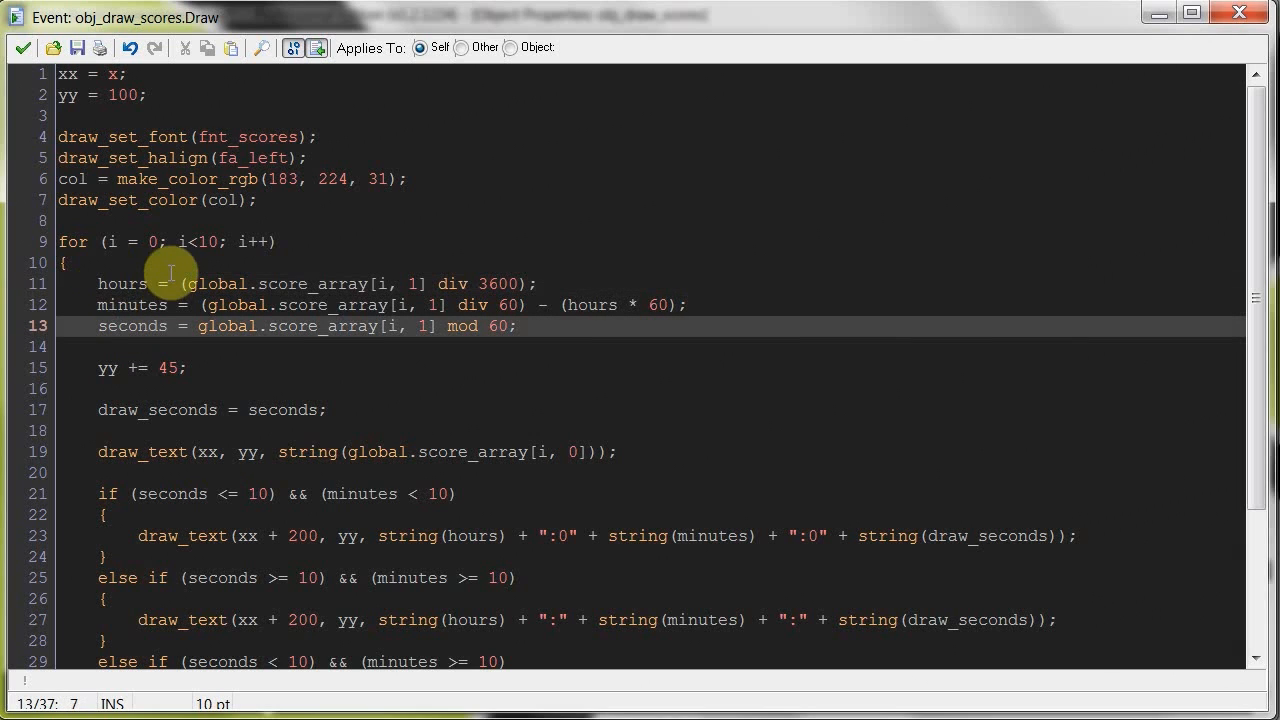
mouse_move(216, 348)
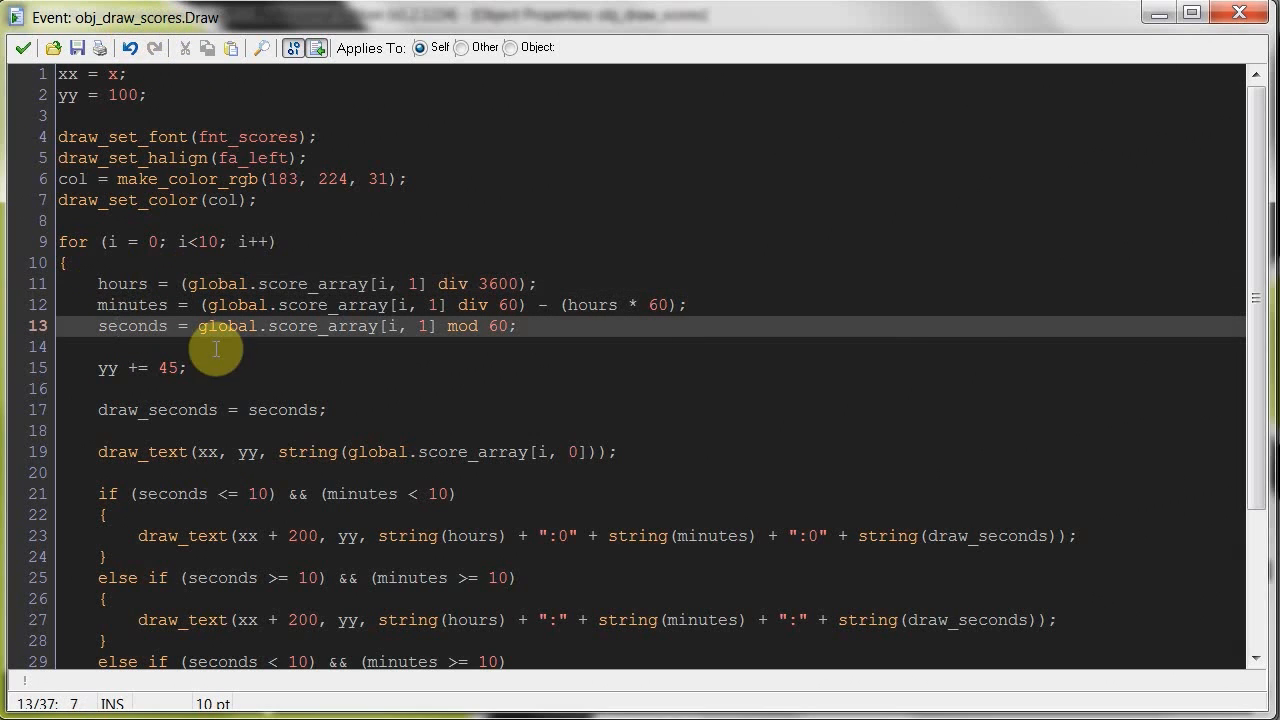
double_click(216, 284)
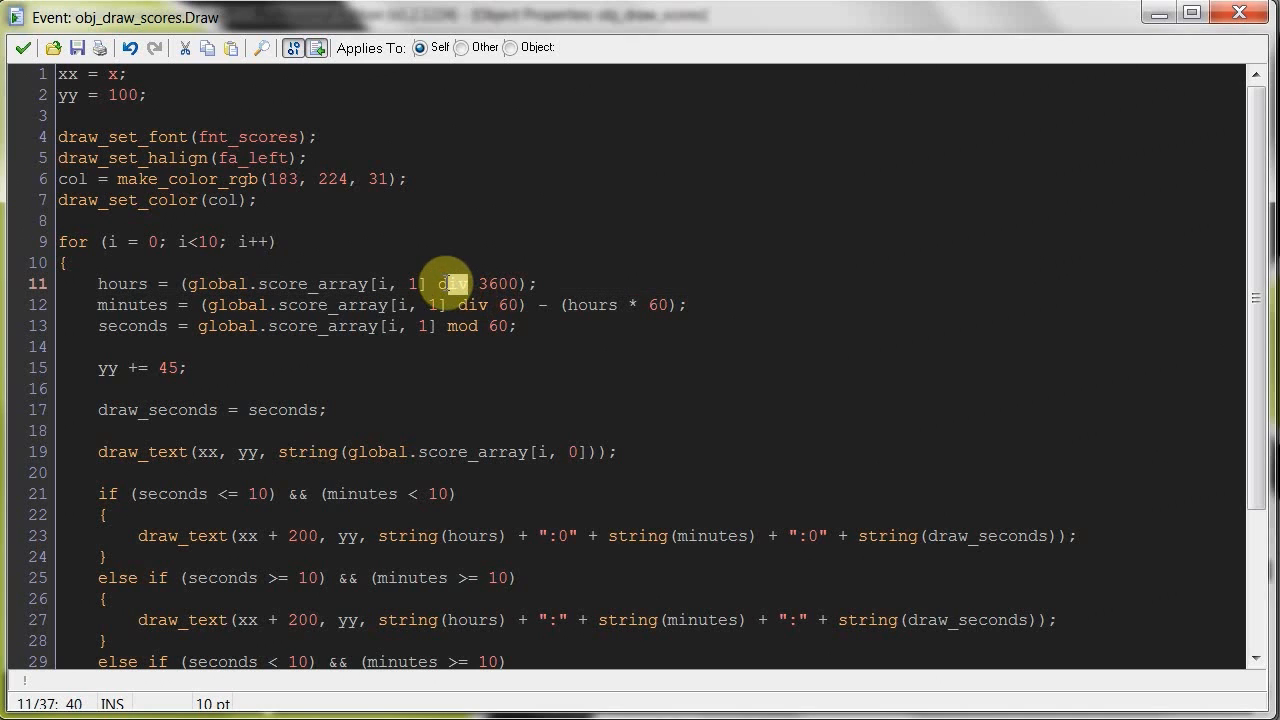
double_click(448, 284)
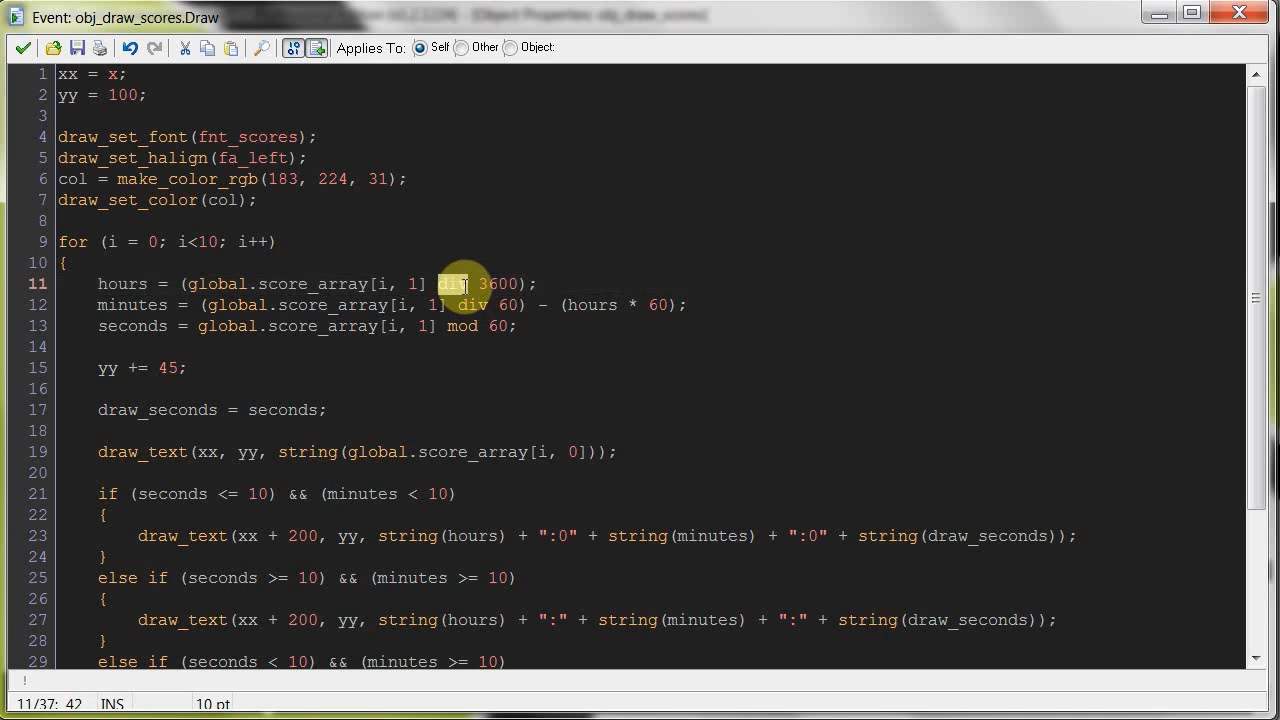
click(464, 284)
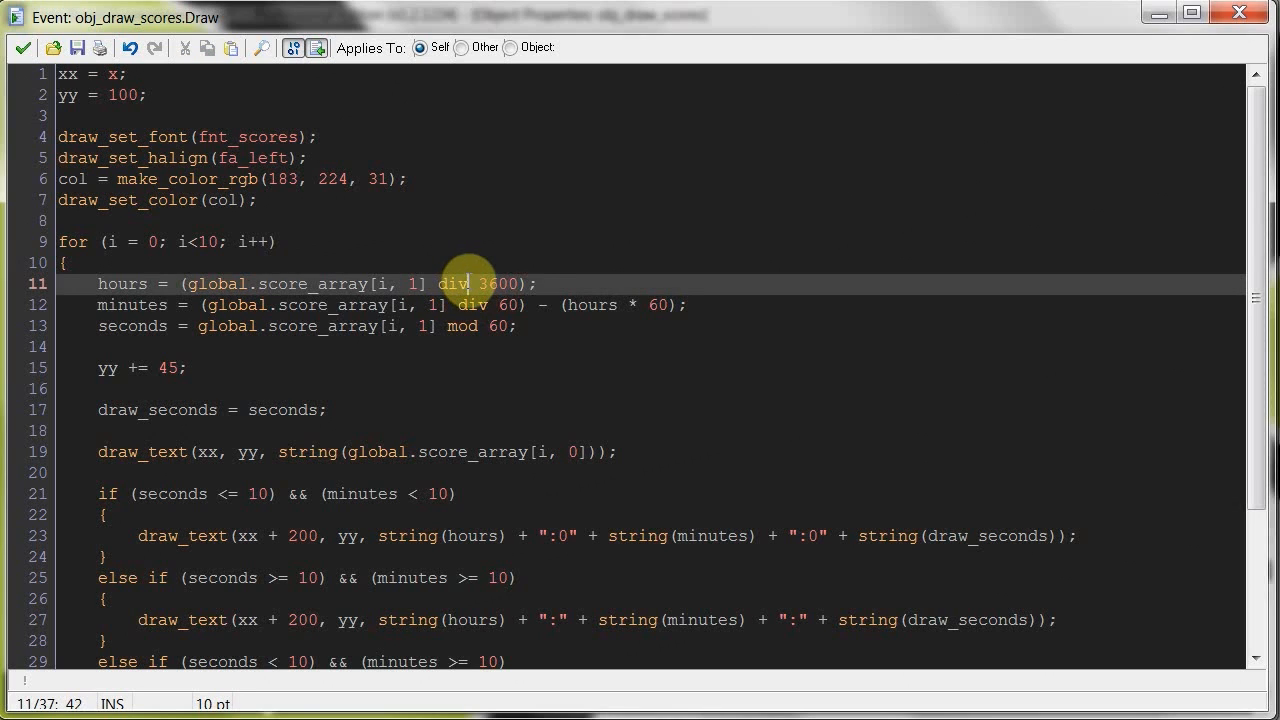
text(" ")
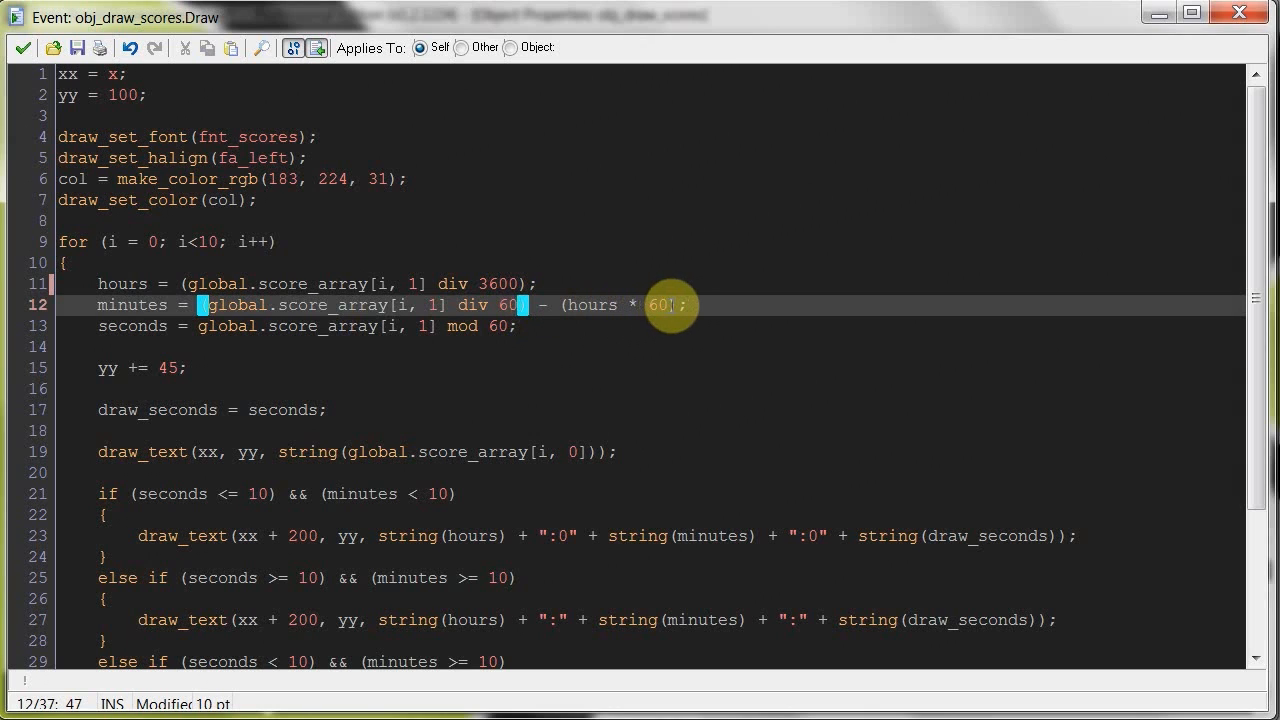
double_click(472, 304)
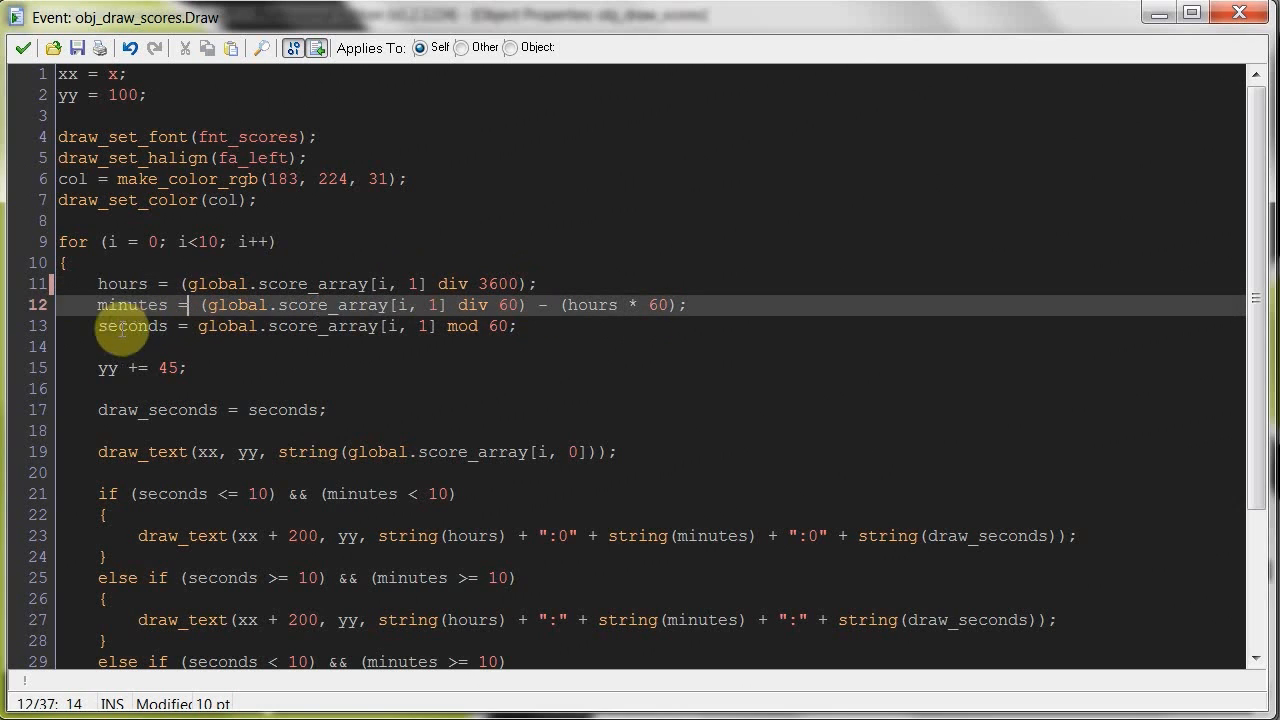
click(480, 326)
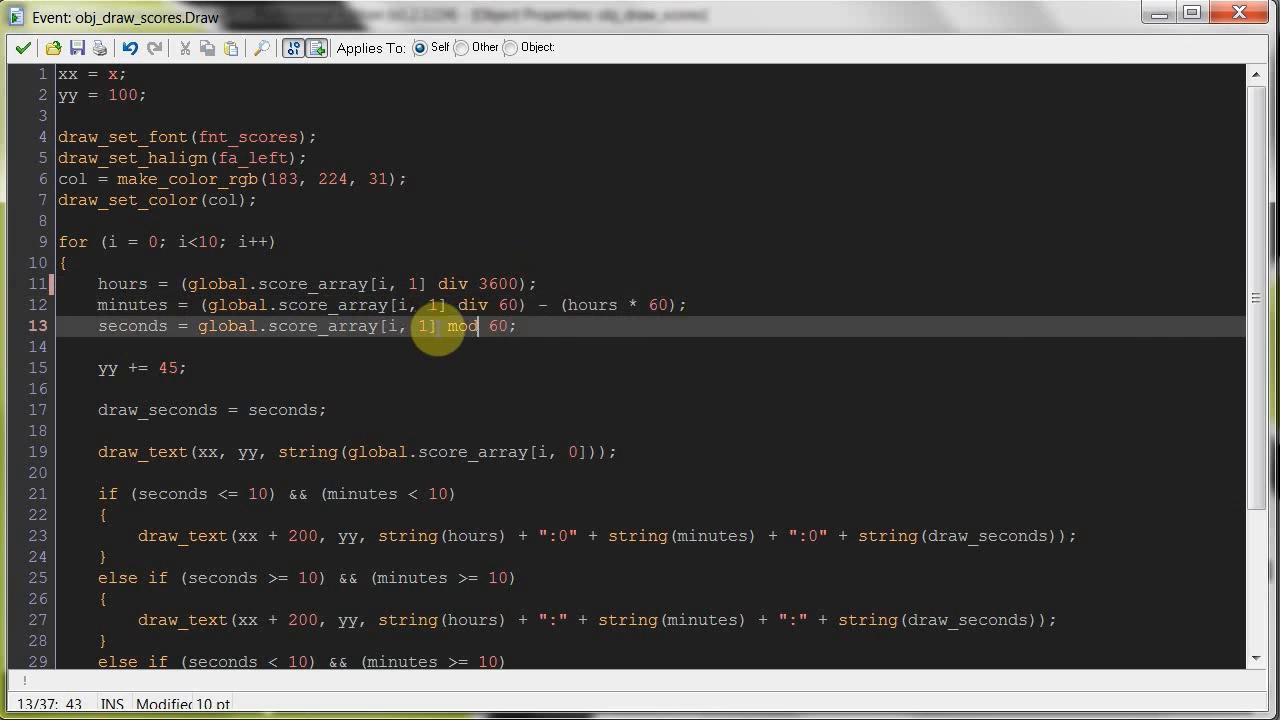
click(510, 324)
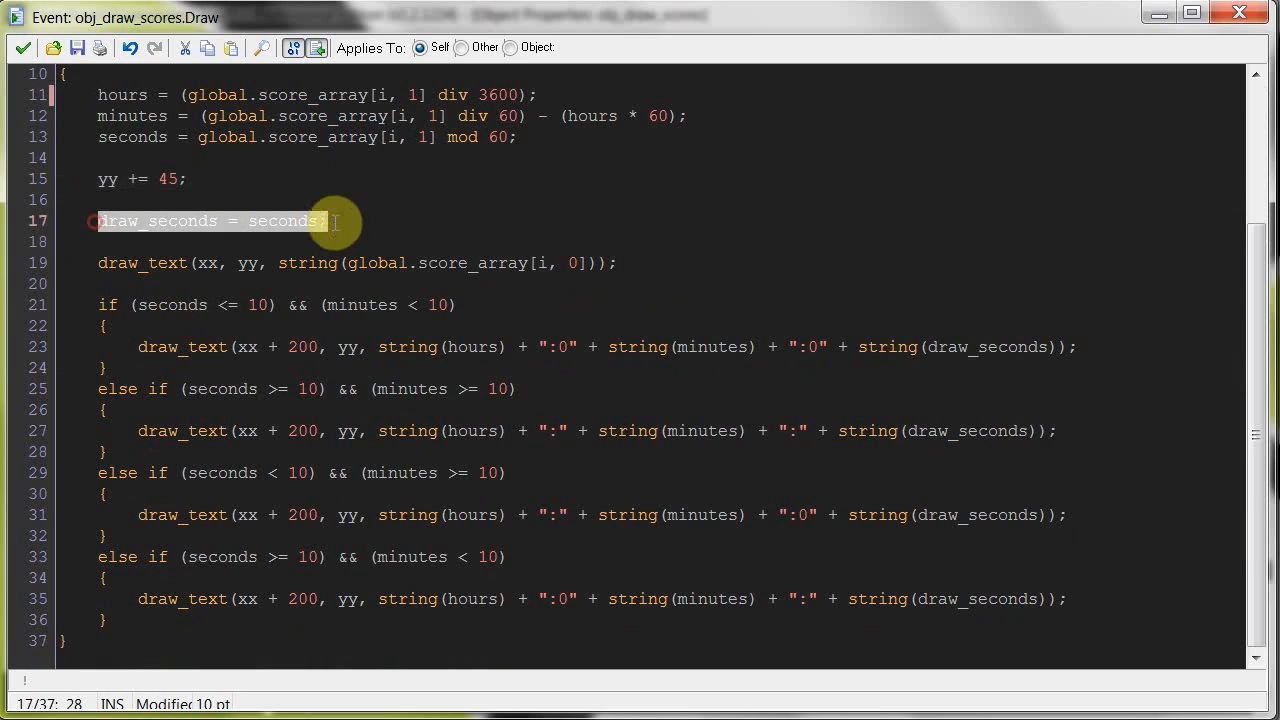
Step: Wrap draw_seconds in floor(), then revert it to plain 'seconds'
click(330, 220)
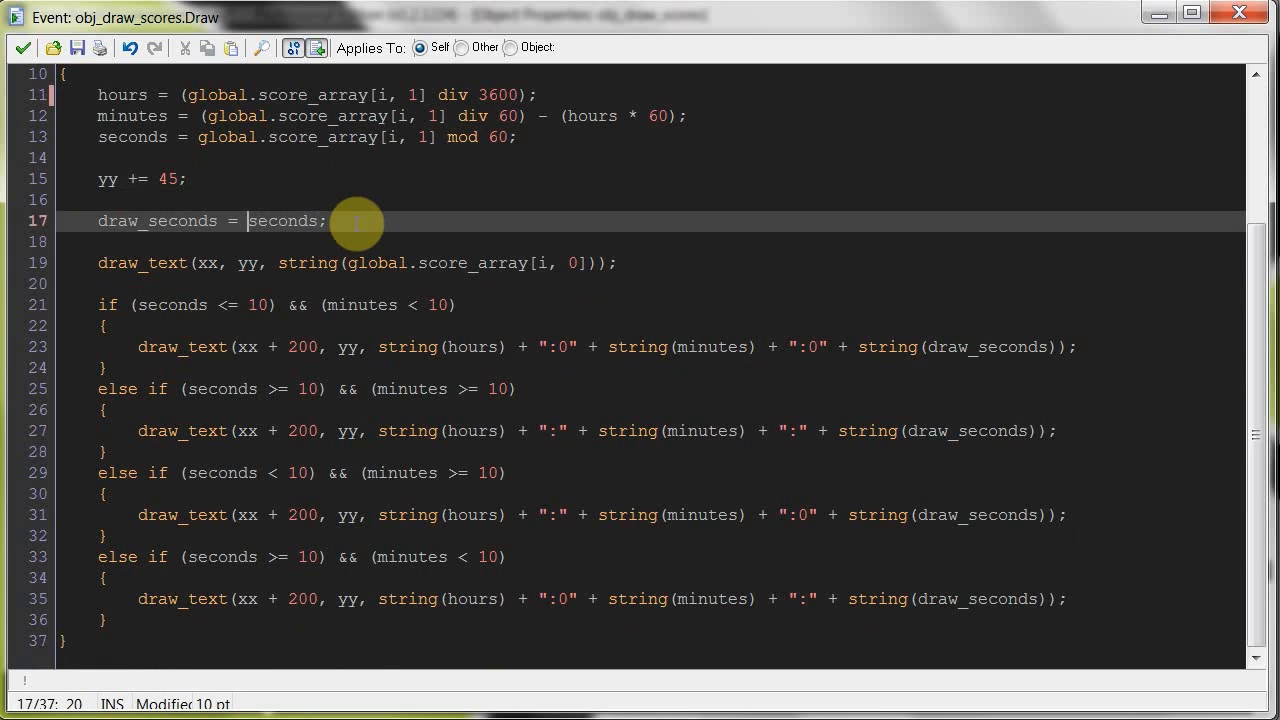
text(floor()
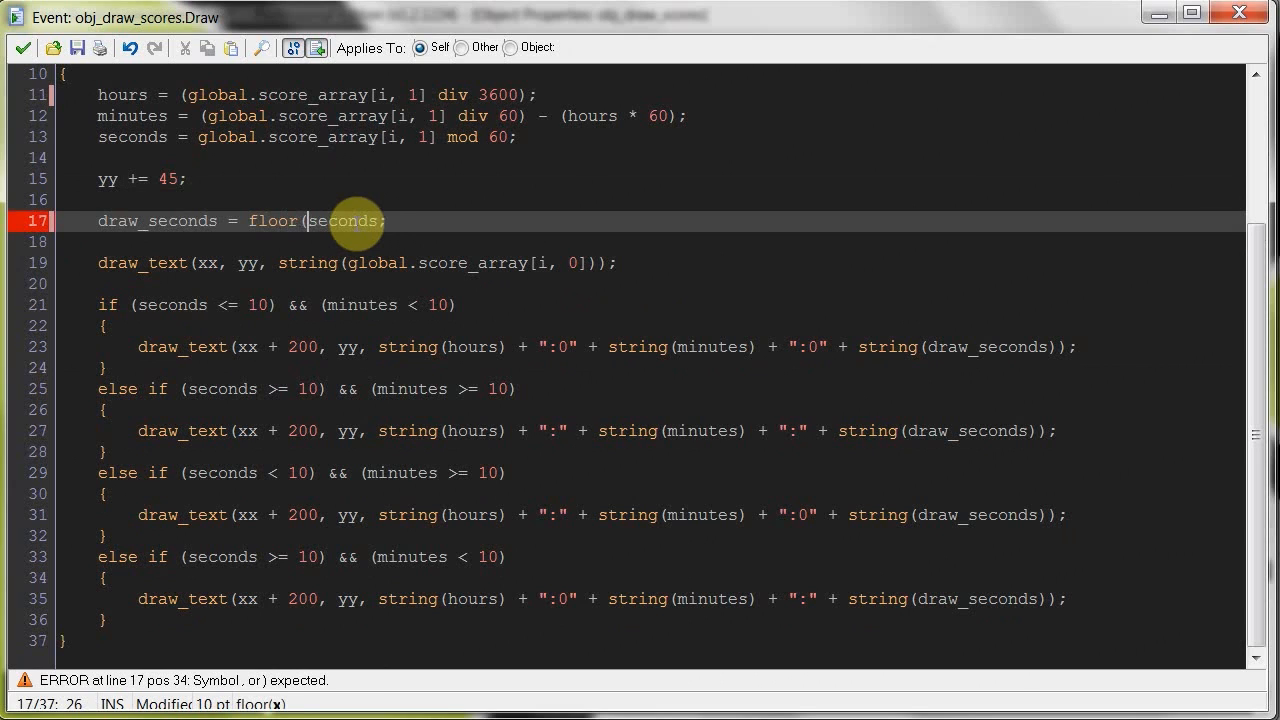
text())
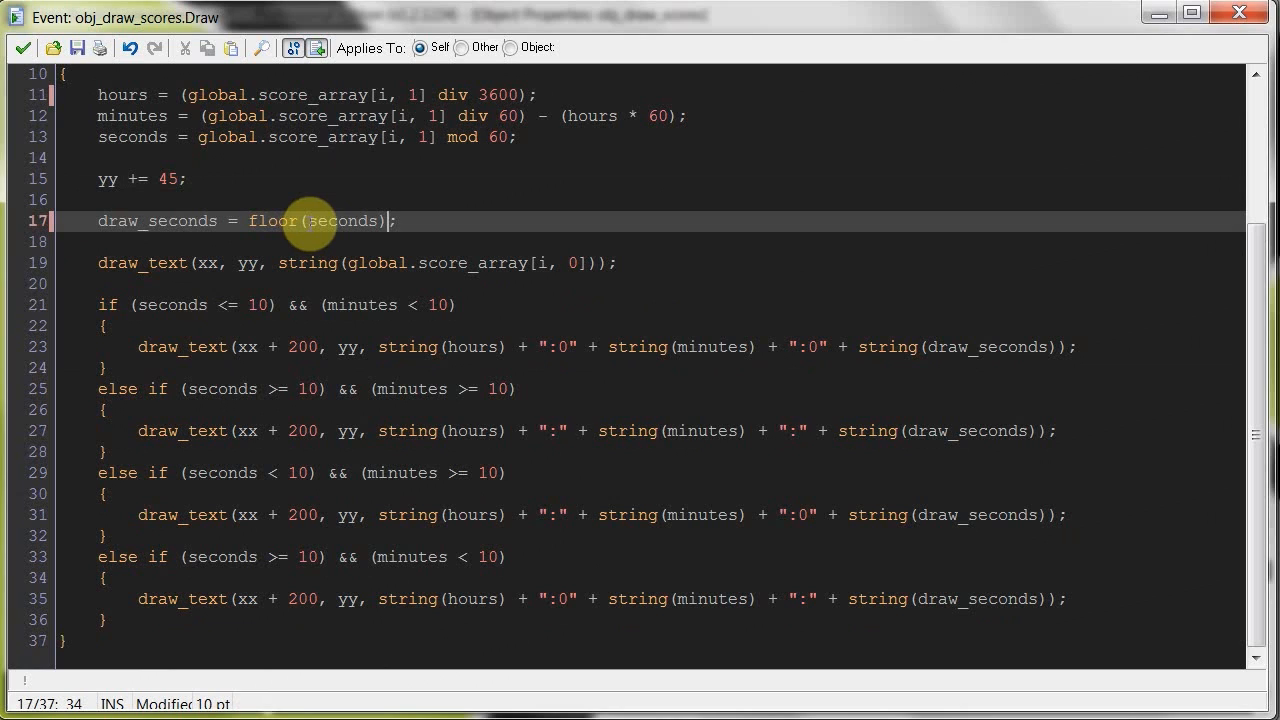
double_click(280, 220)
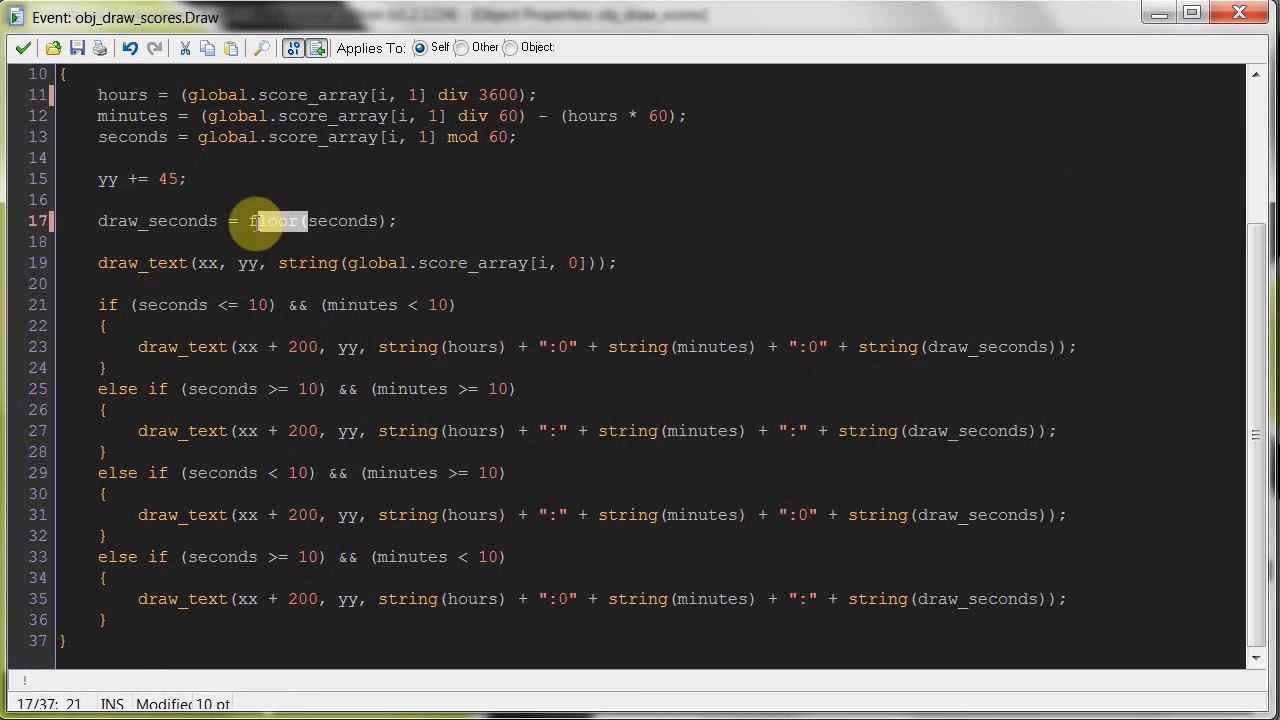
text(seconds)
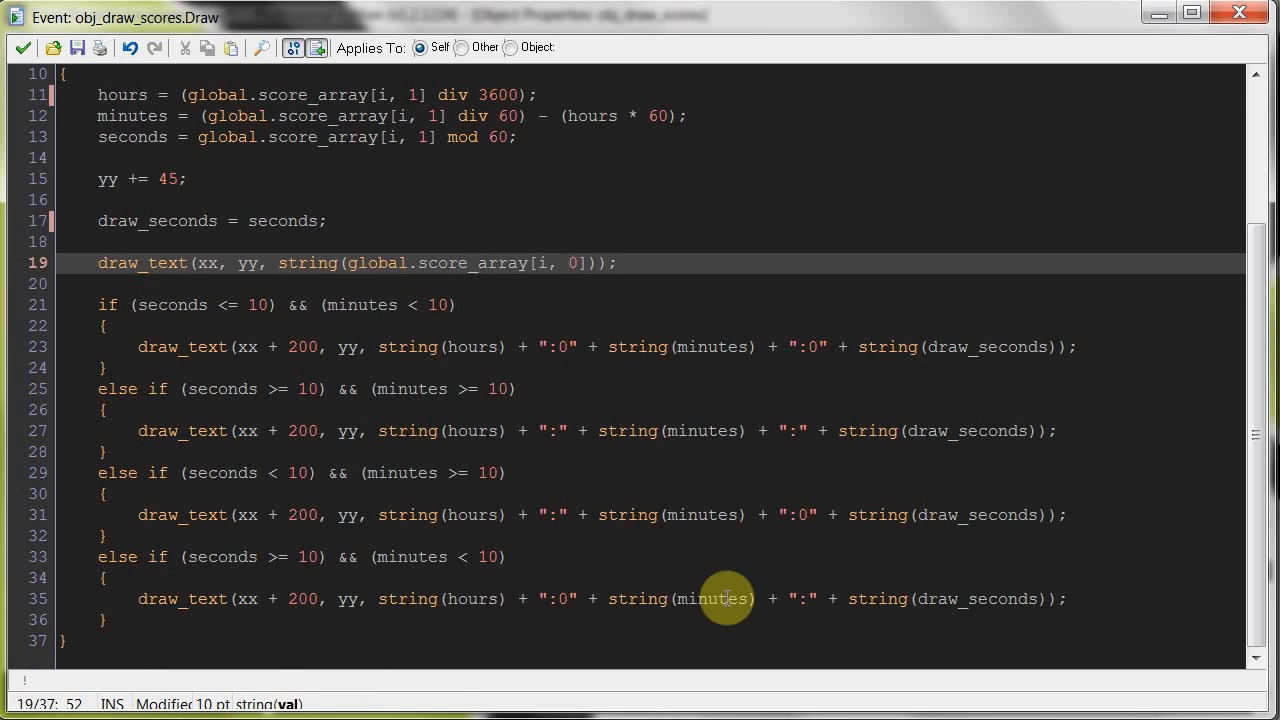
mouse_move(384, 412)
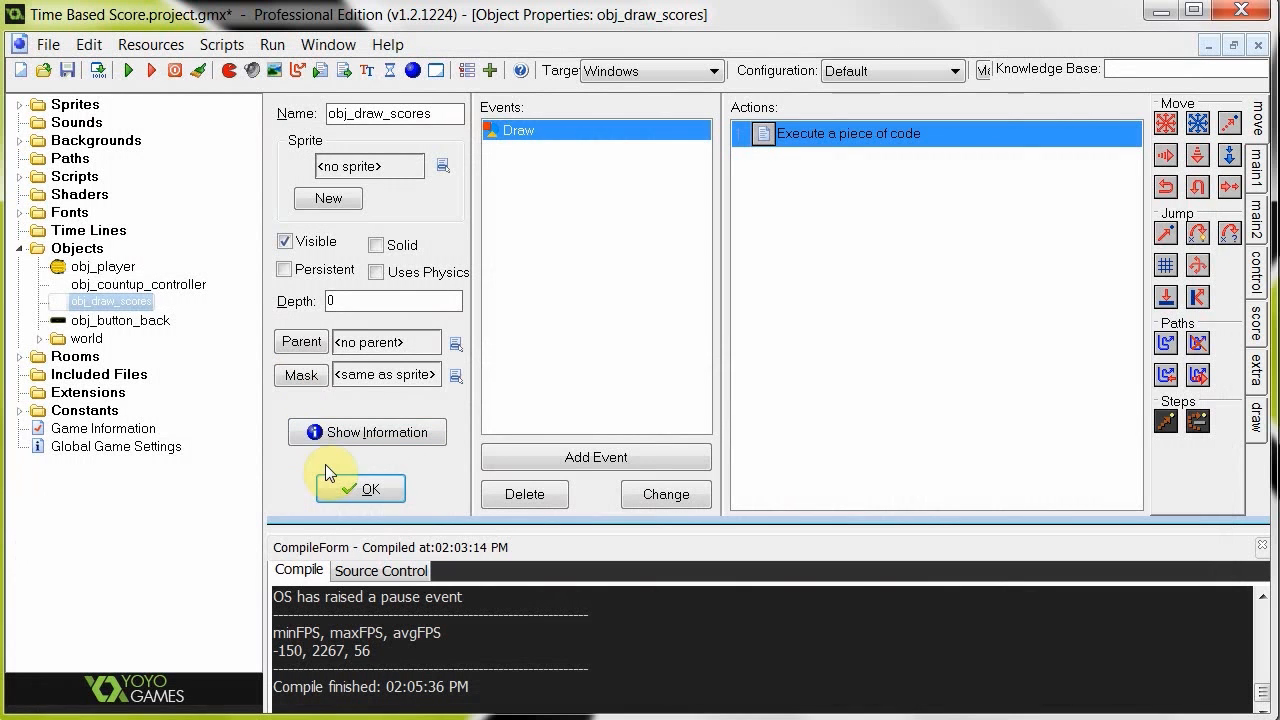
Step: Close the obj_draw_scores properties, glance at Rooms, and run the game
click(360, 488)
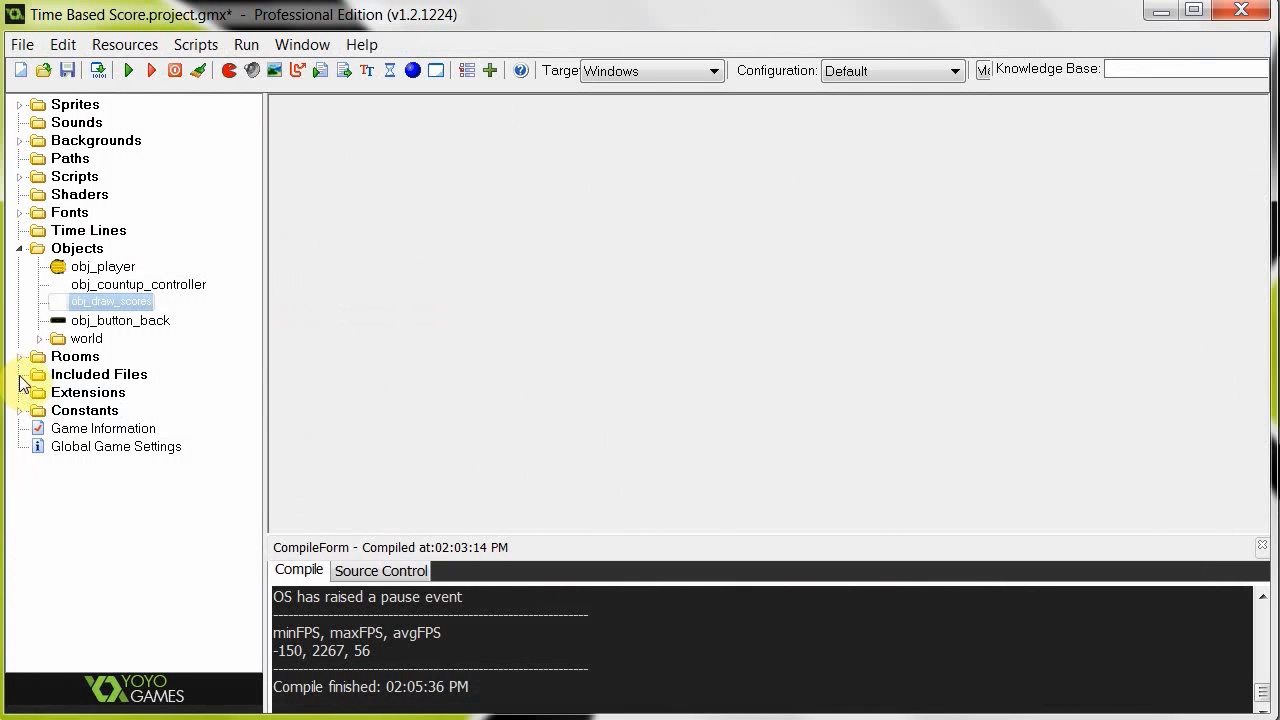
click(20, 356)
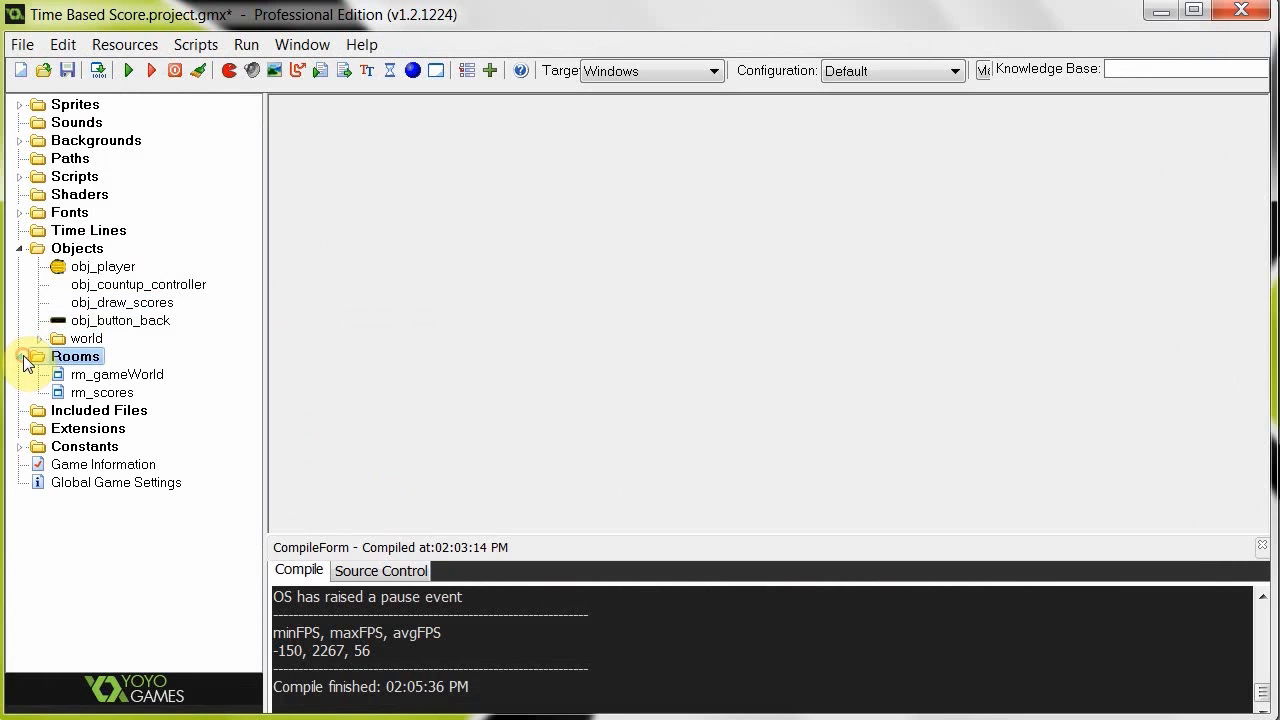
click(22, 356)
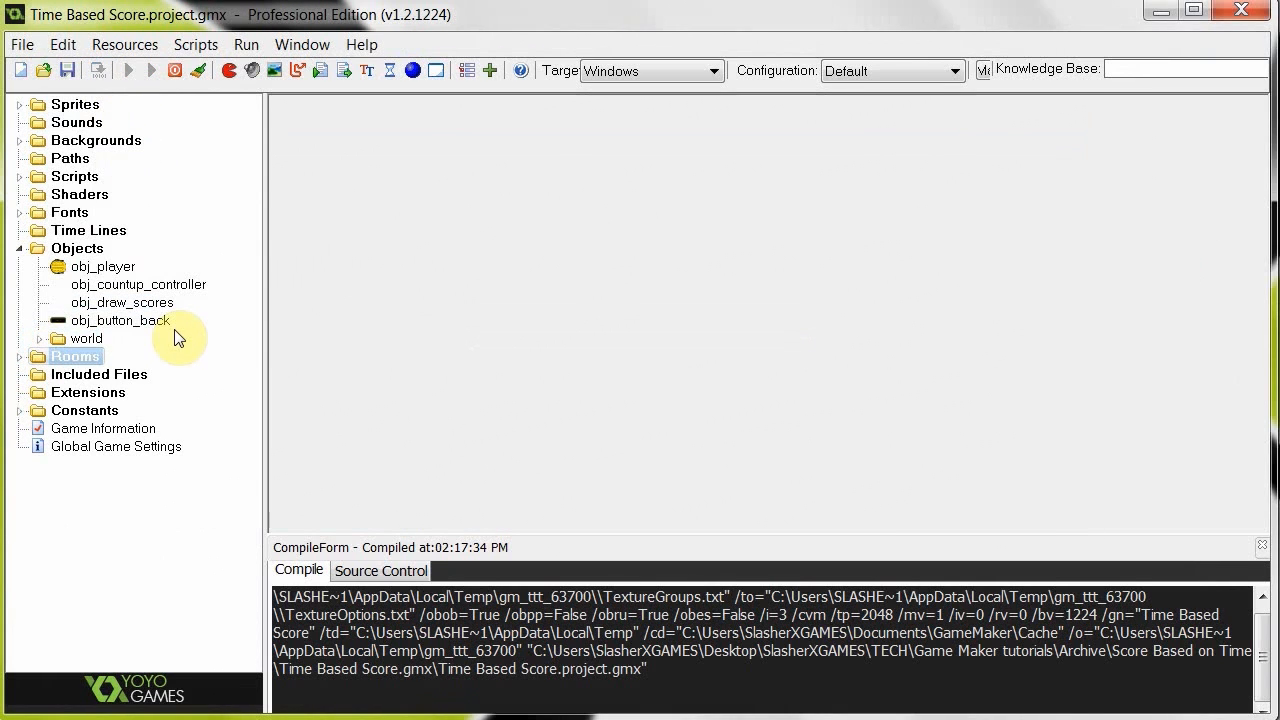
click(128, 70)
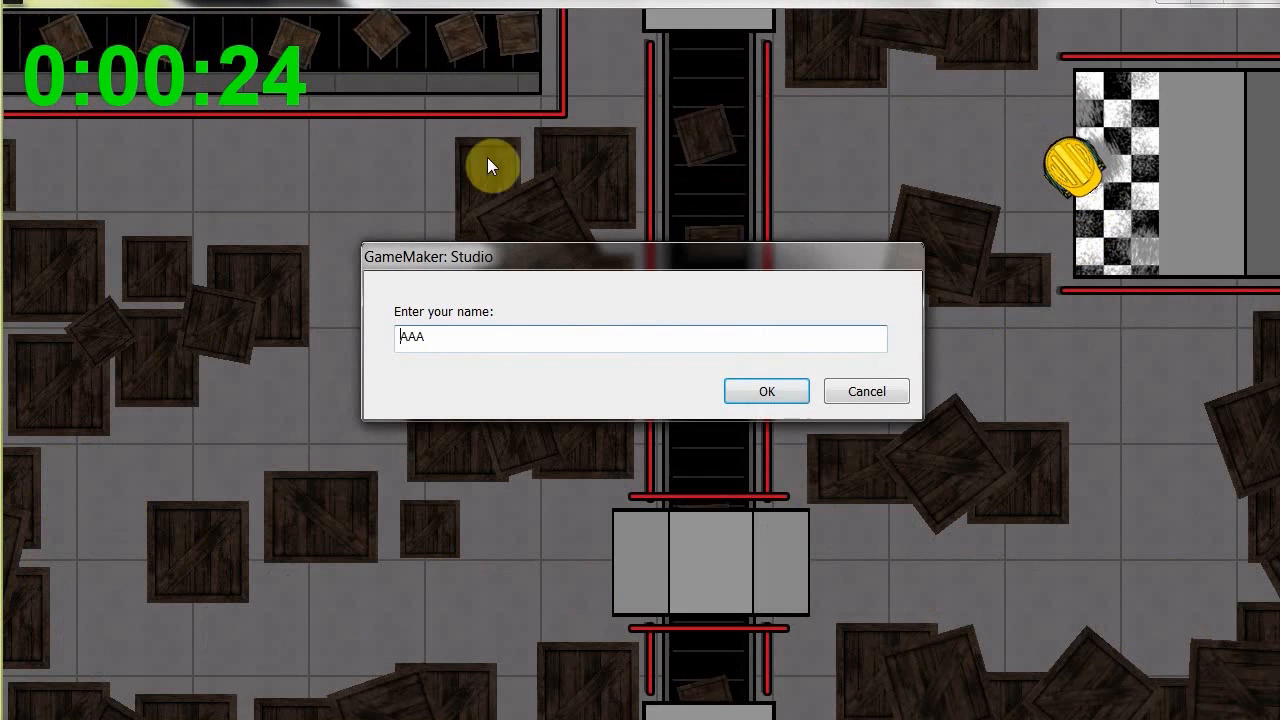
mouse_move(1164, 198)
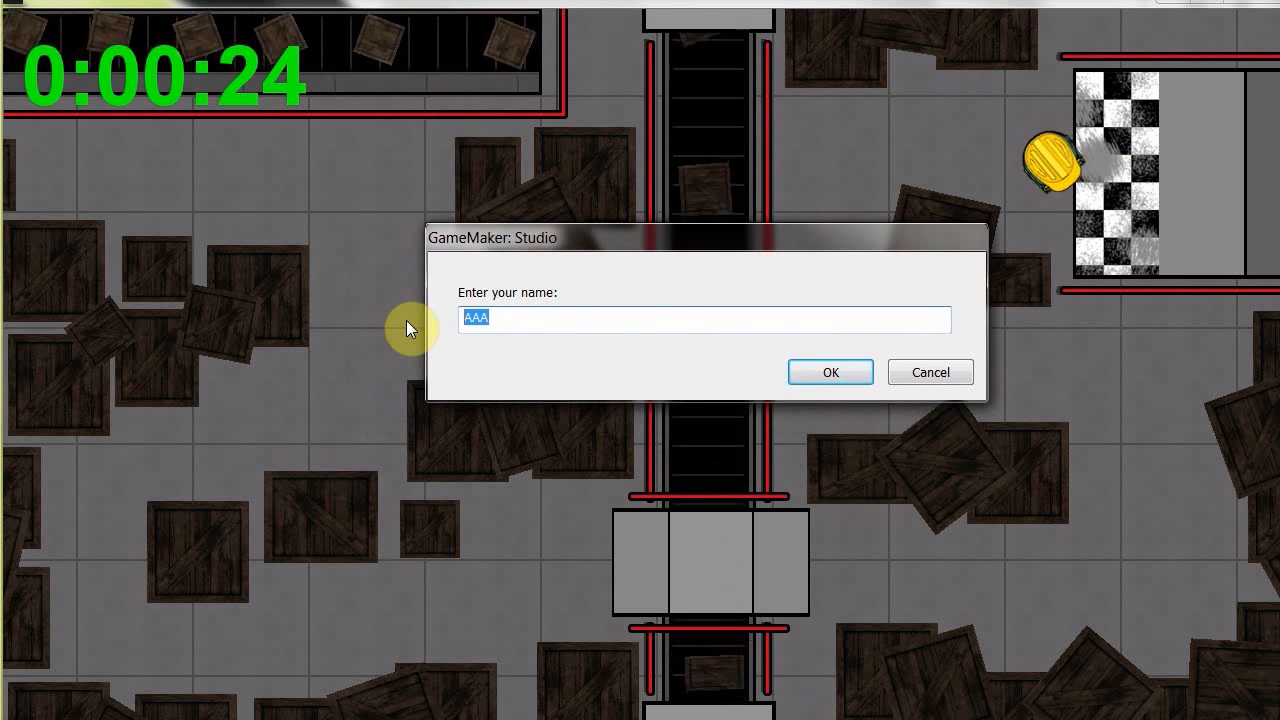
Step: Submit the name Bobby so the High Scores table lists Bobby at 0:00:24.33
text(Bobby)
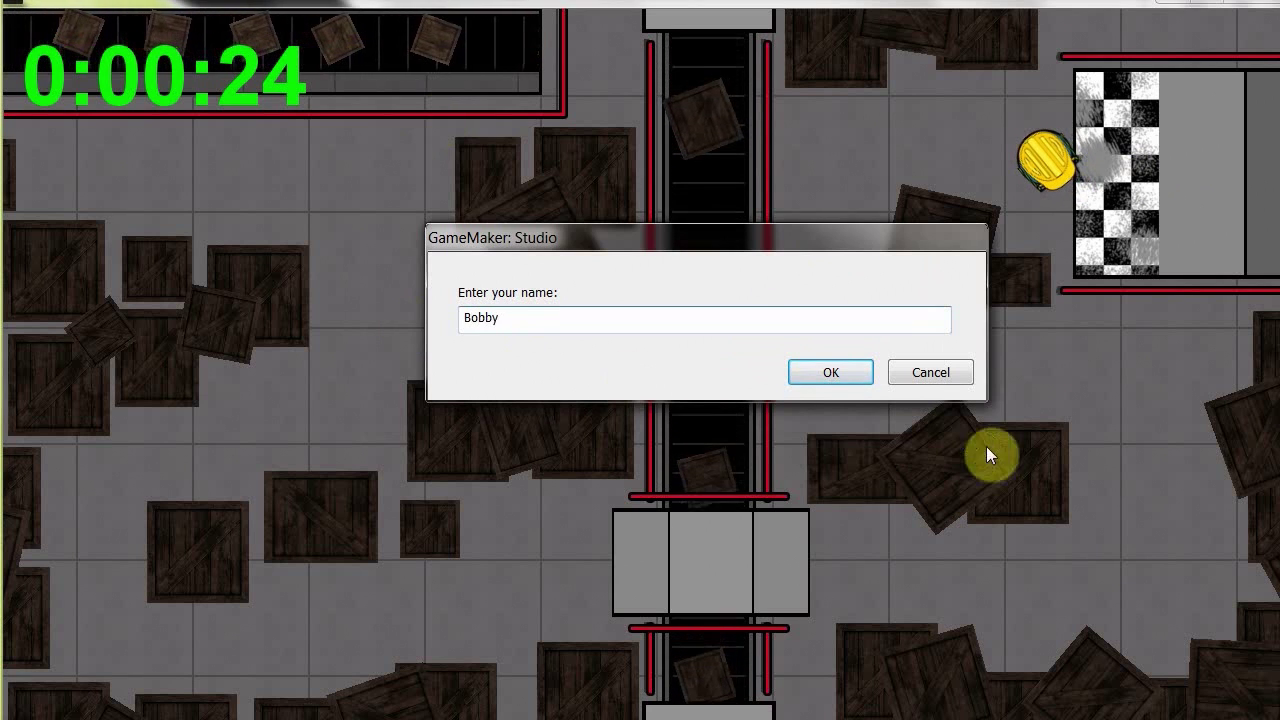
click(828, 372)
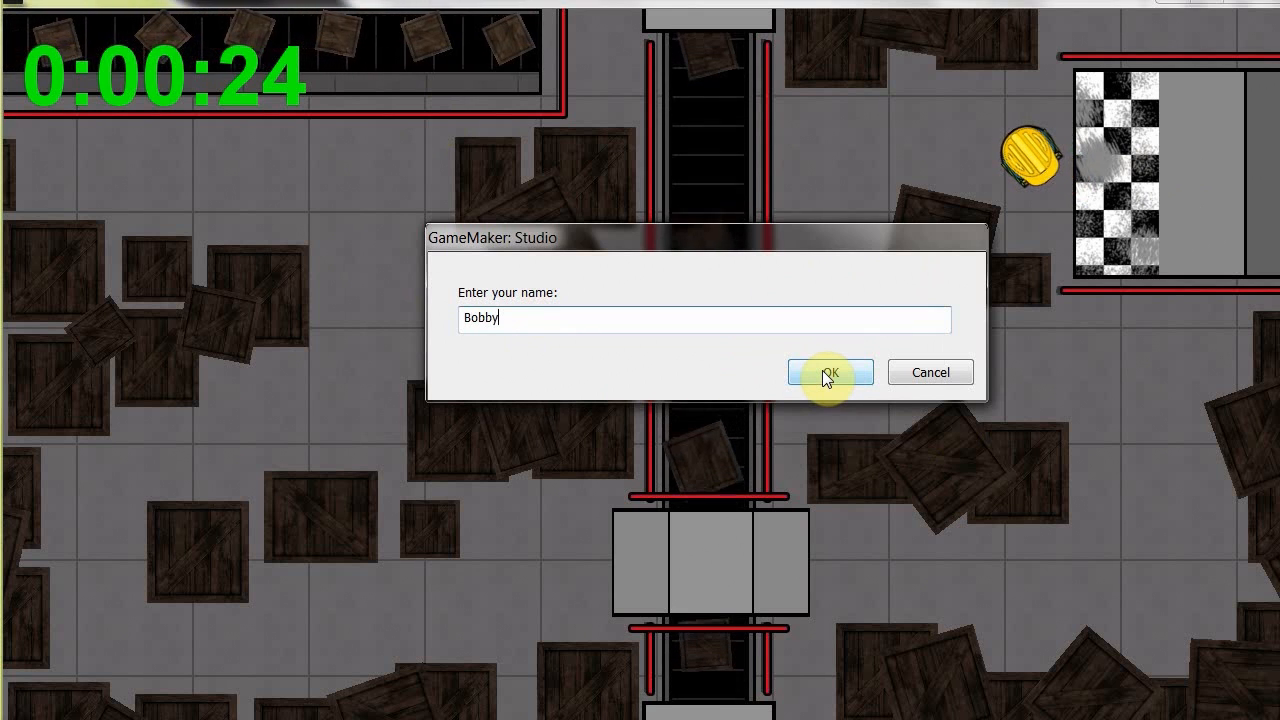
click(828, 372)
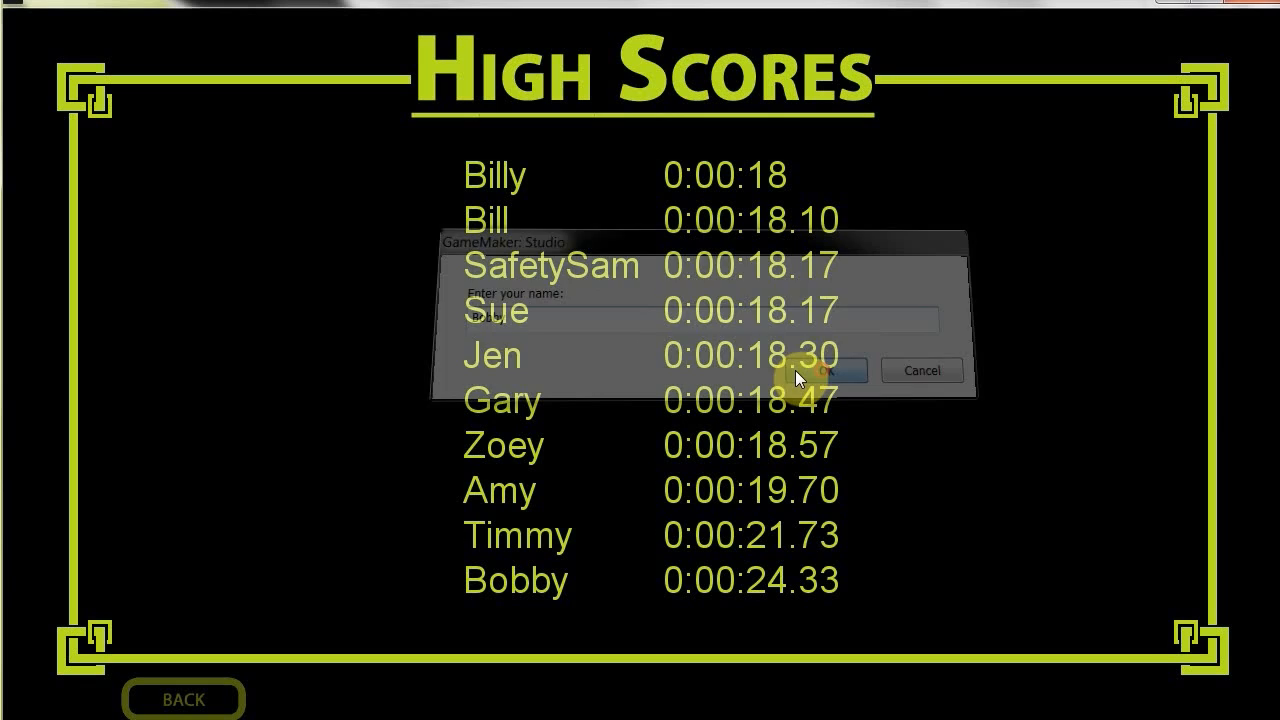
click(836, 370)
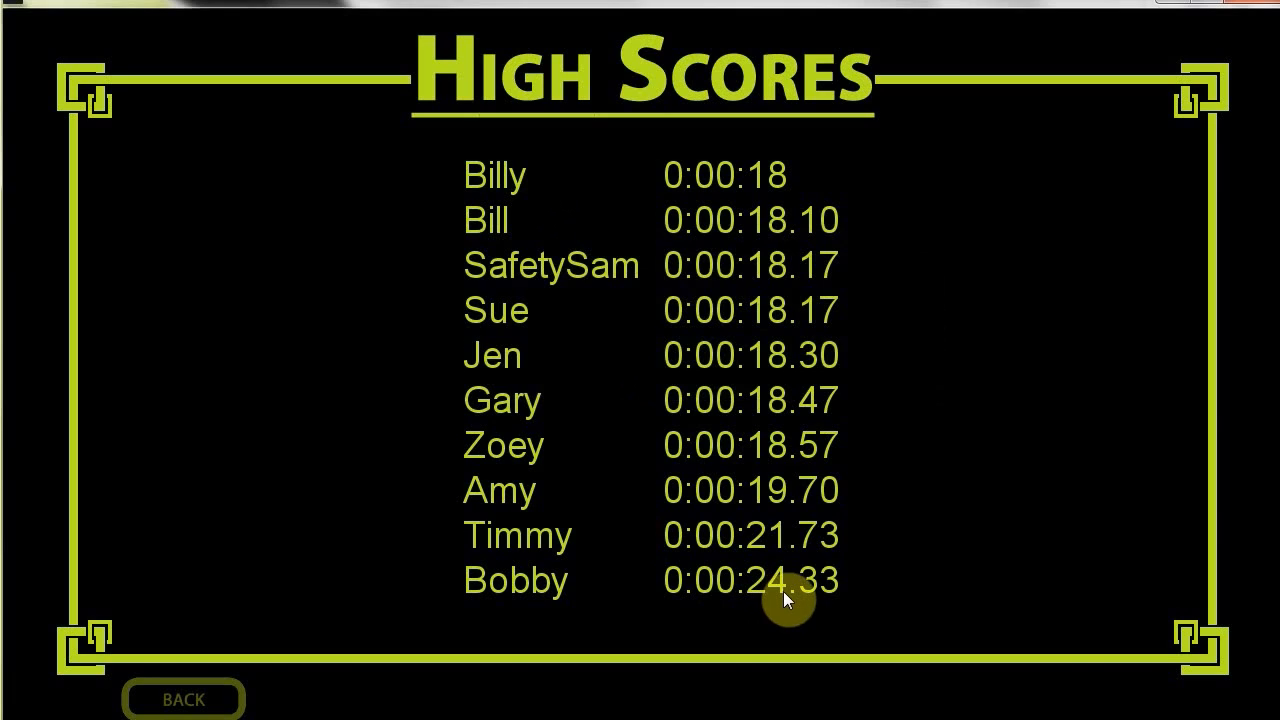
mouse_move(748, 576)
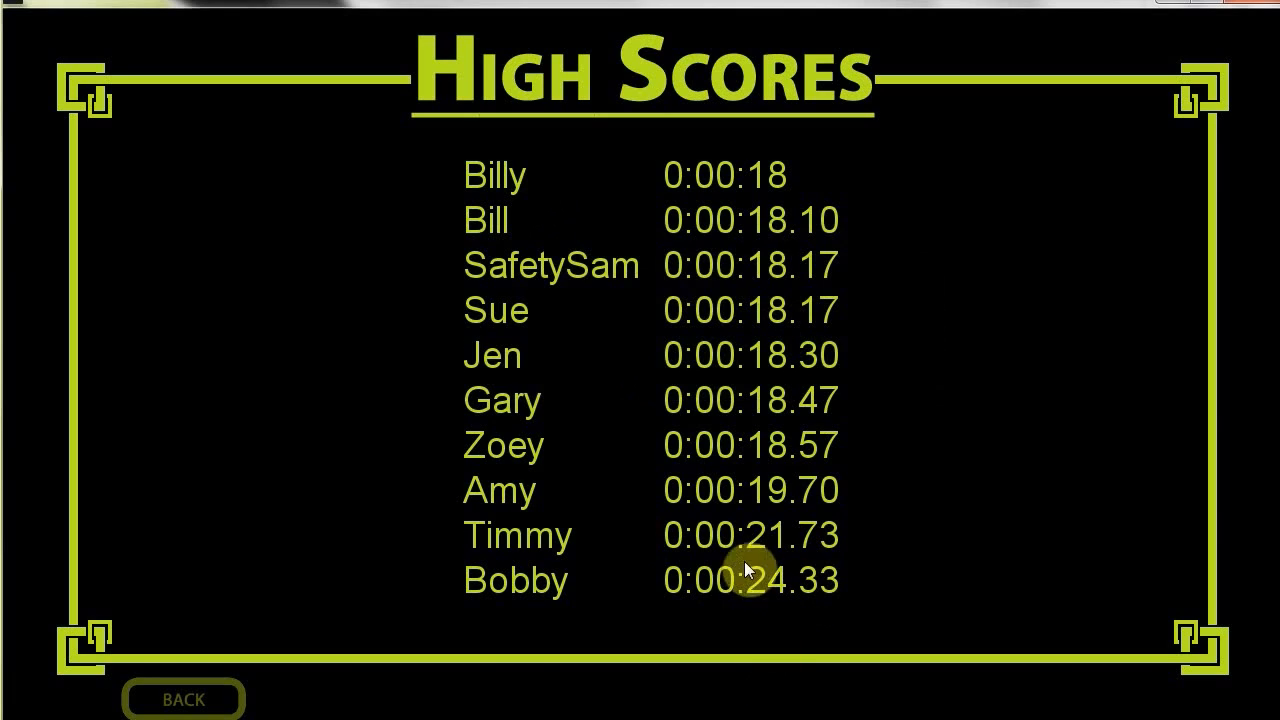
mouse_move(784, 610)
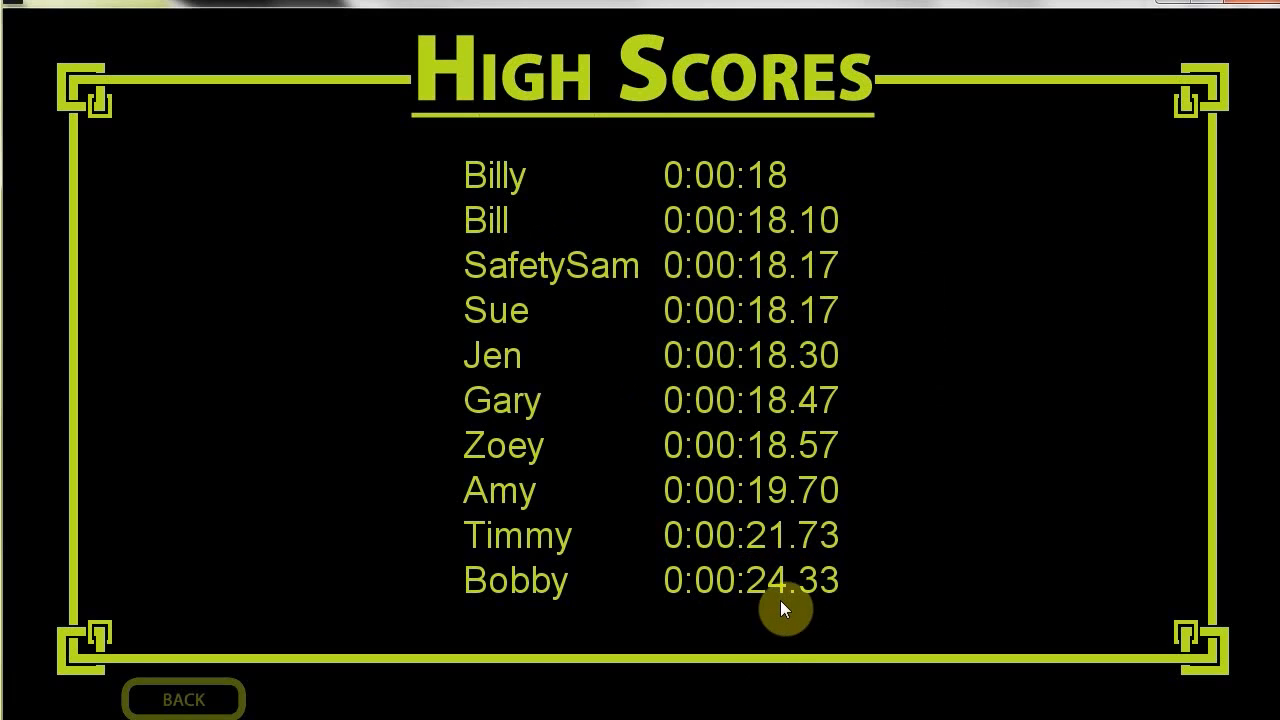
mouse_move(802, 584)
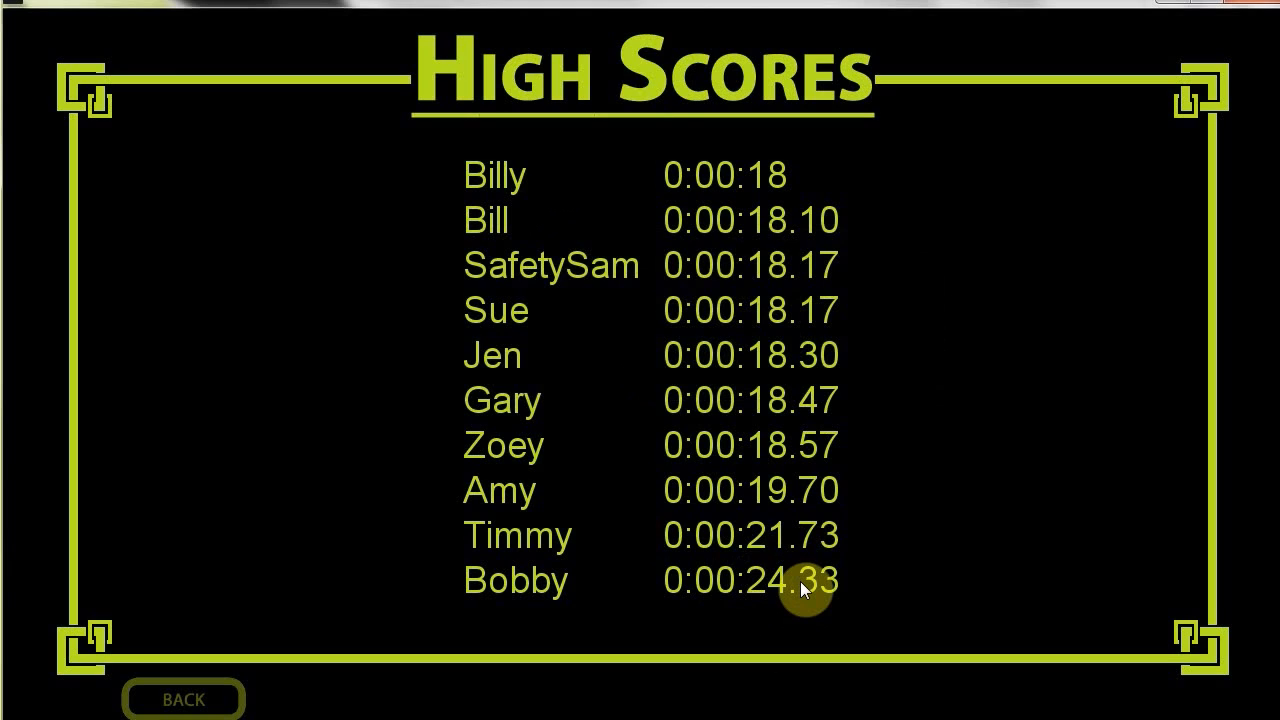
mouse_move(596, 82)
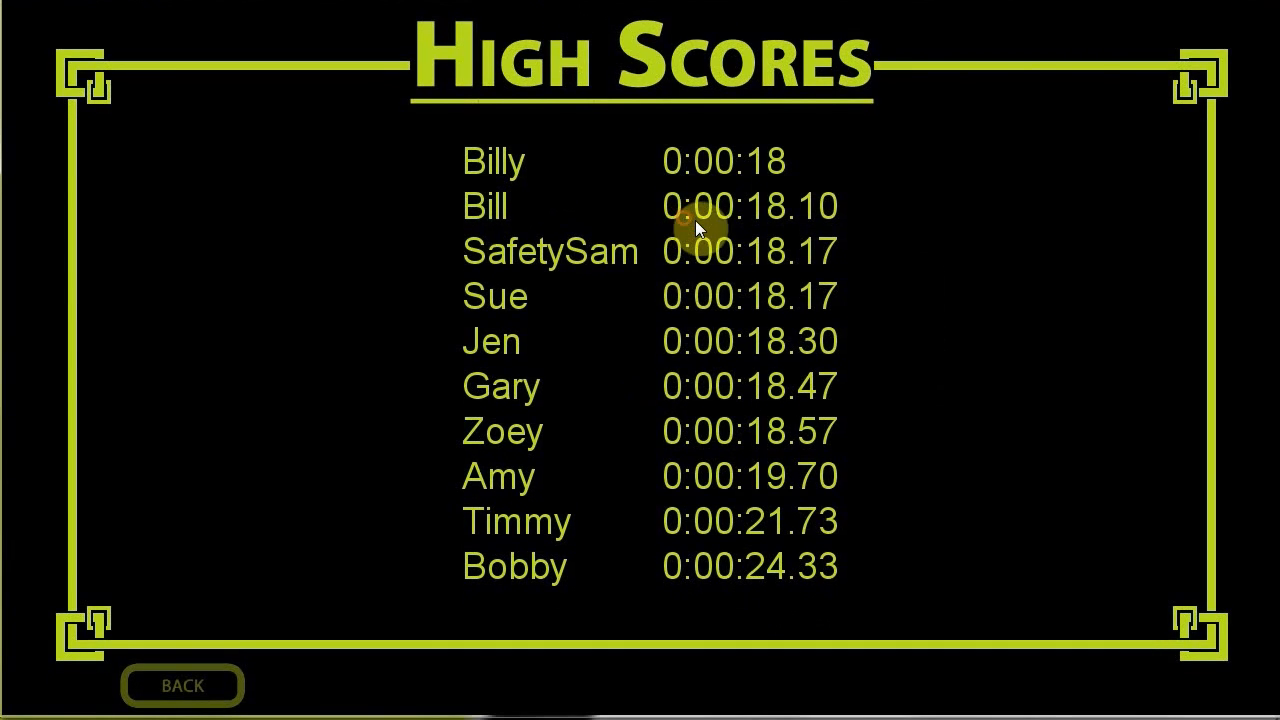
mouse_move(504, 192)
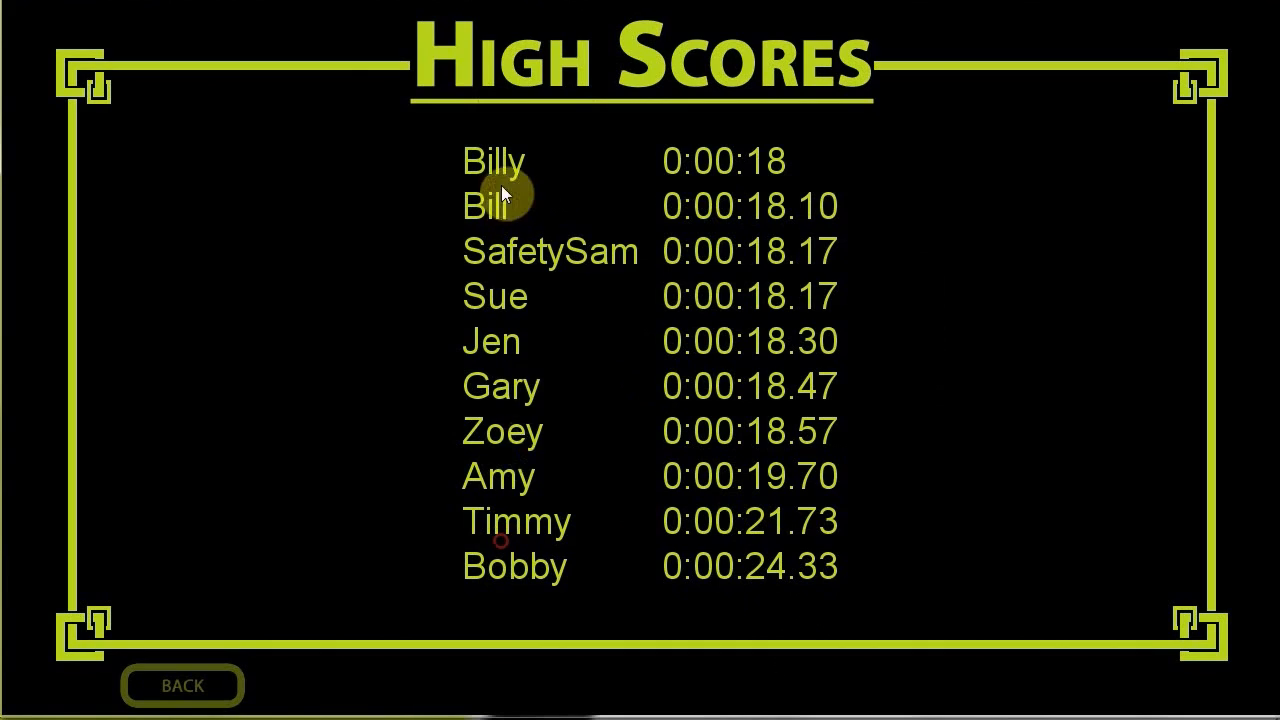
mouse_move(732, 168)
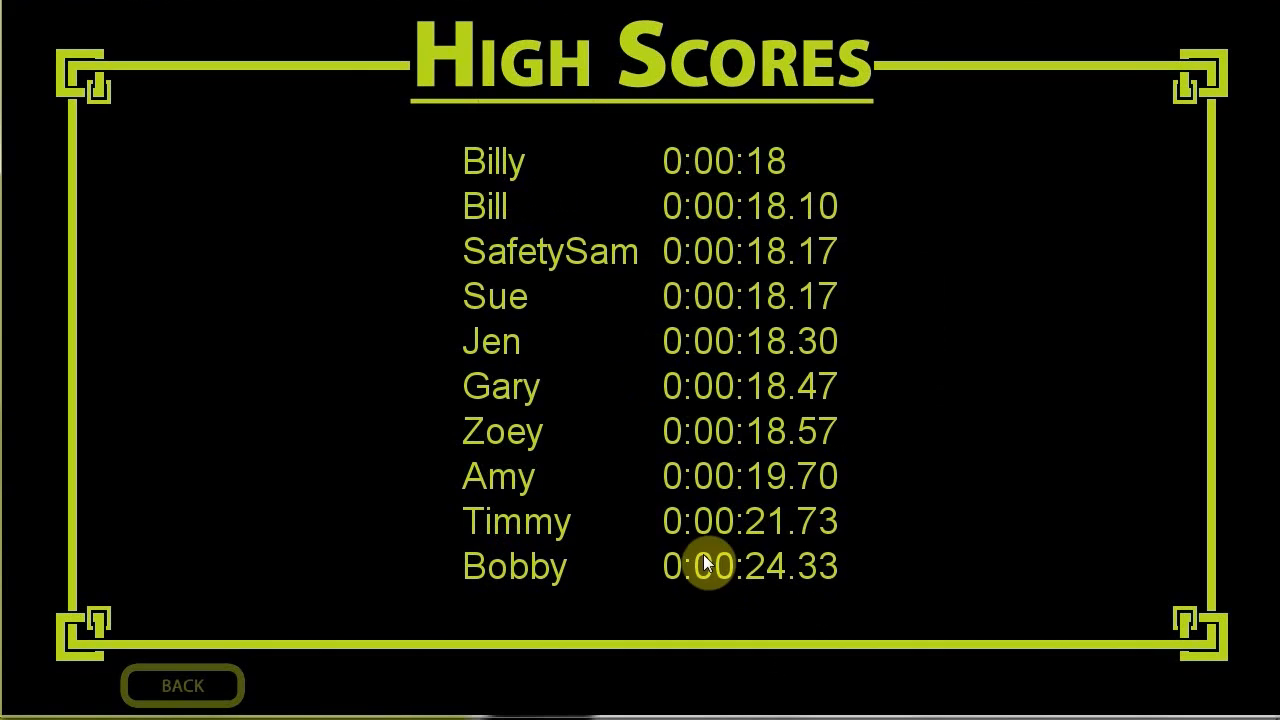
mouse_move(770, 172)
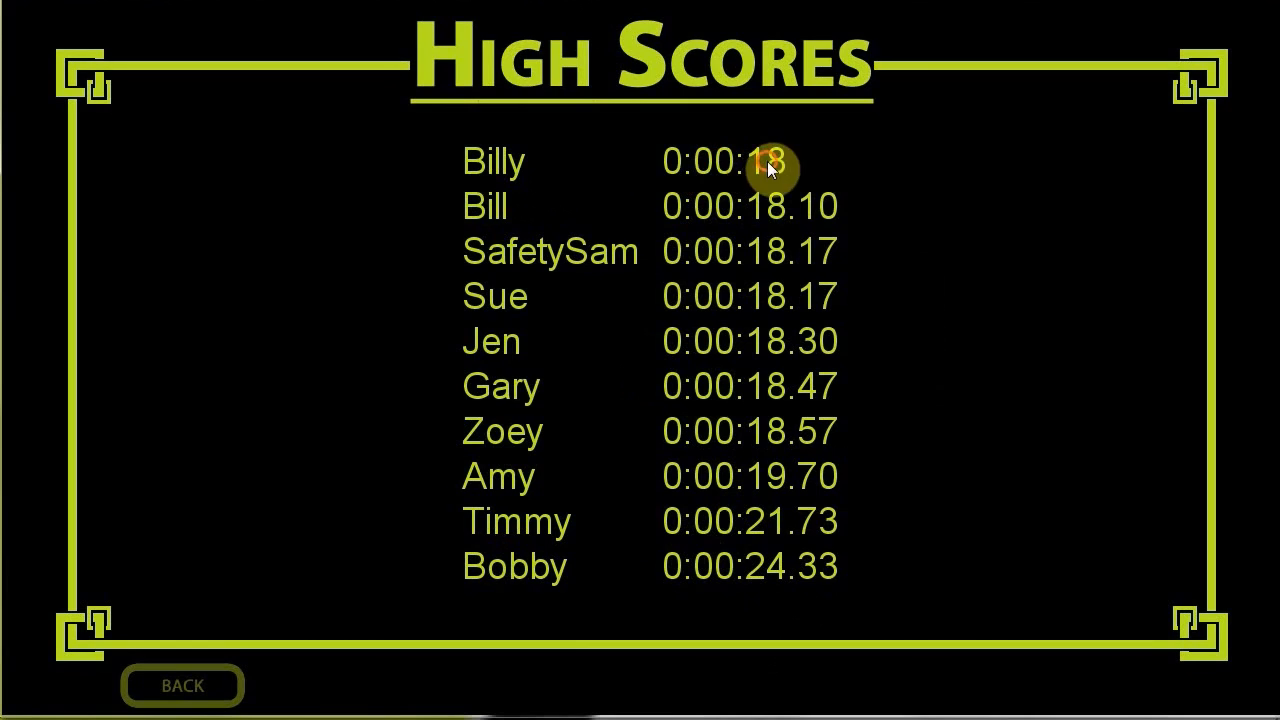
mouse_move(790, 162)
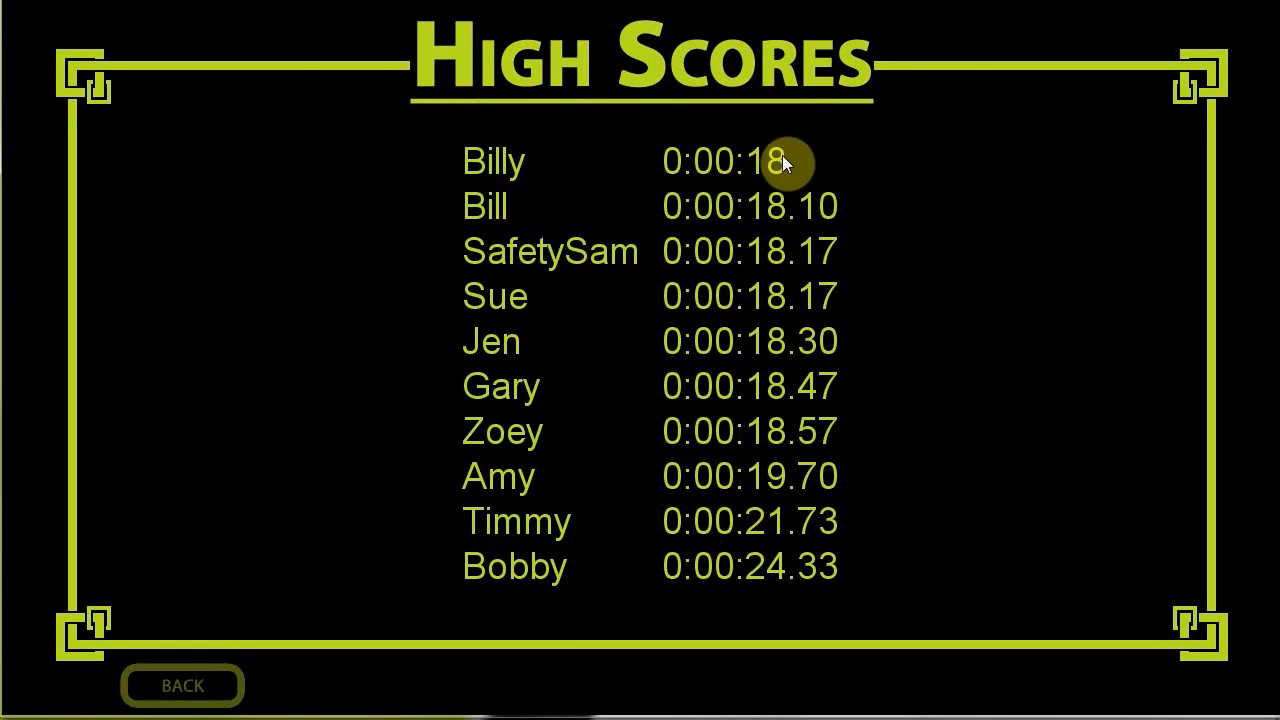
mouse_move(824, 322)
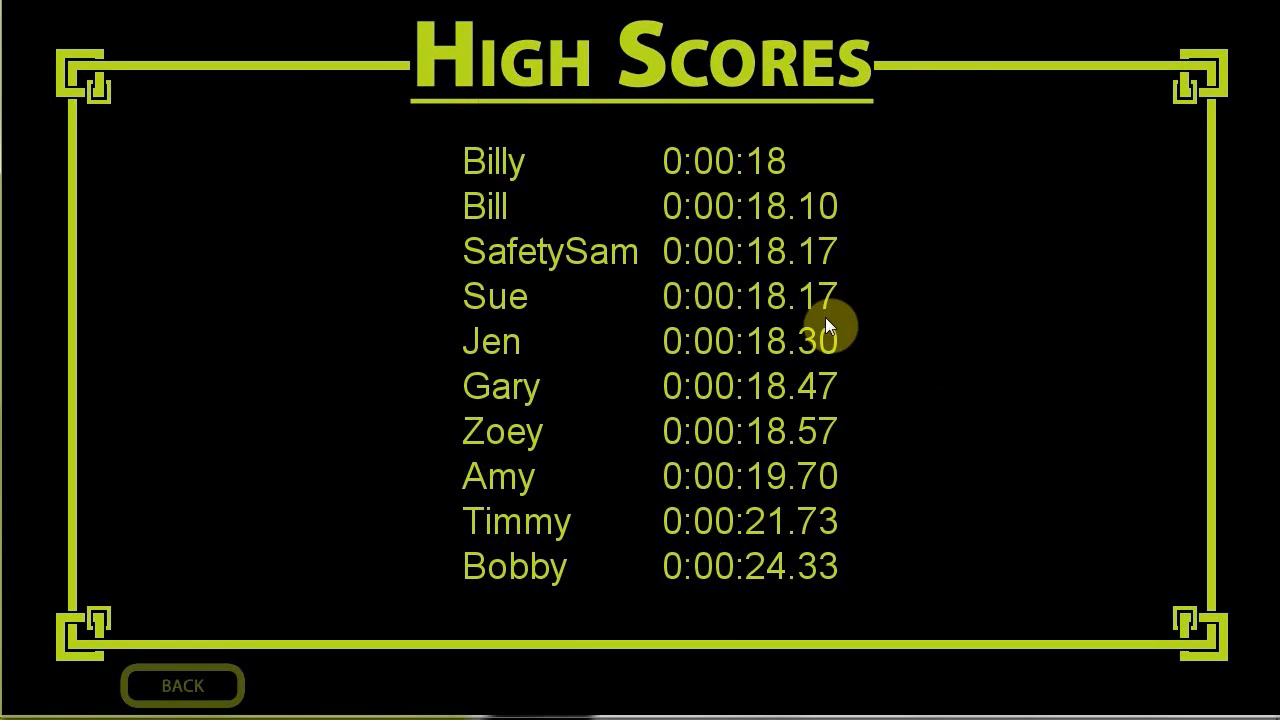